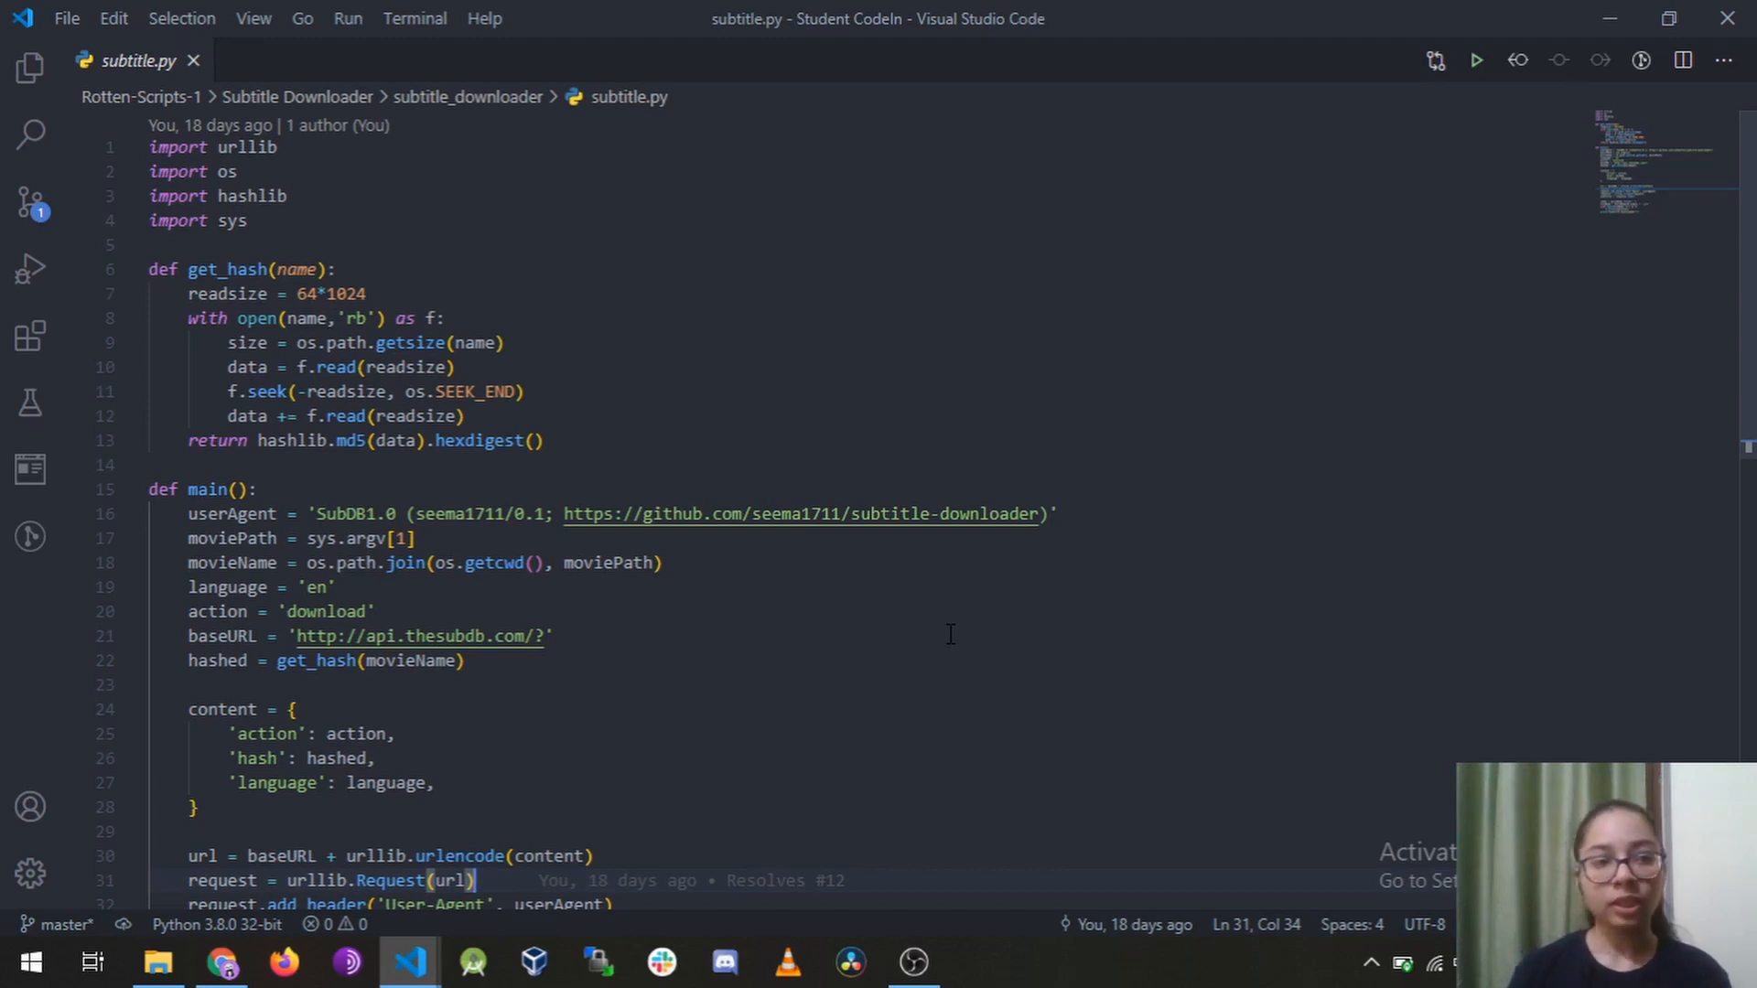
mouse_move(732, 637)
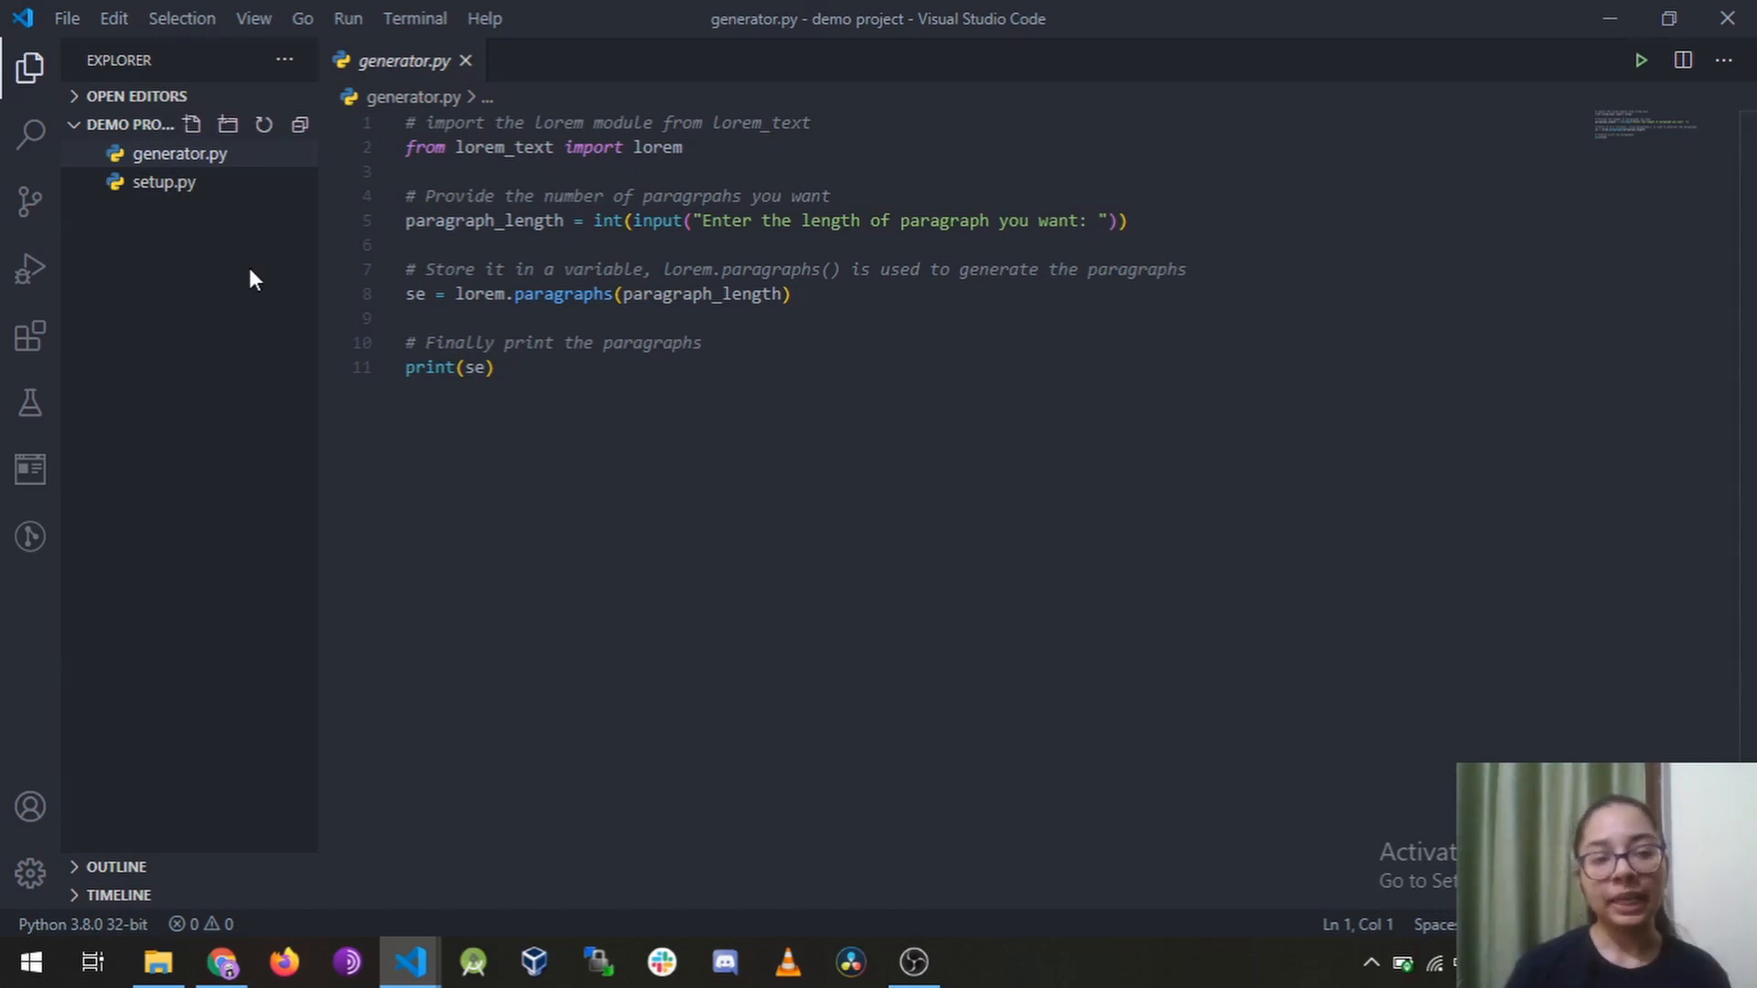
Step: Review setup.py defining random text generator version 0.0.1 and its Python requirement
left_click(163, 181)
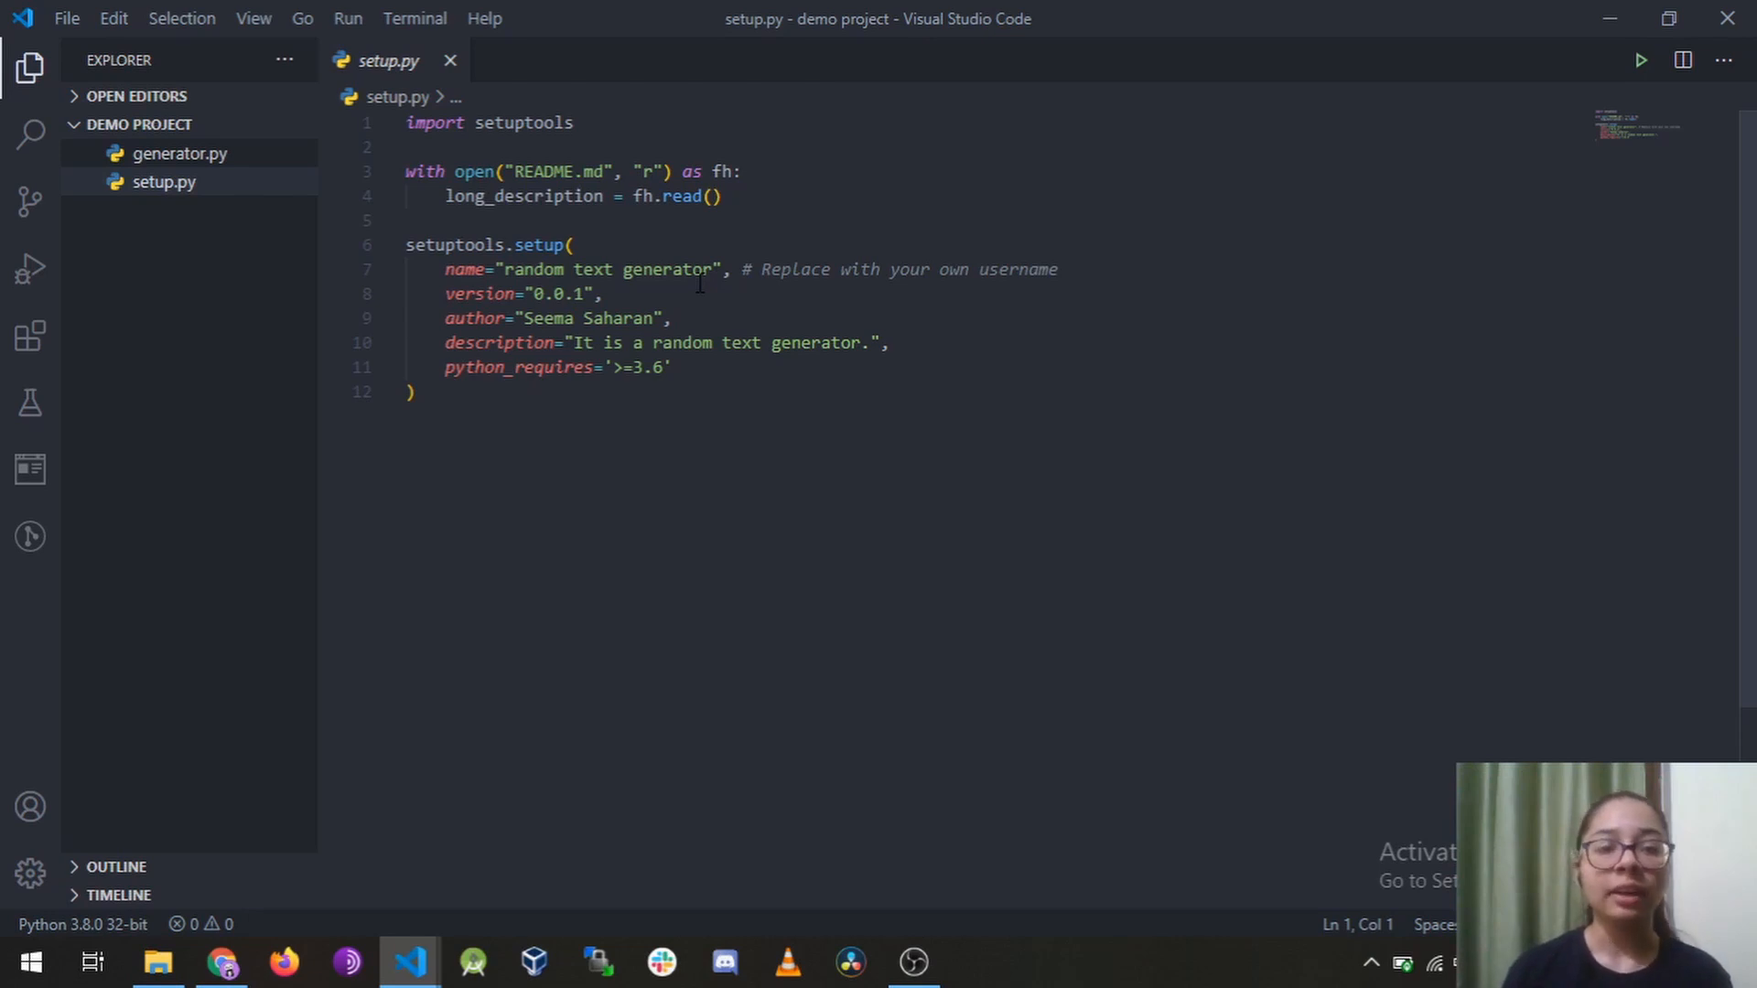
mouse_move(617, 293)
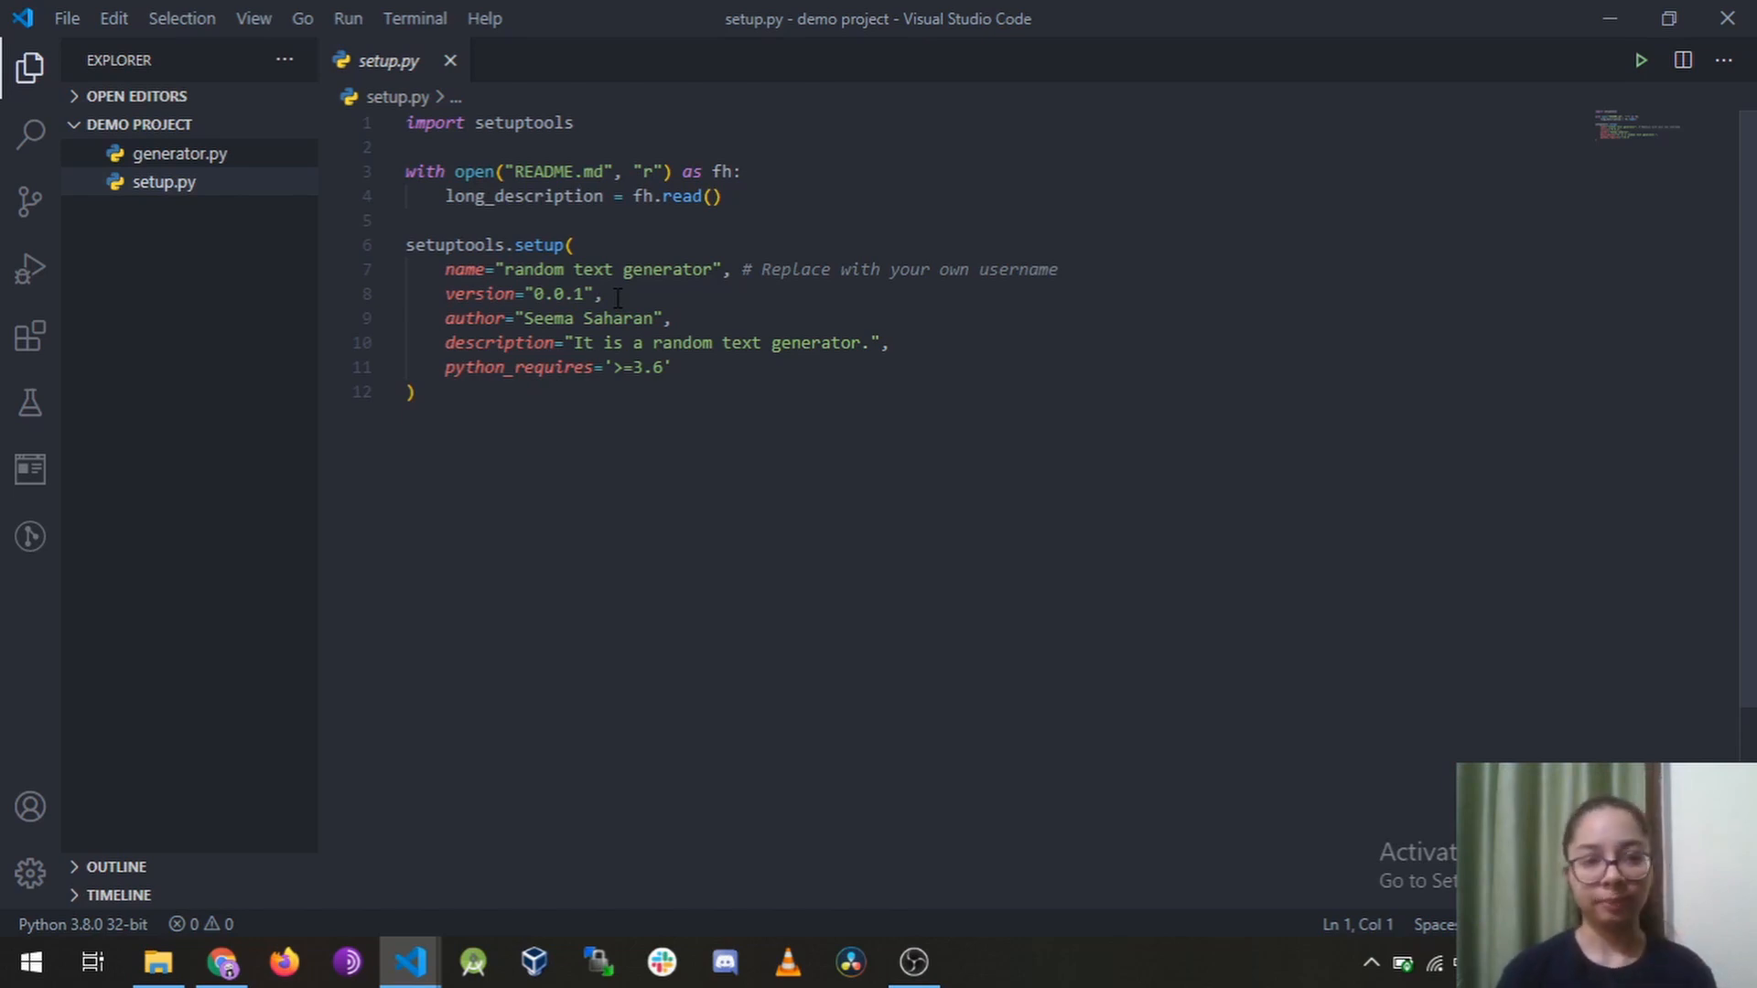
mouse_move(312, 298)
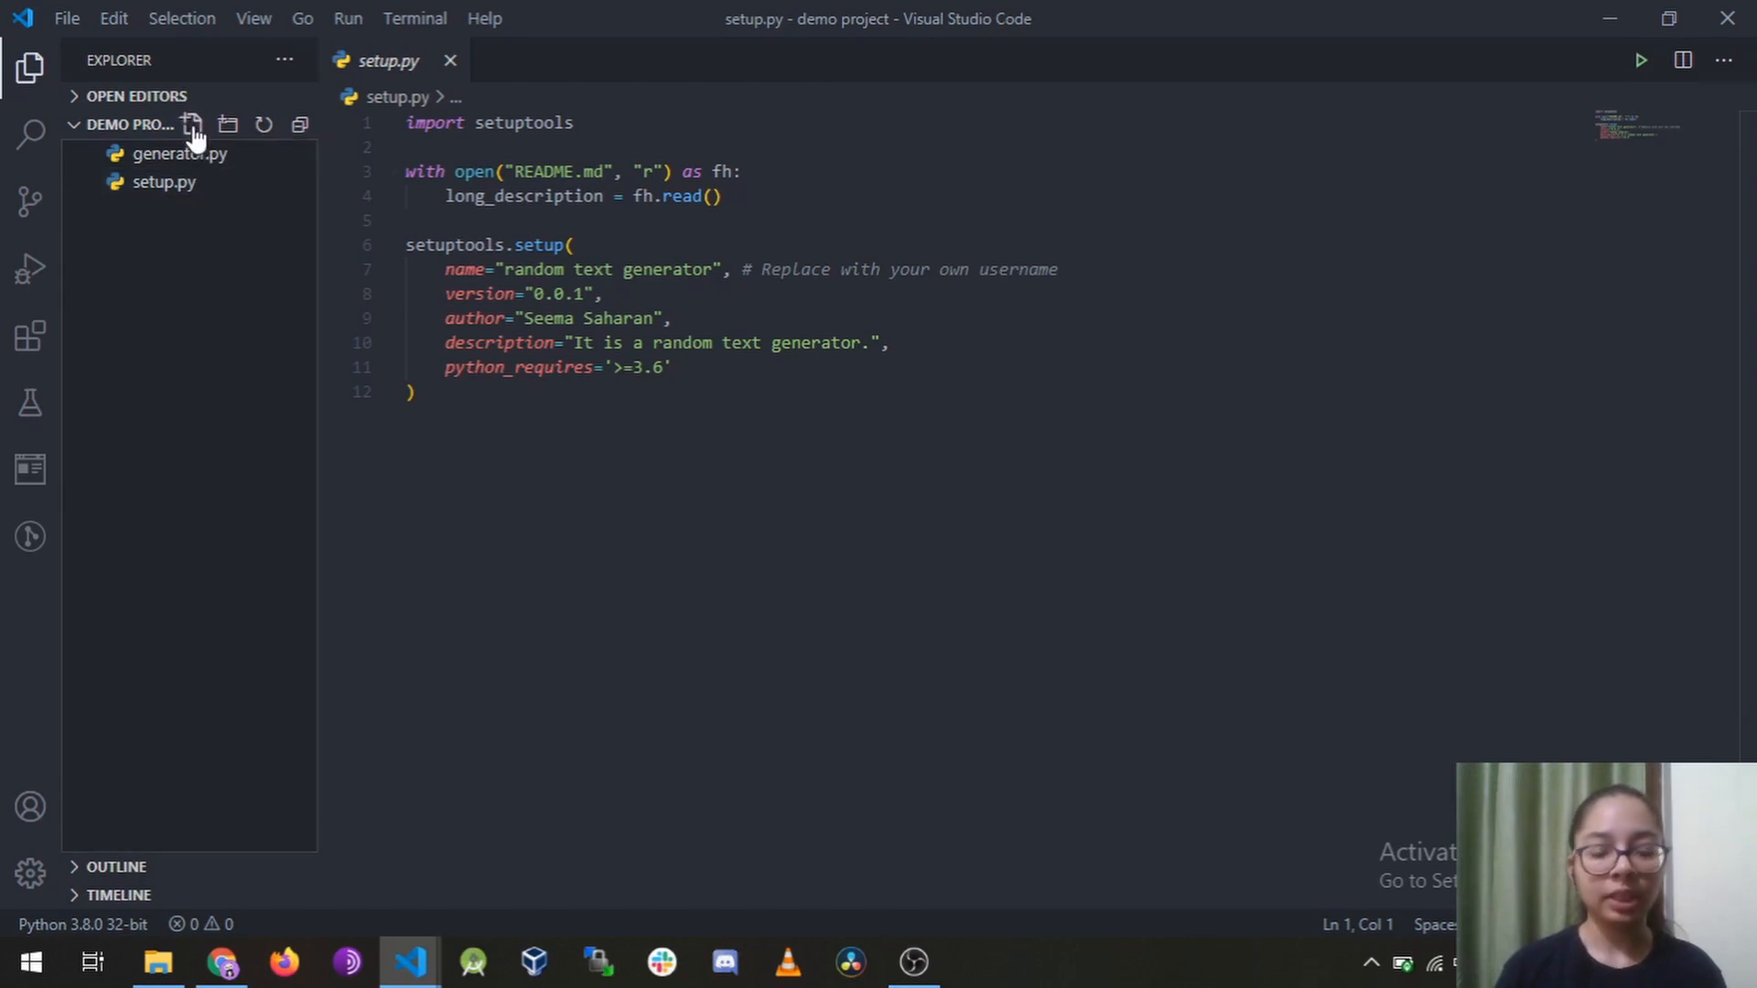
Step: Add an empty __init__.py and a readme.md file to the demo project
left_click(192, 124)
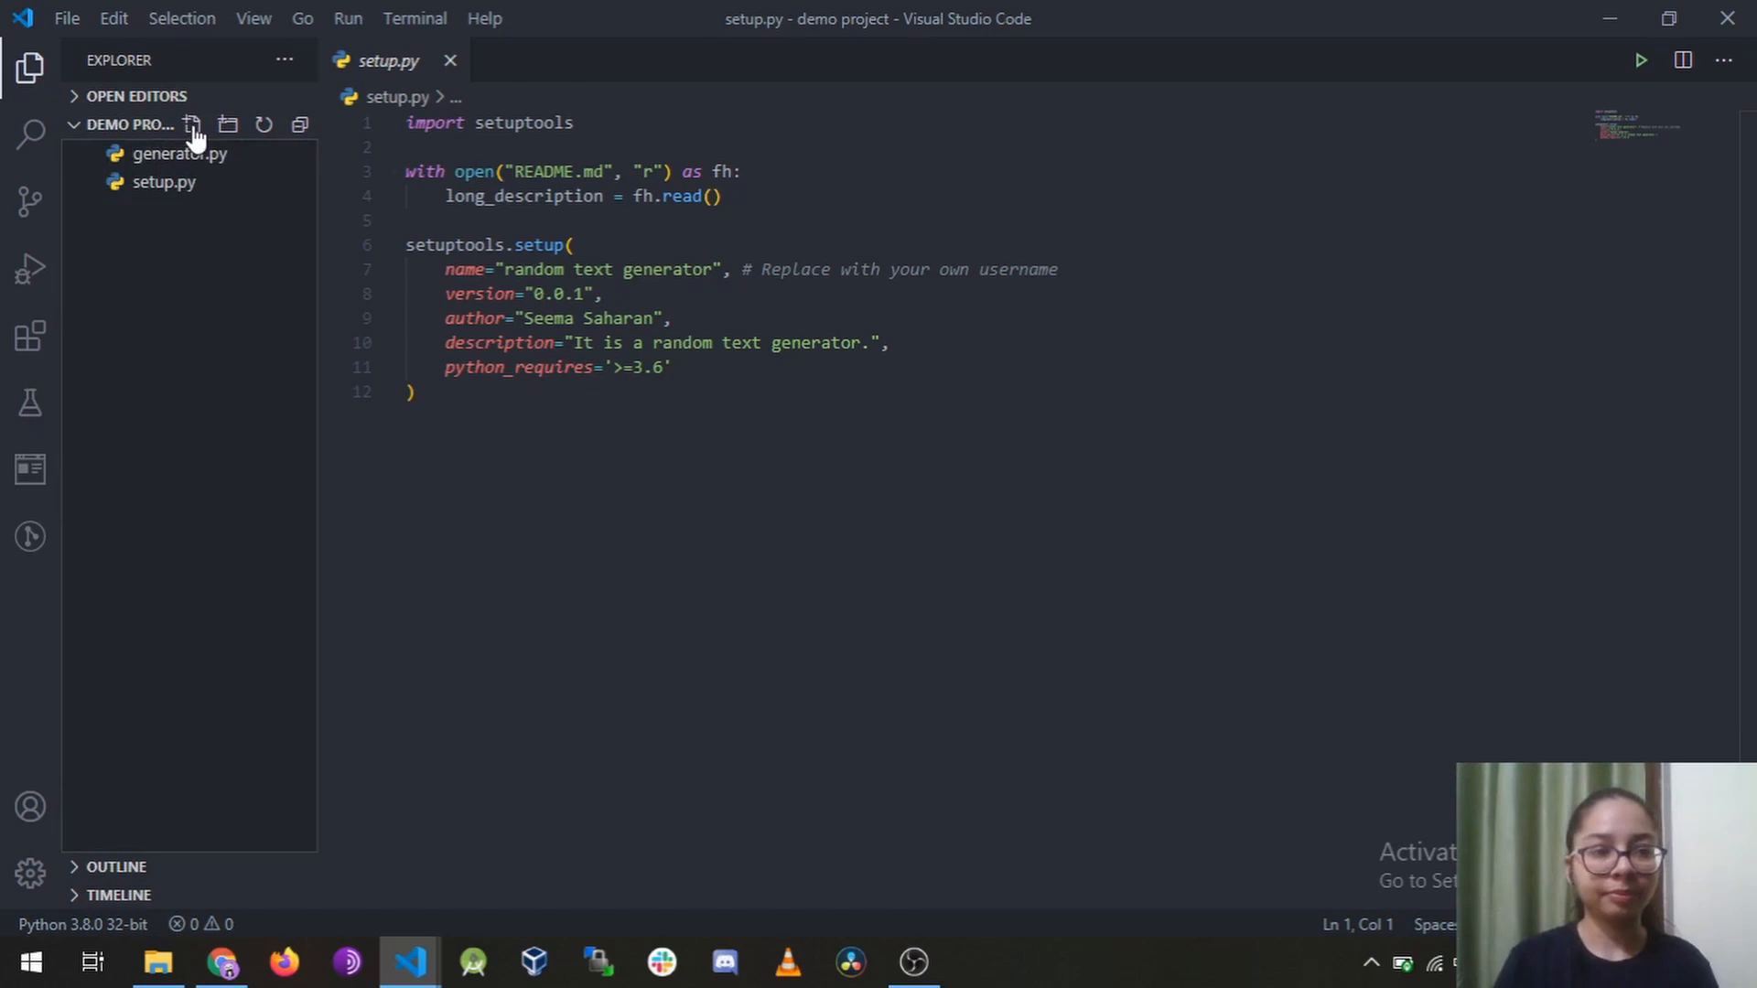
left_click(192, 124)
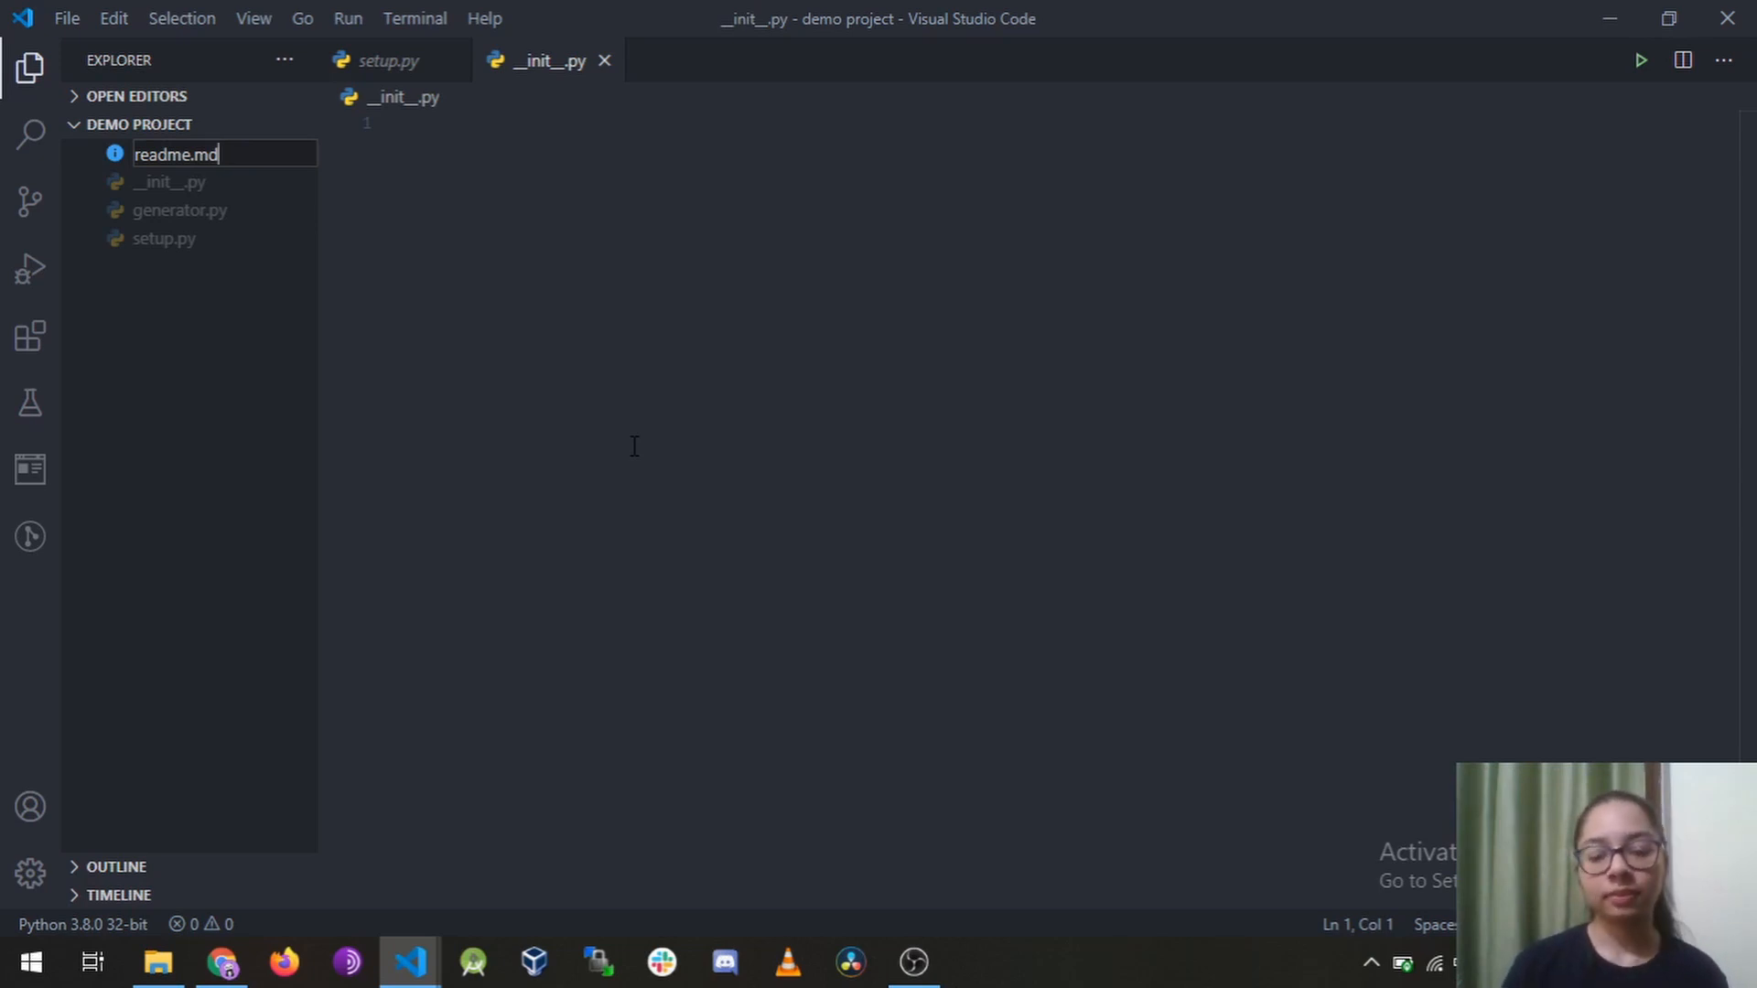
key("Enter")
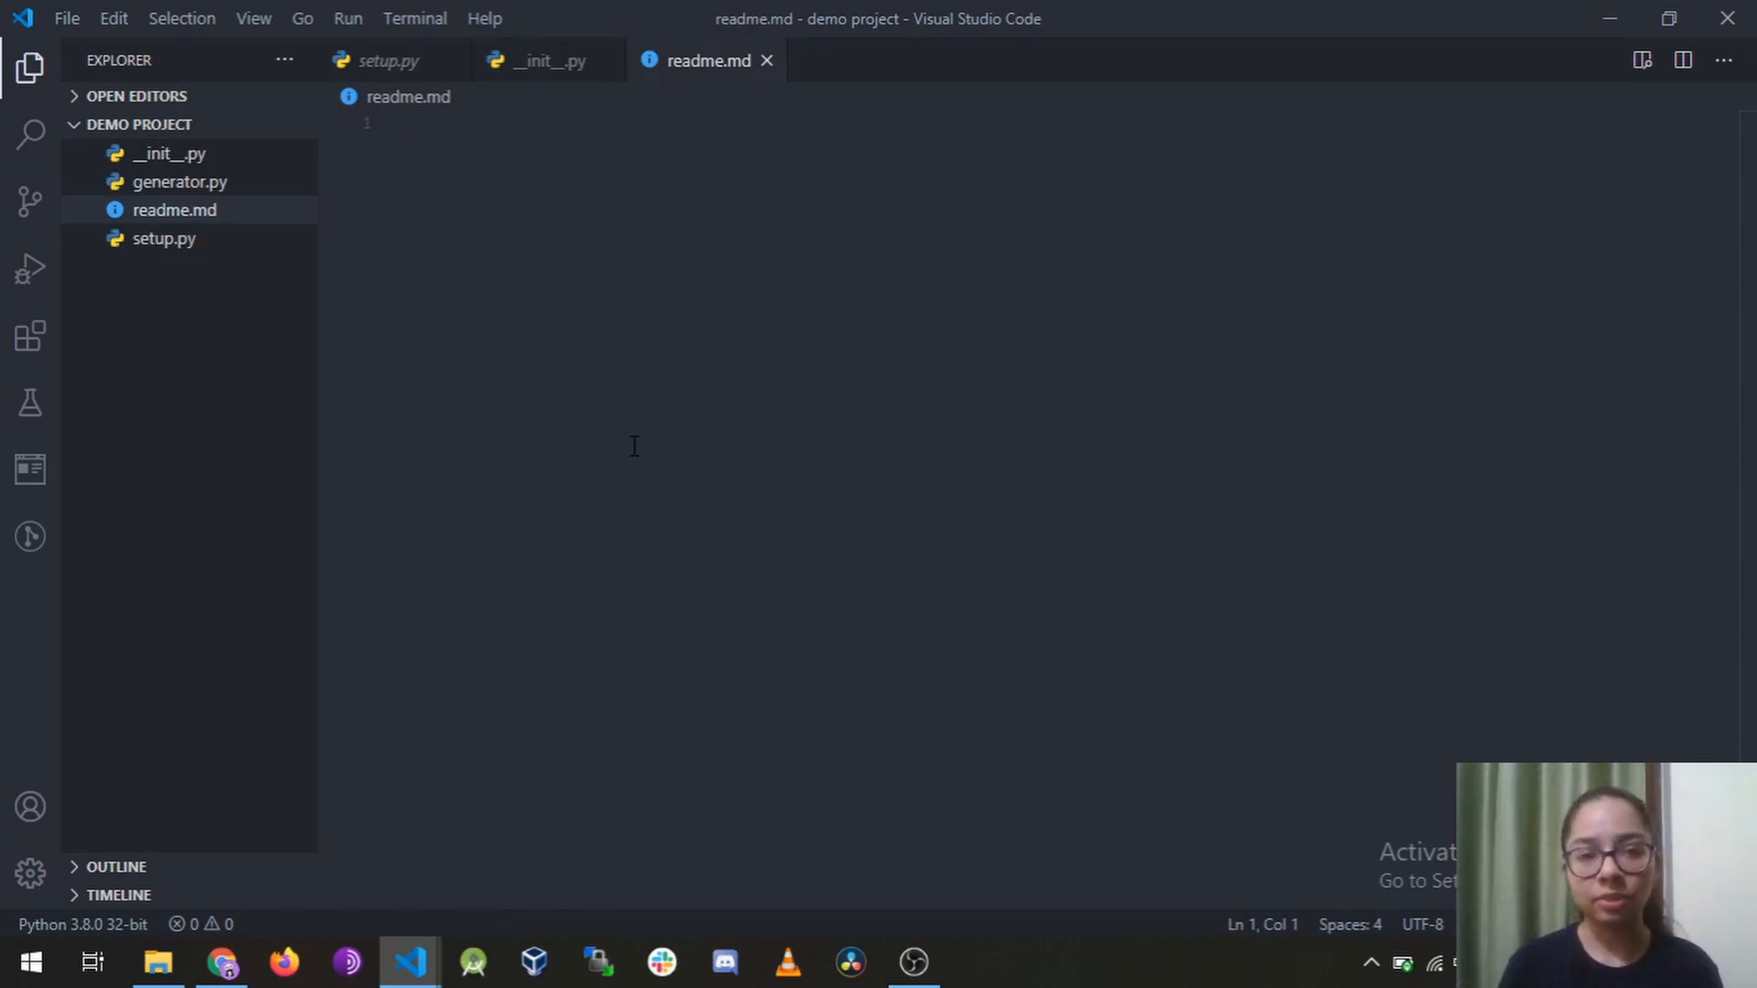
Step: Describe the package in readme.md as generating random text according to user input
type("It is used to gen")
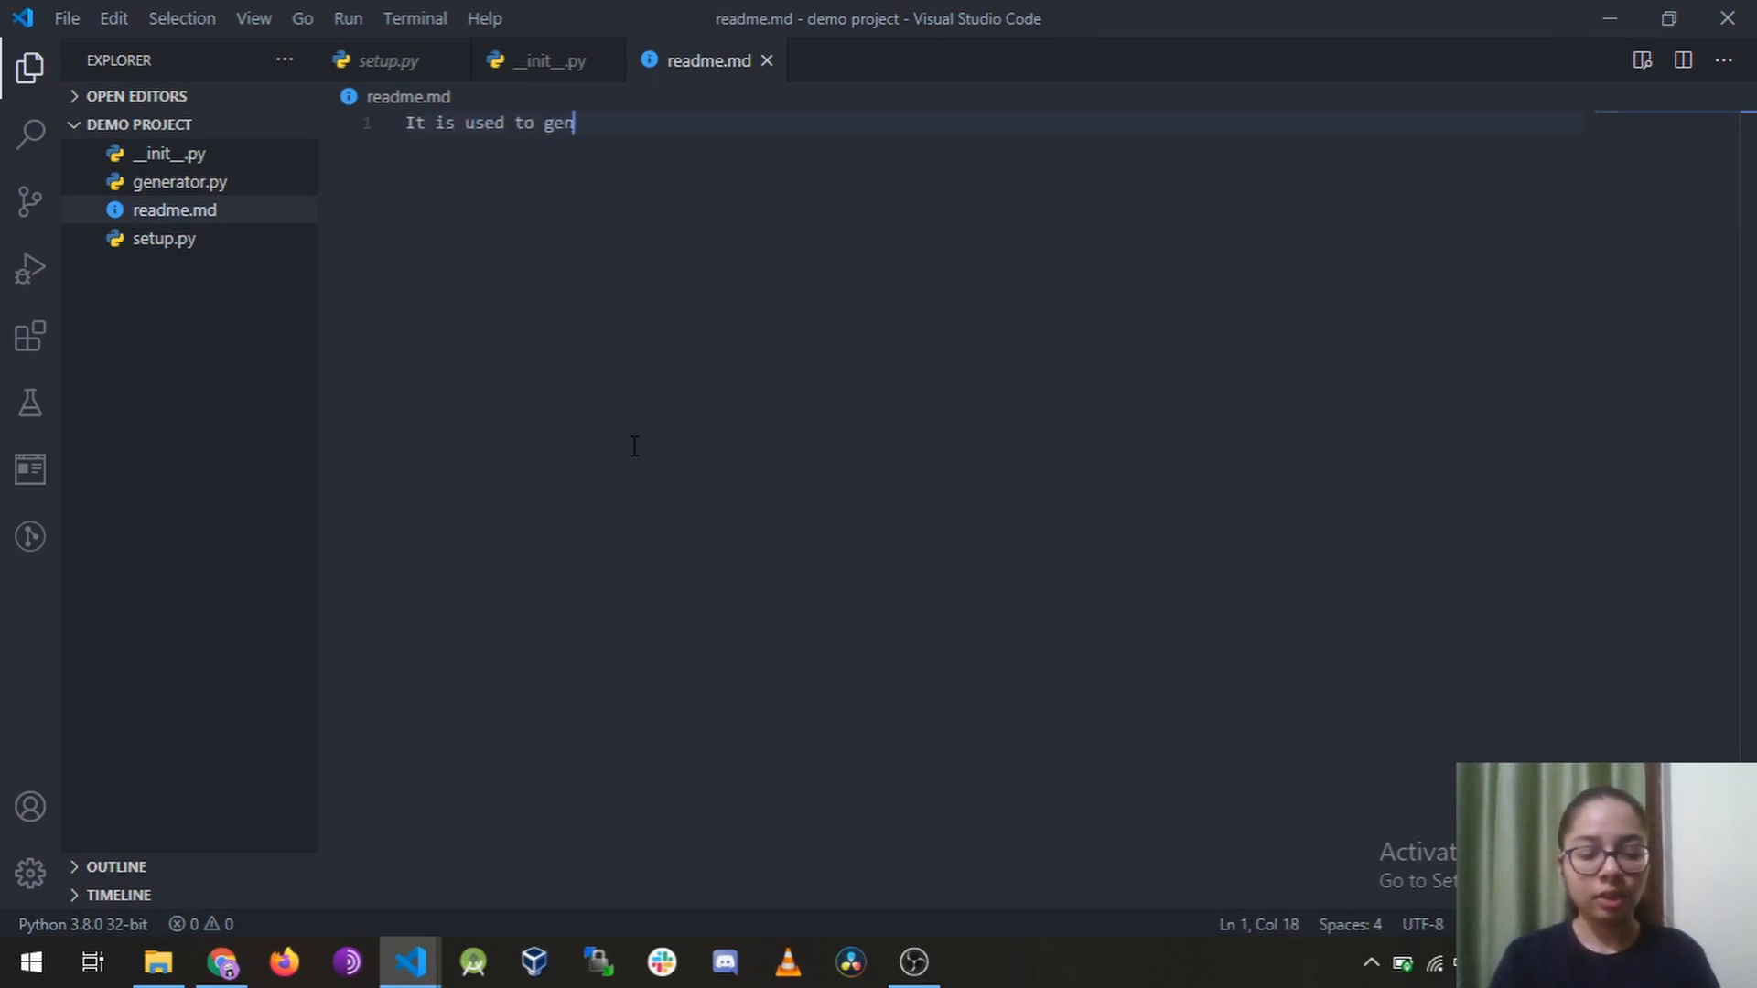
type("erate some r")
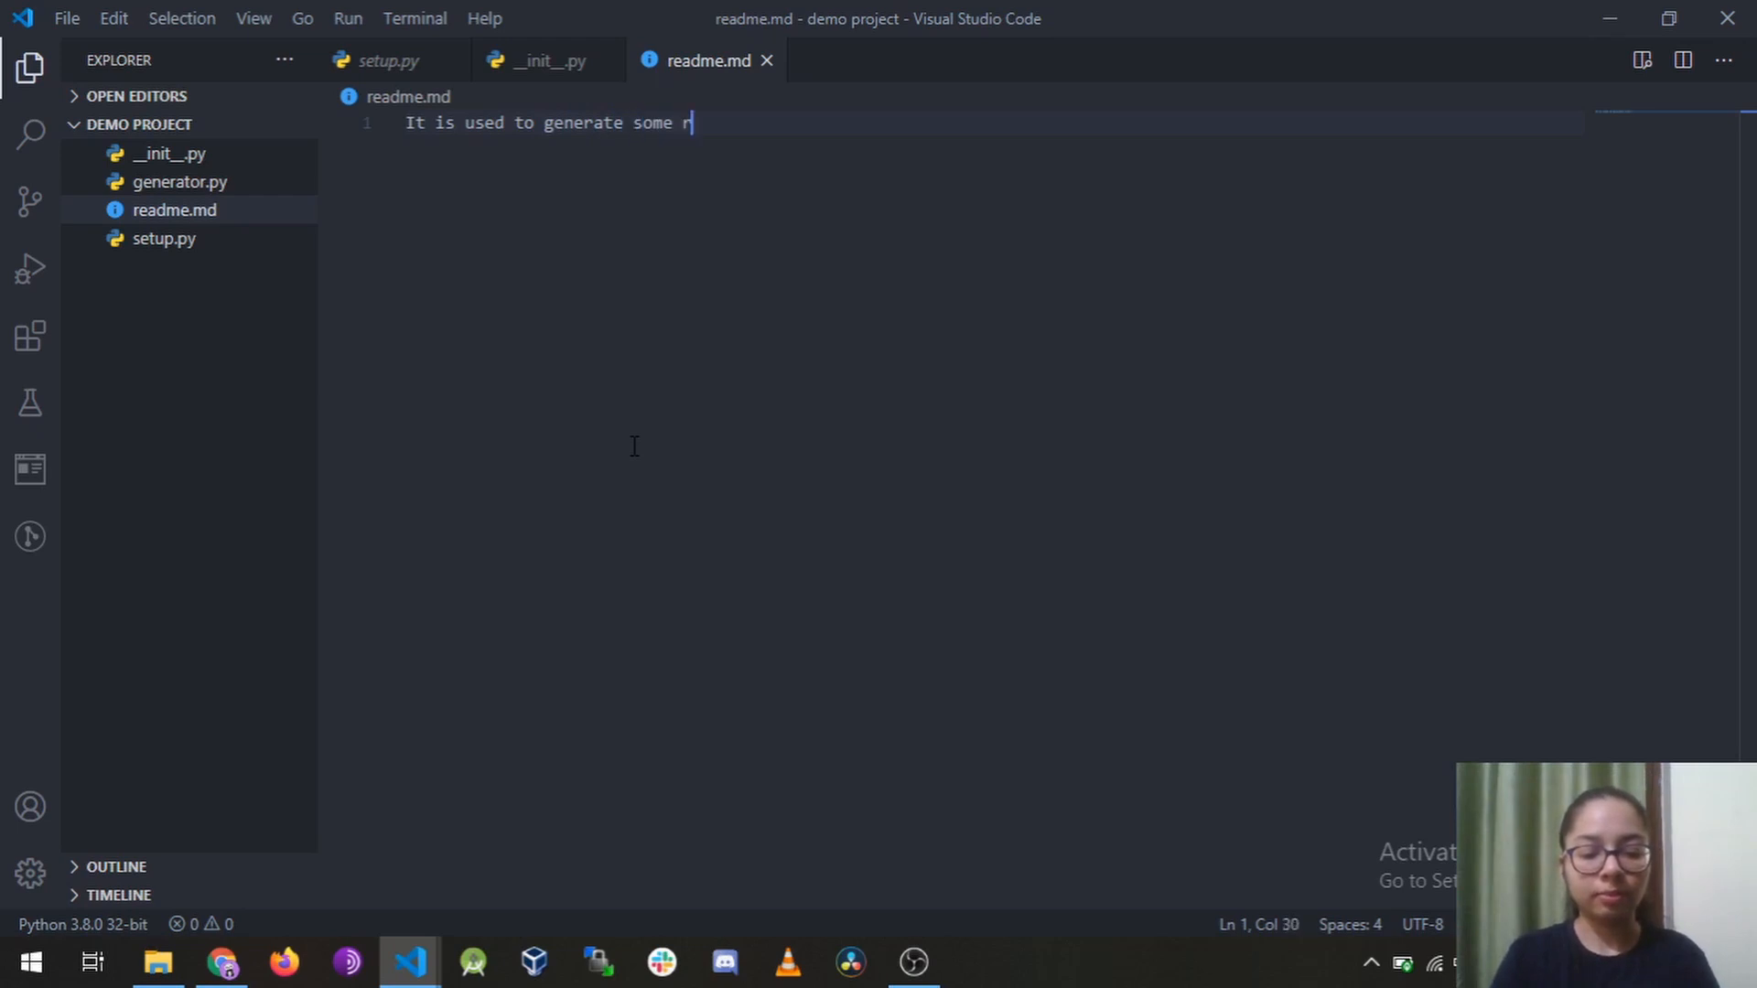
type("andom text according to the user inpu")
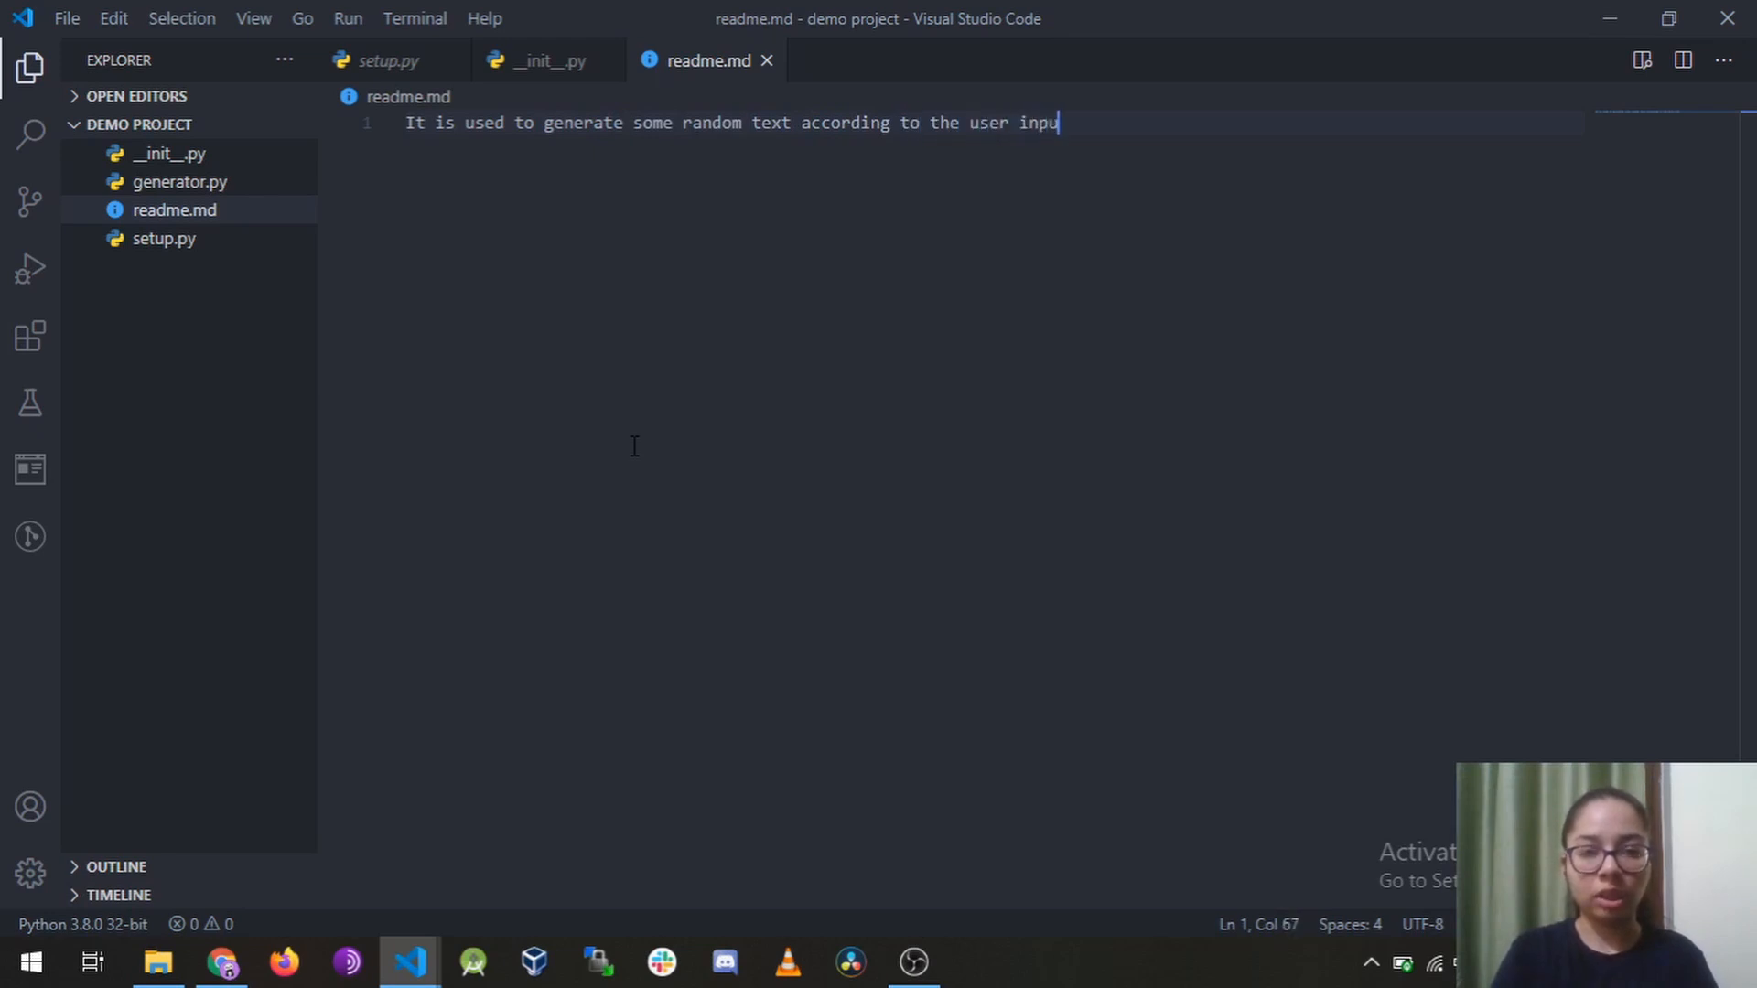
type("t.")
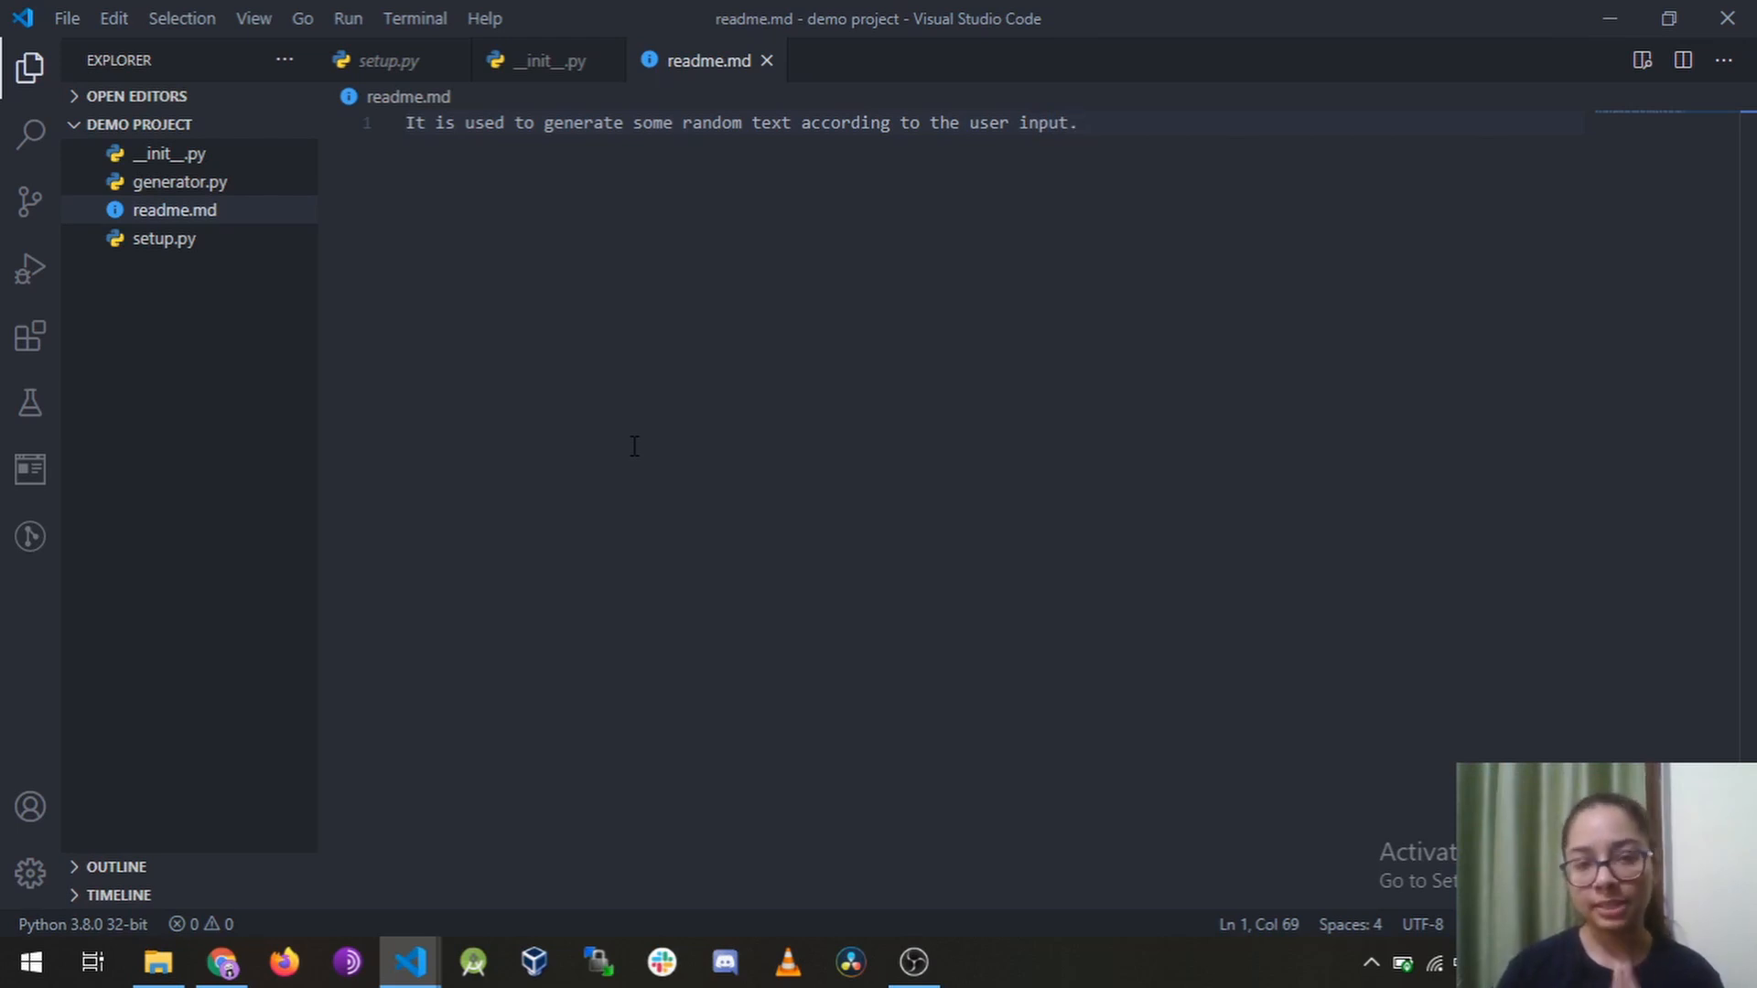
mouse_move(557, 403)
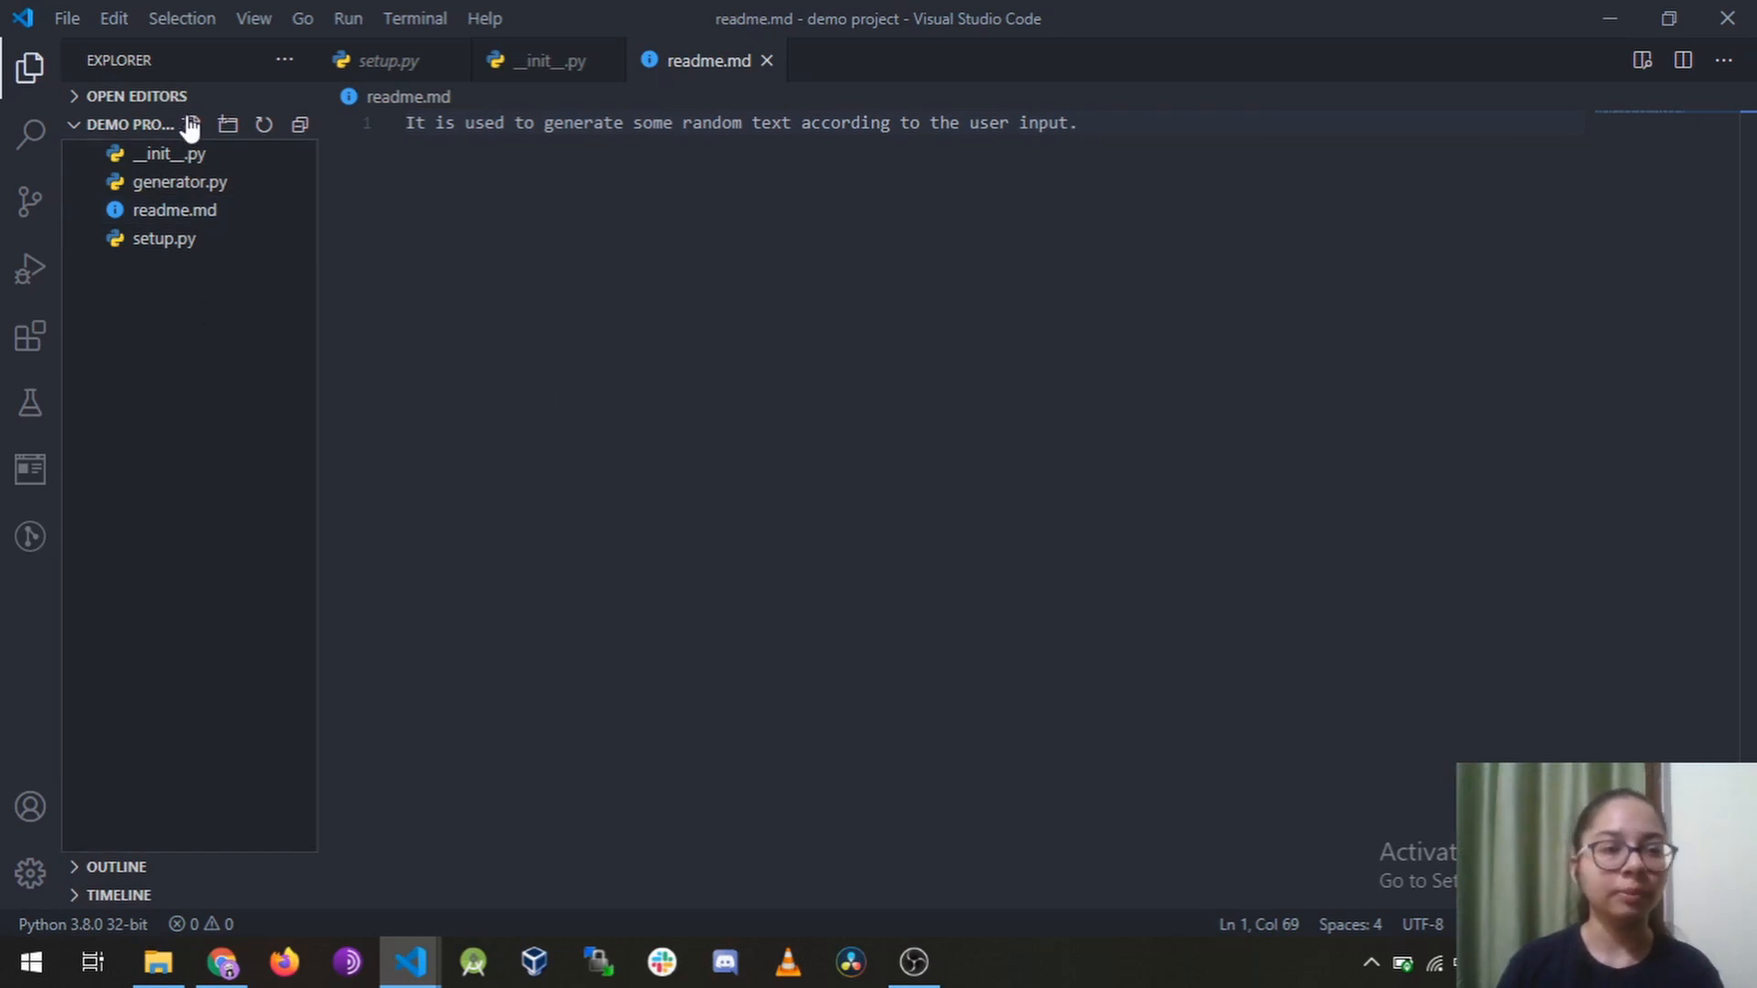
Step: Add a LICENSE file to the project and fetch the MIT License text from the browser
left_click(227, 125)
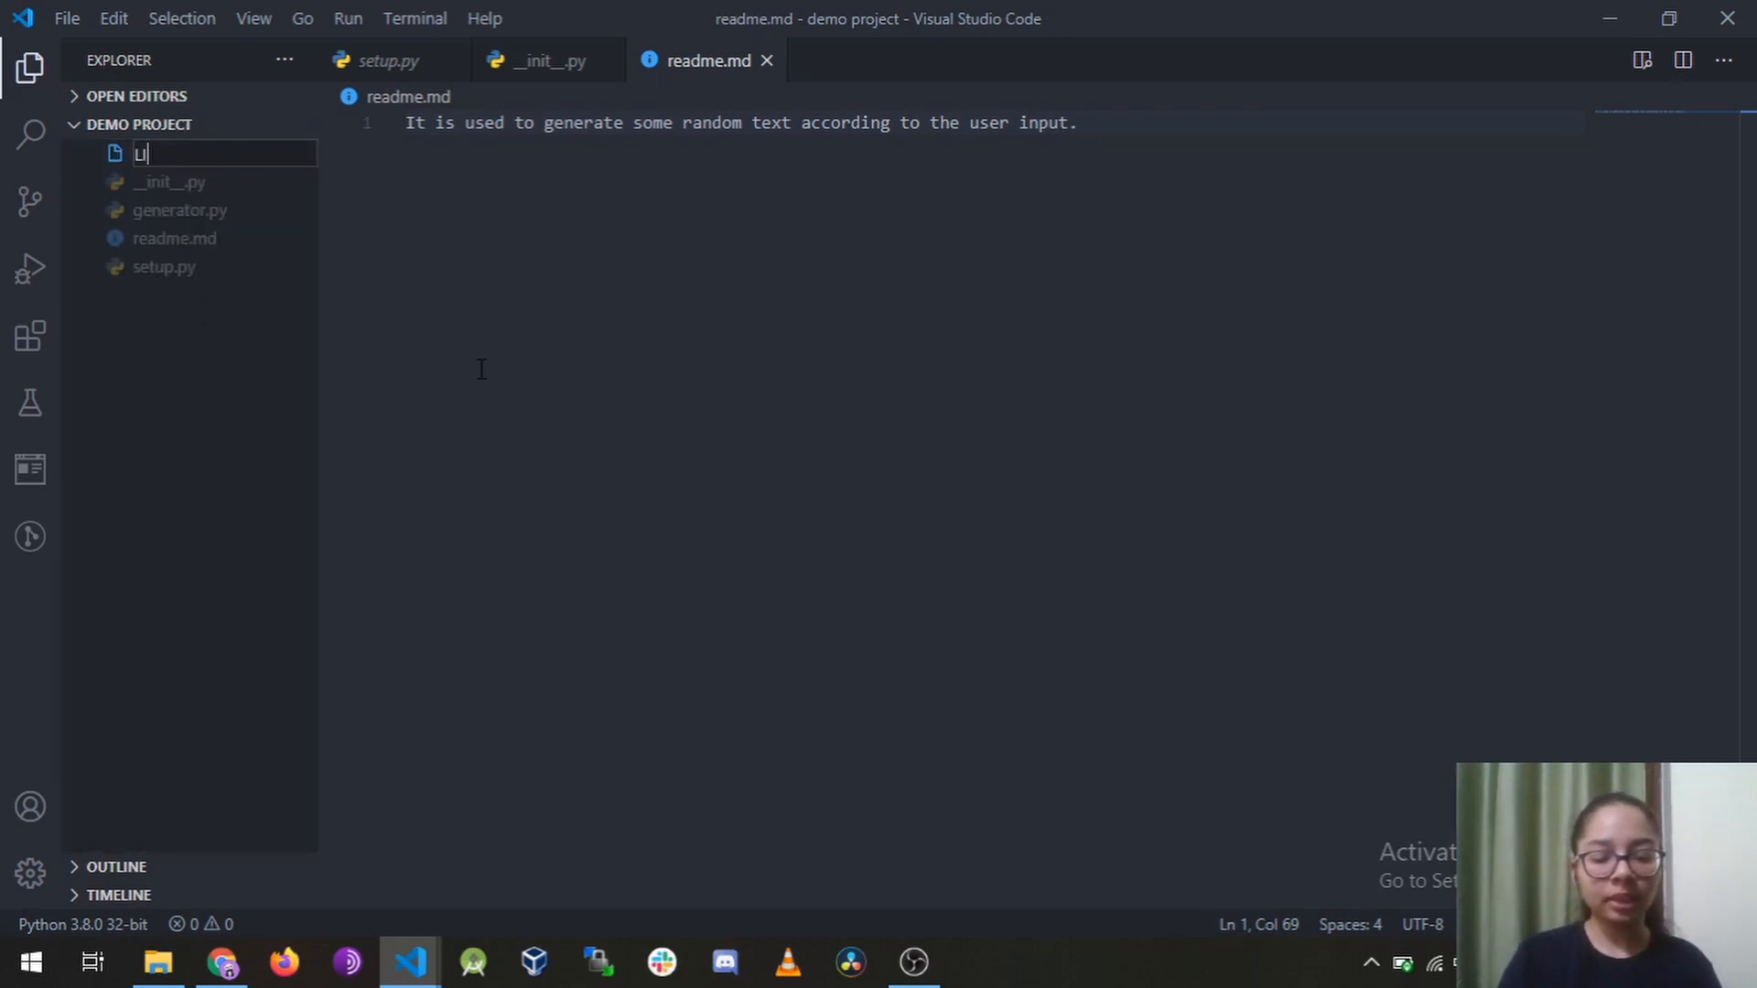
type("LICENSE")
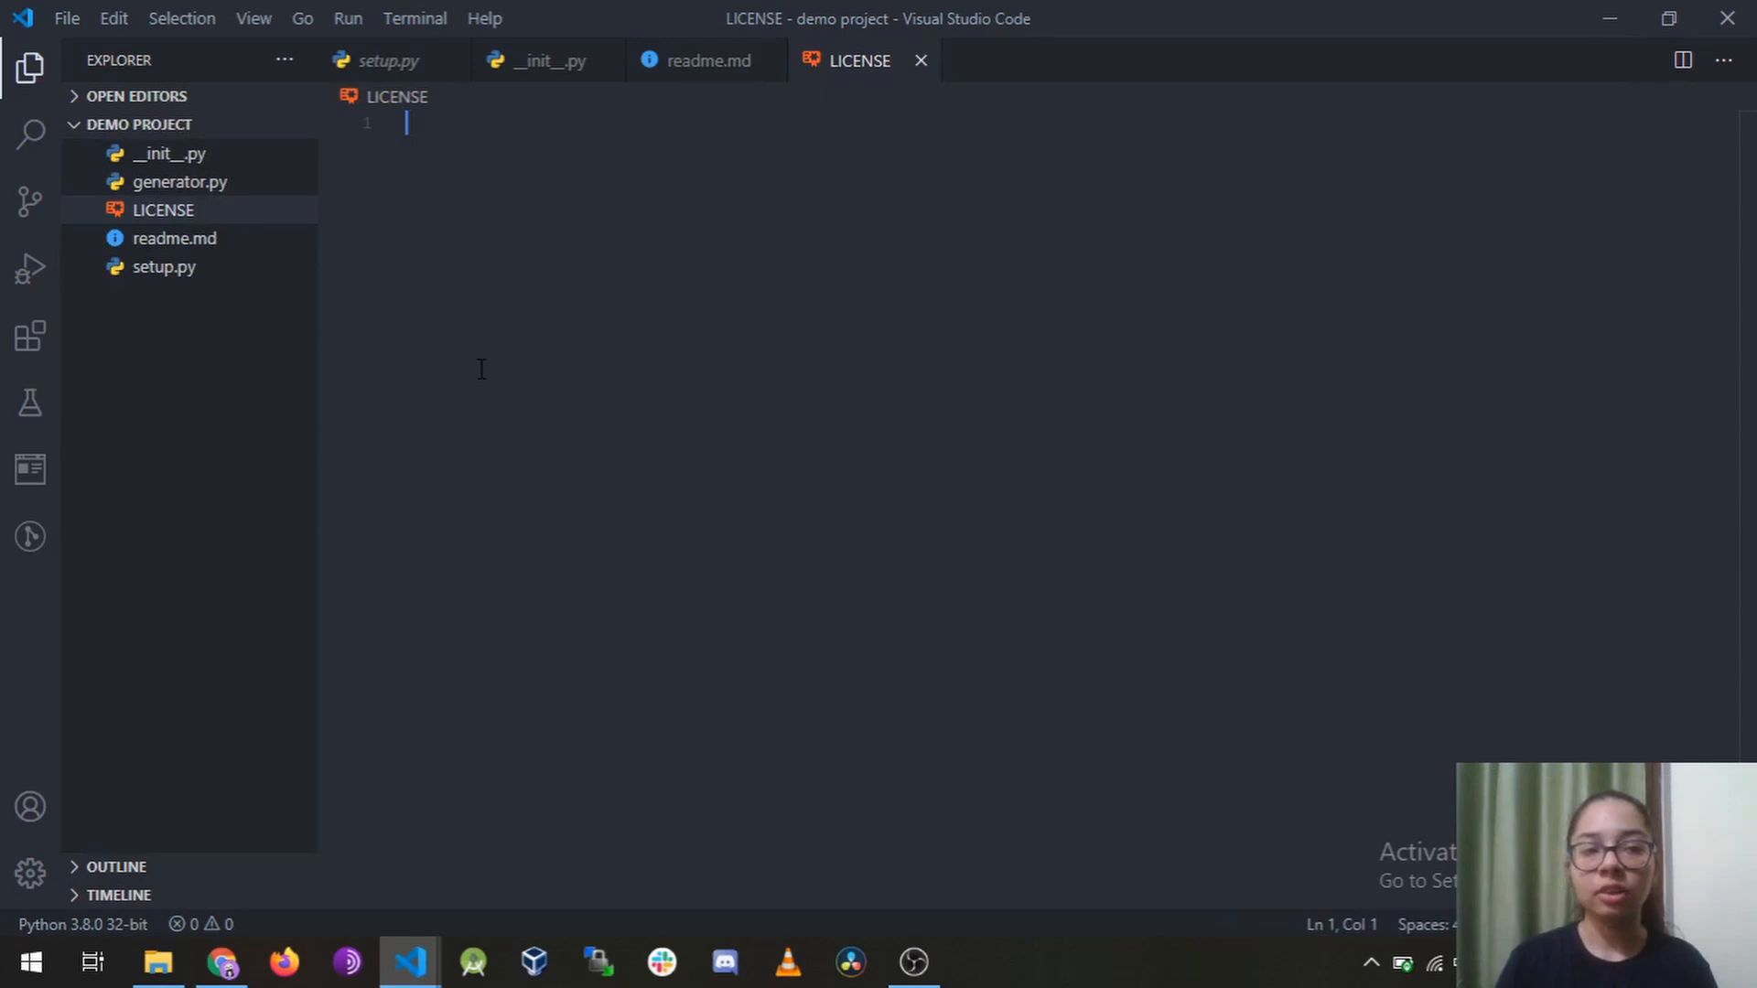
mouse_move(597, 230)
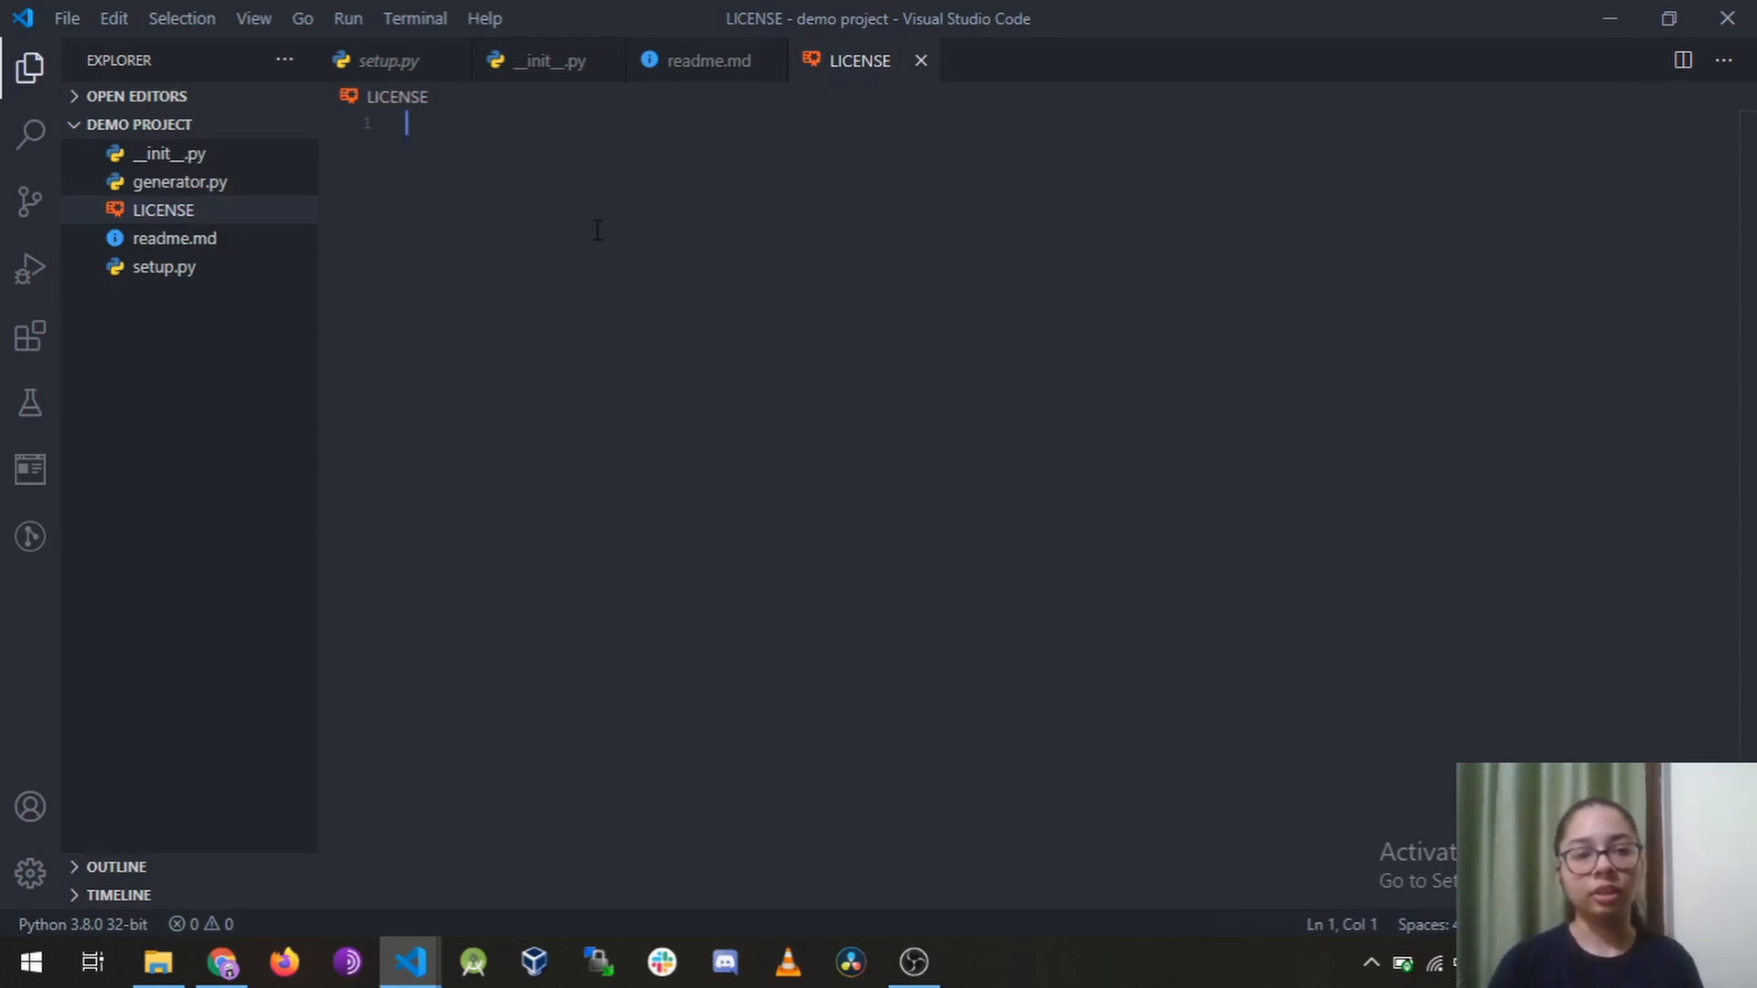
mouse_move(613, 224)
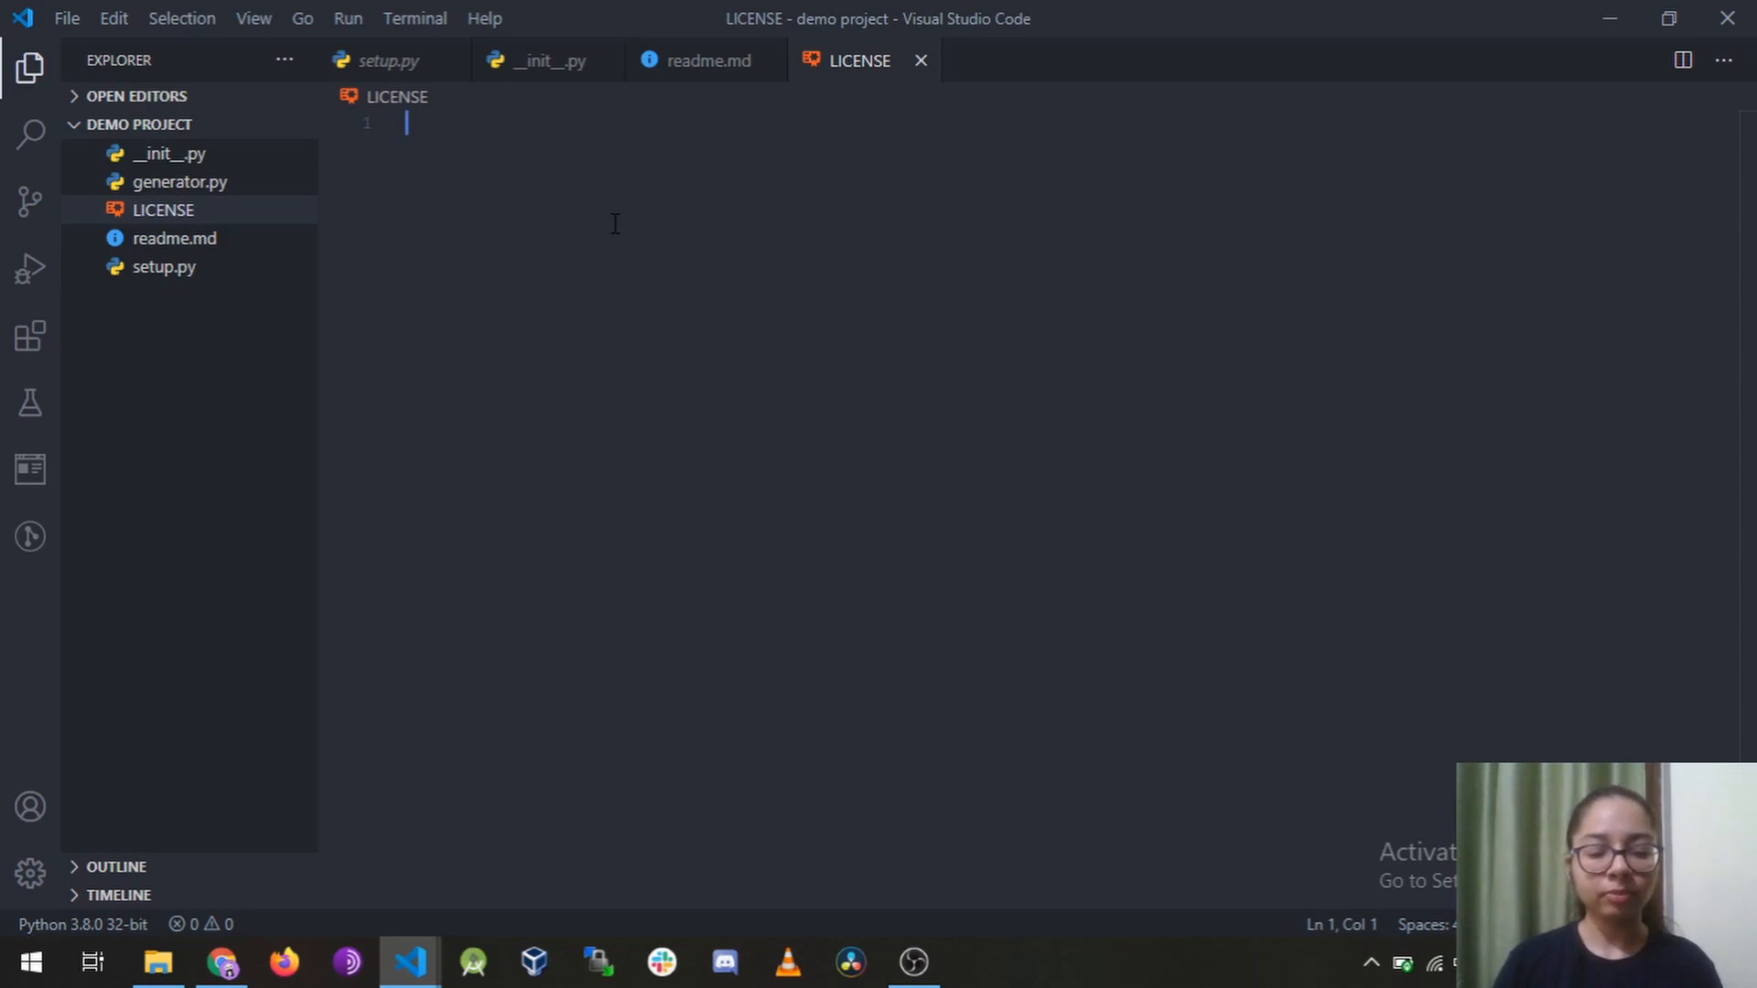
mouse_move(373, 726)
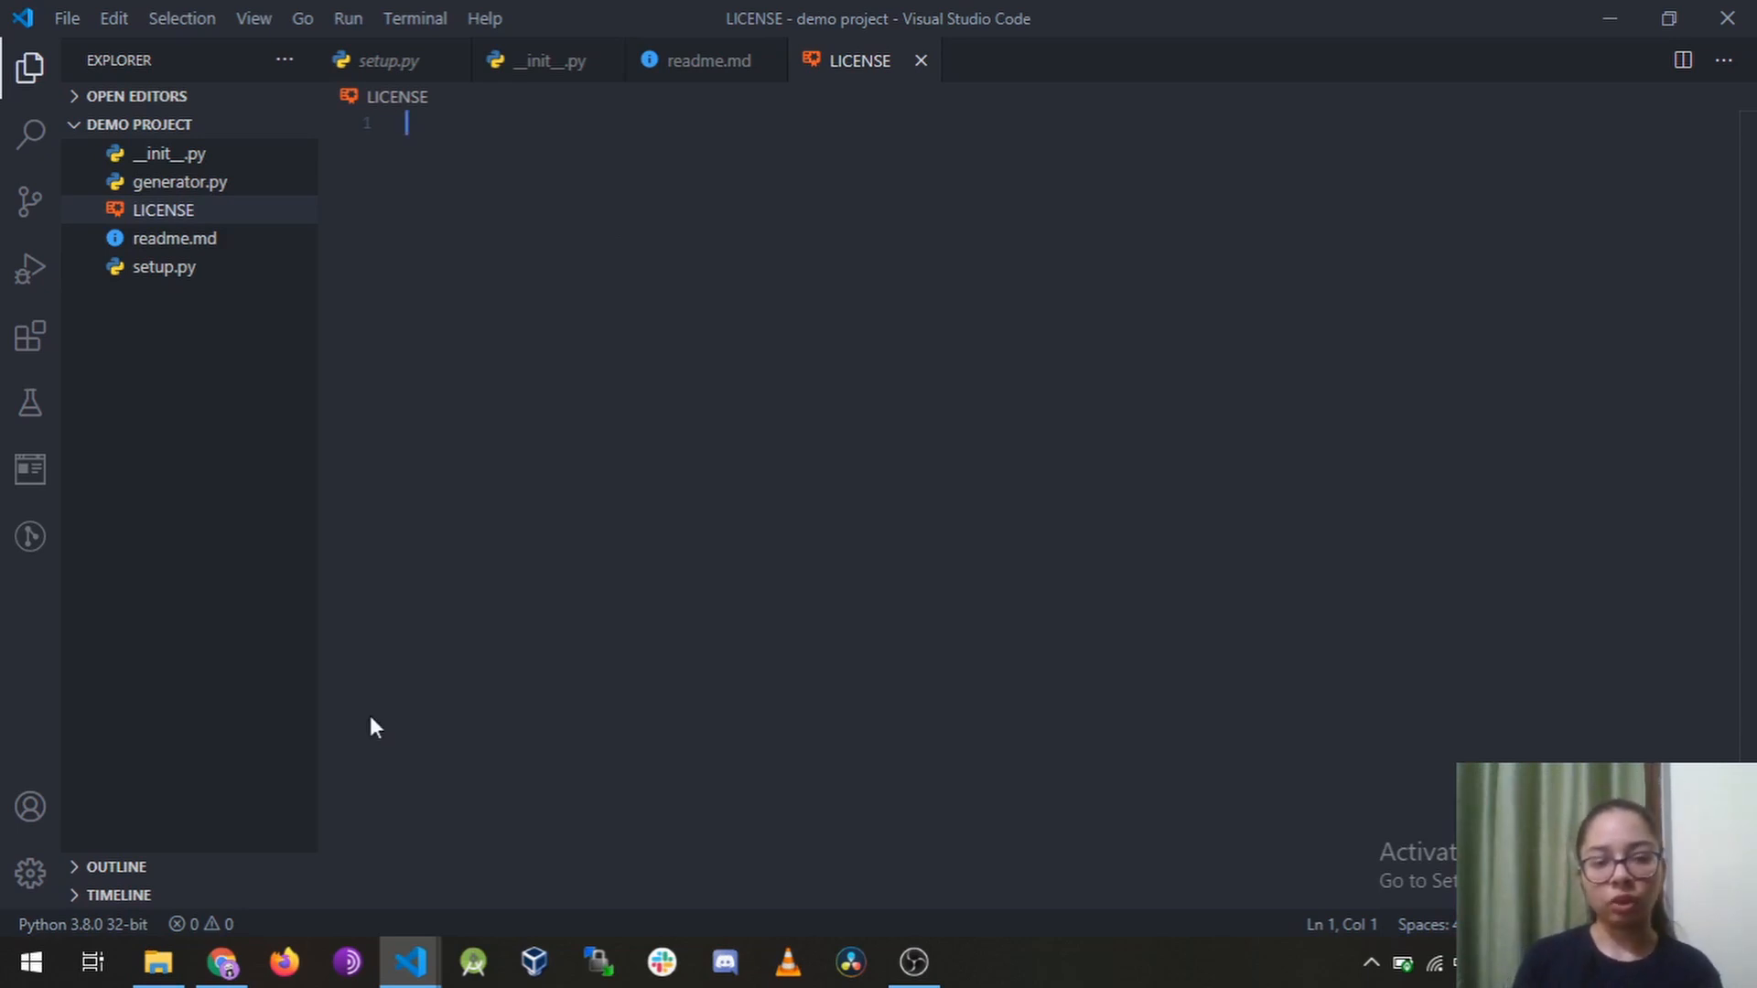
left_click(221, 961)
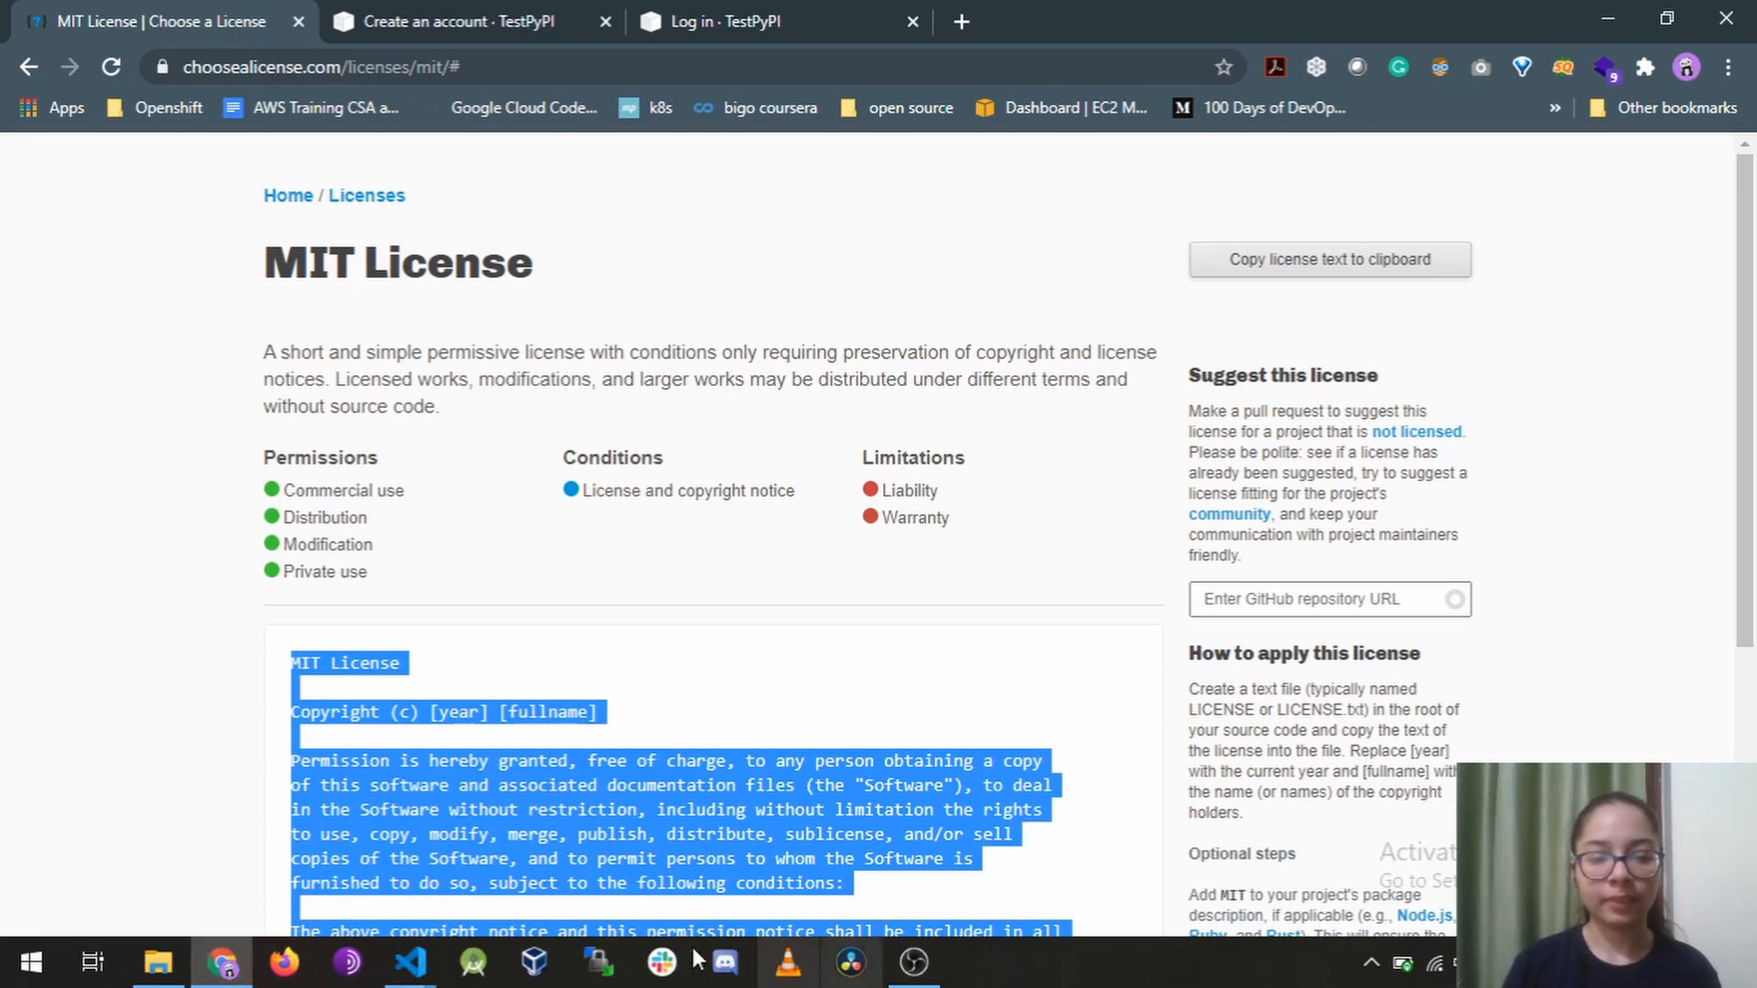
mouse_move(408, 961)
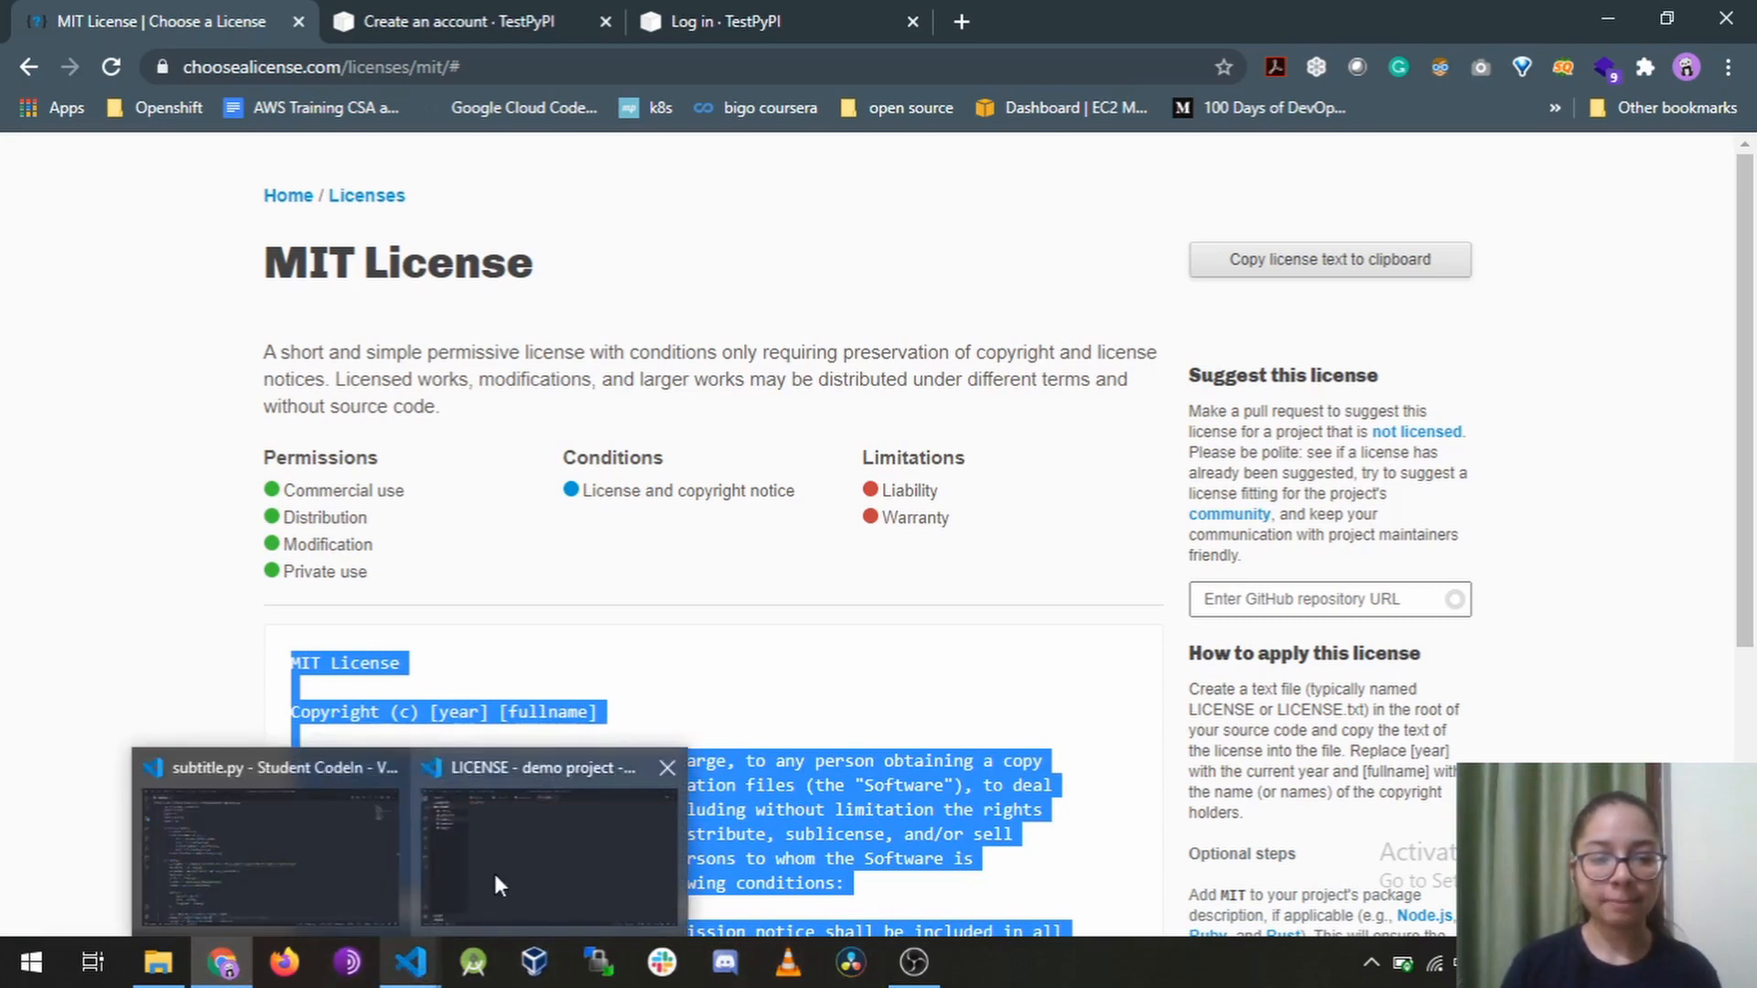
left_click(544, 840)
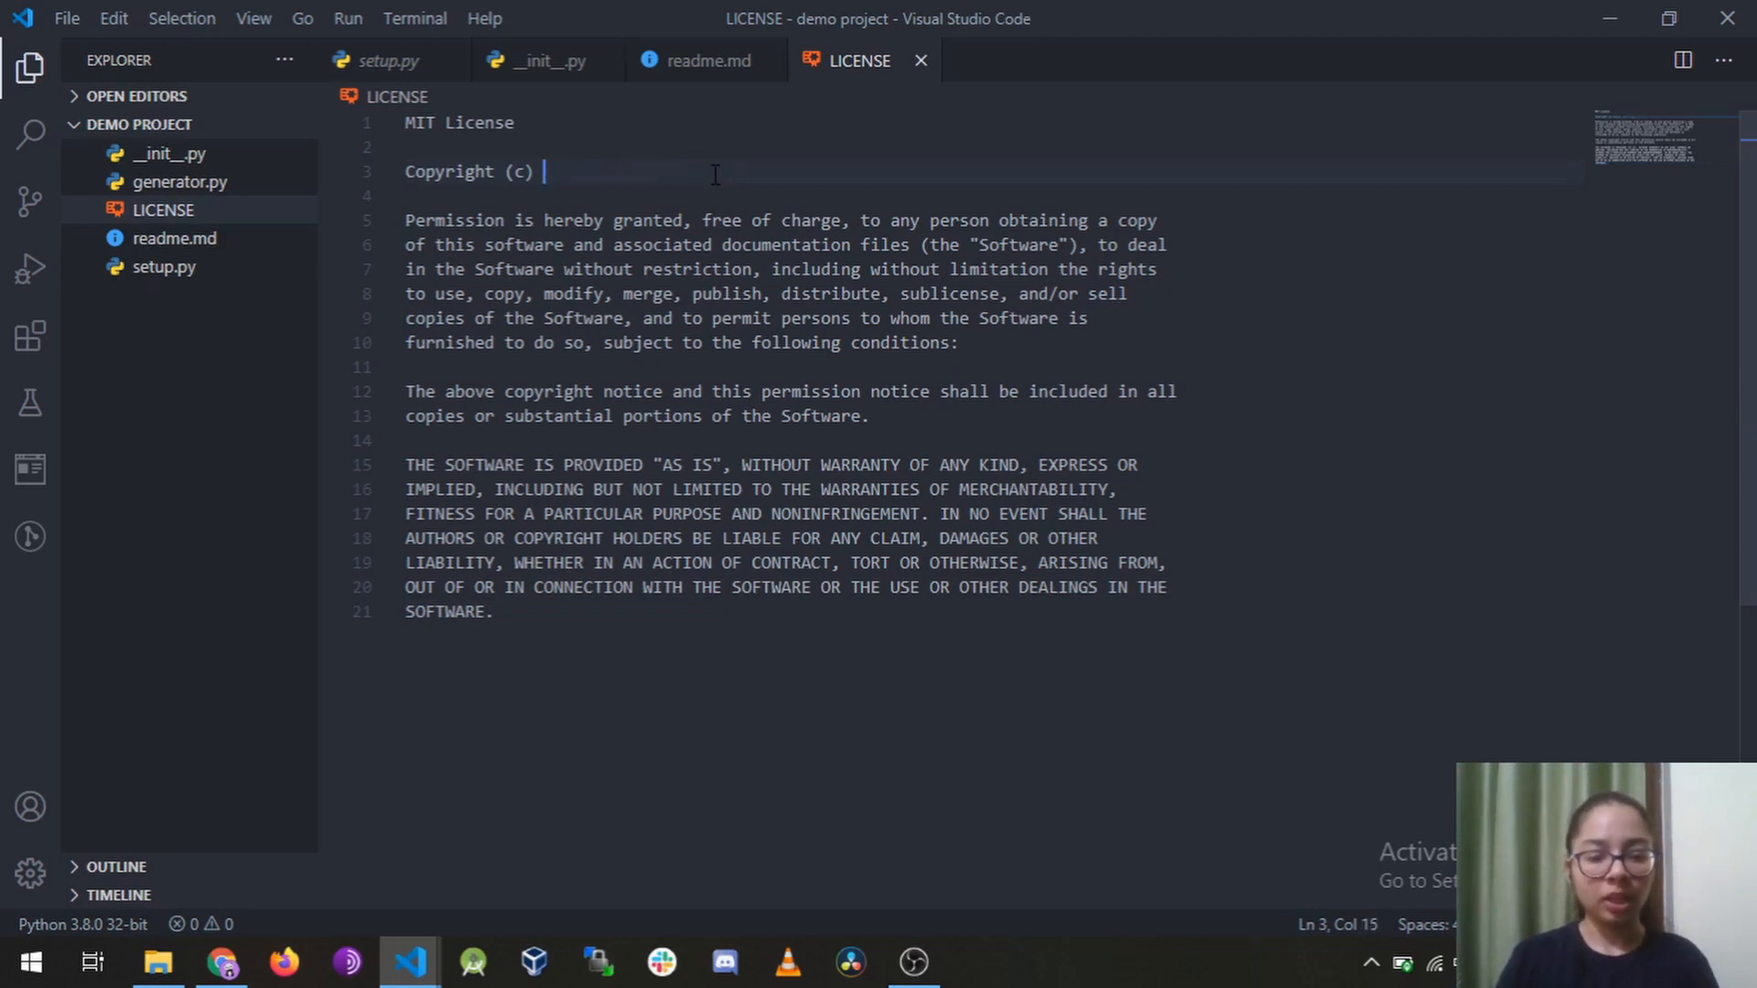
Step: Complete the MIT copyright line with the year 2020 and the author's name
type("2020 Se")
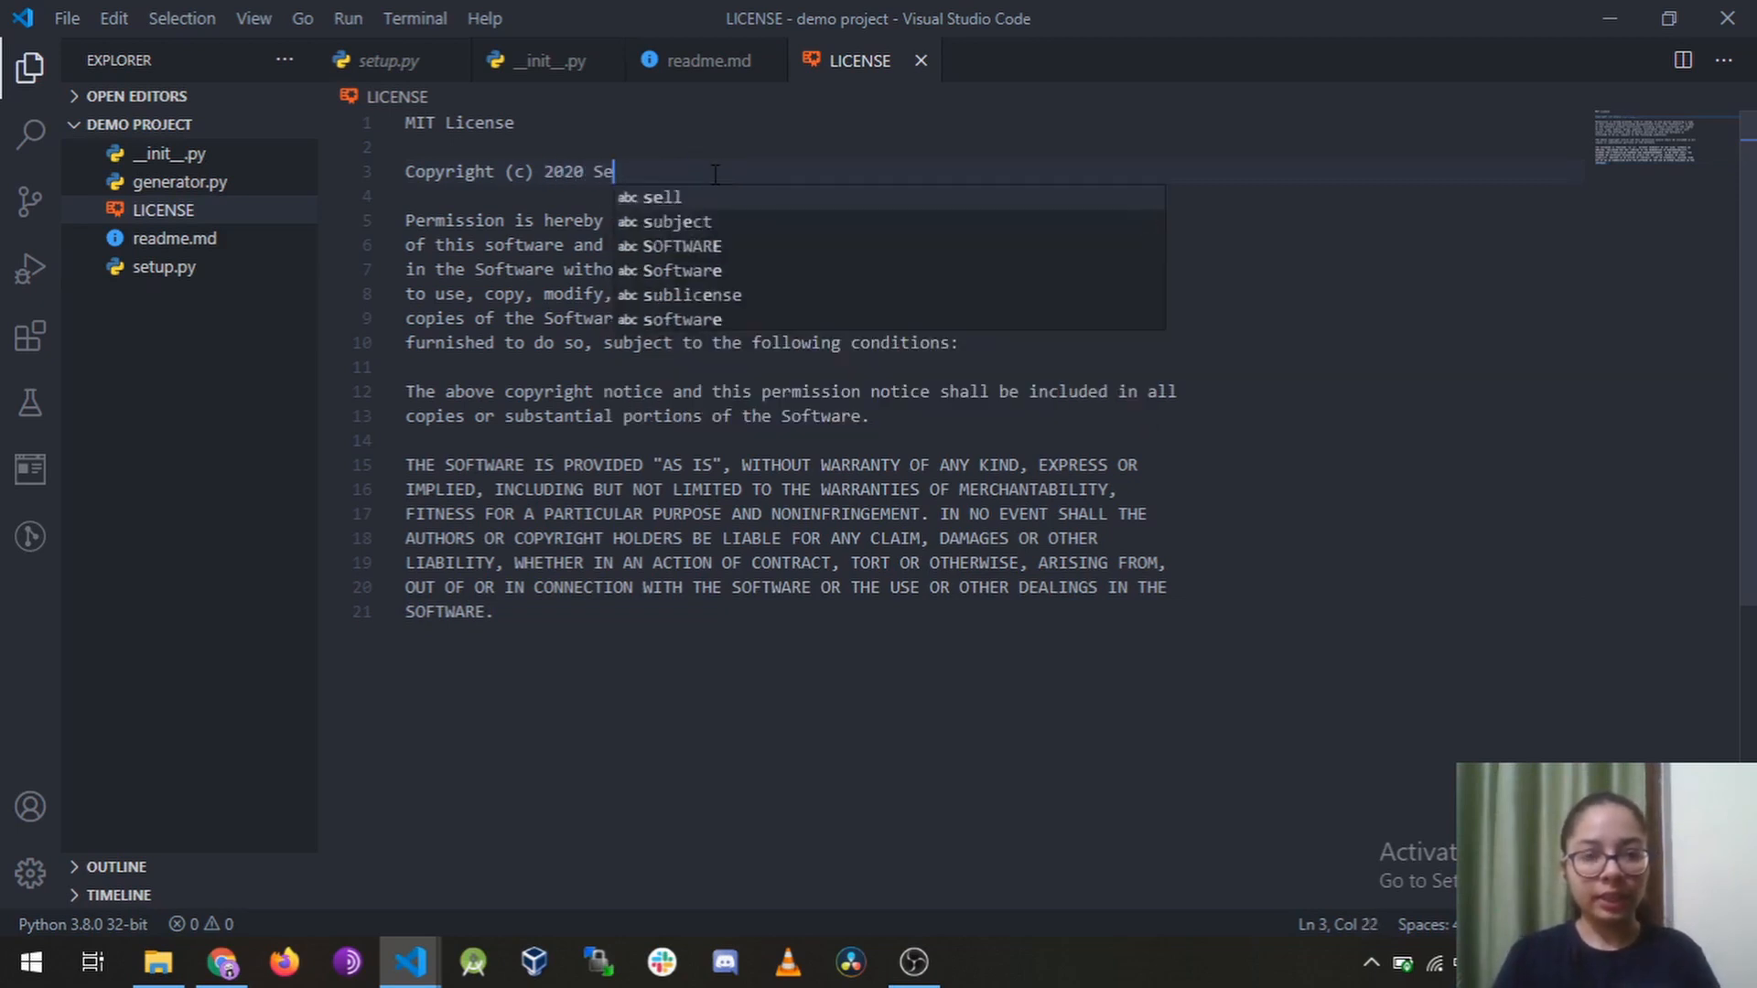
type("ema Saharan")
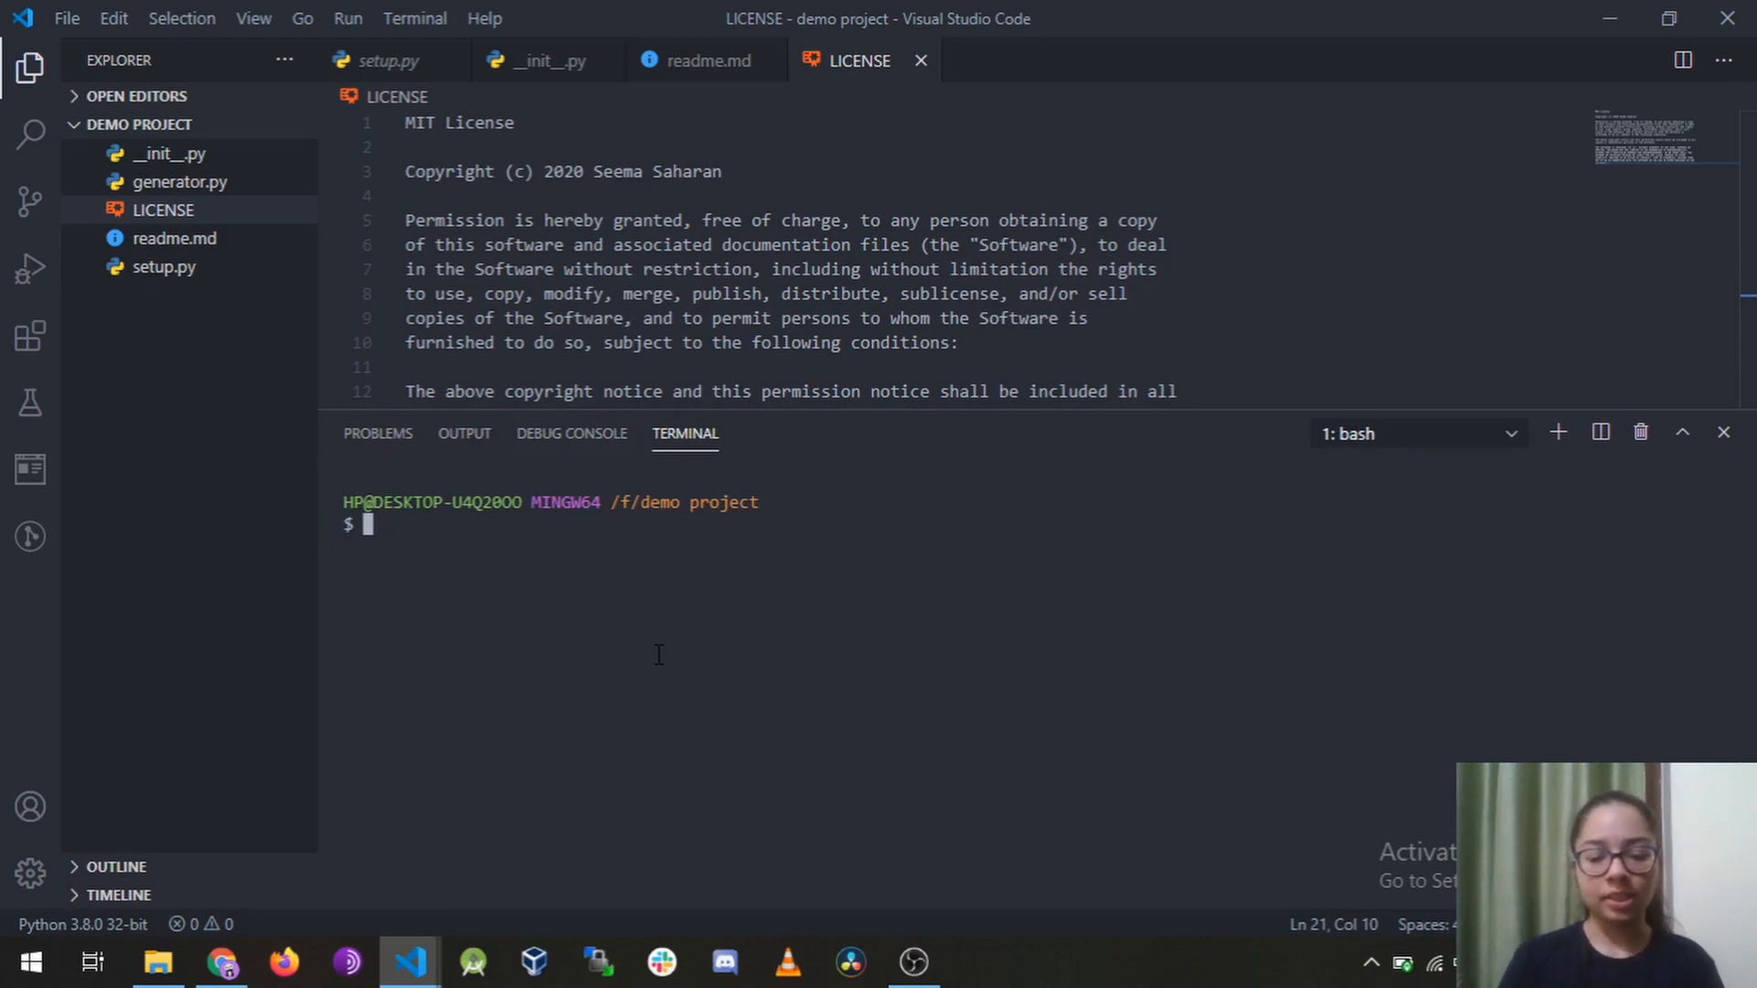
Step: Run pip install --user --upgrade setuptools wheel in the integrated terminal
type("pip in")
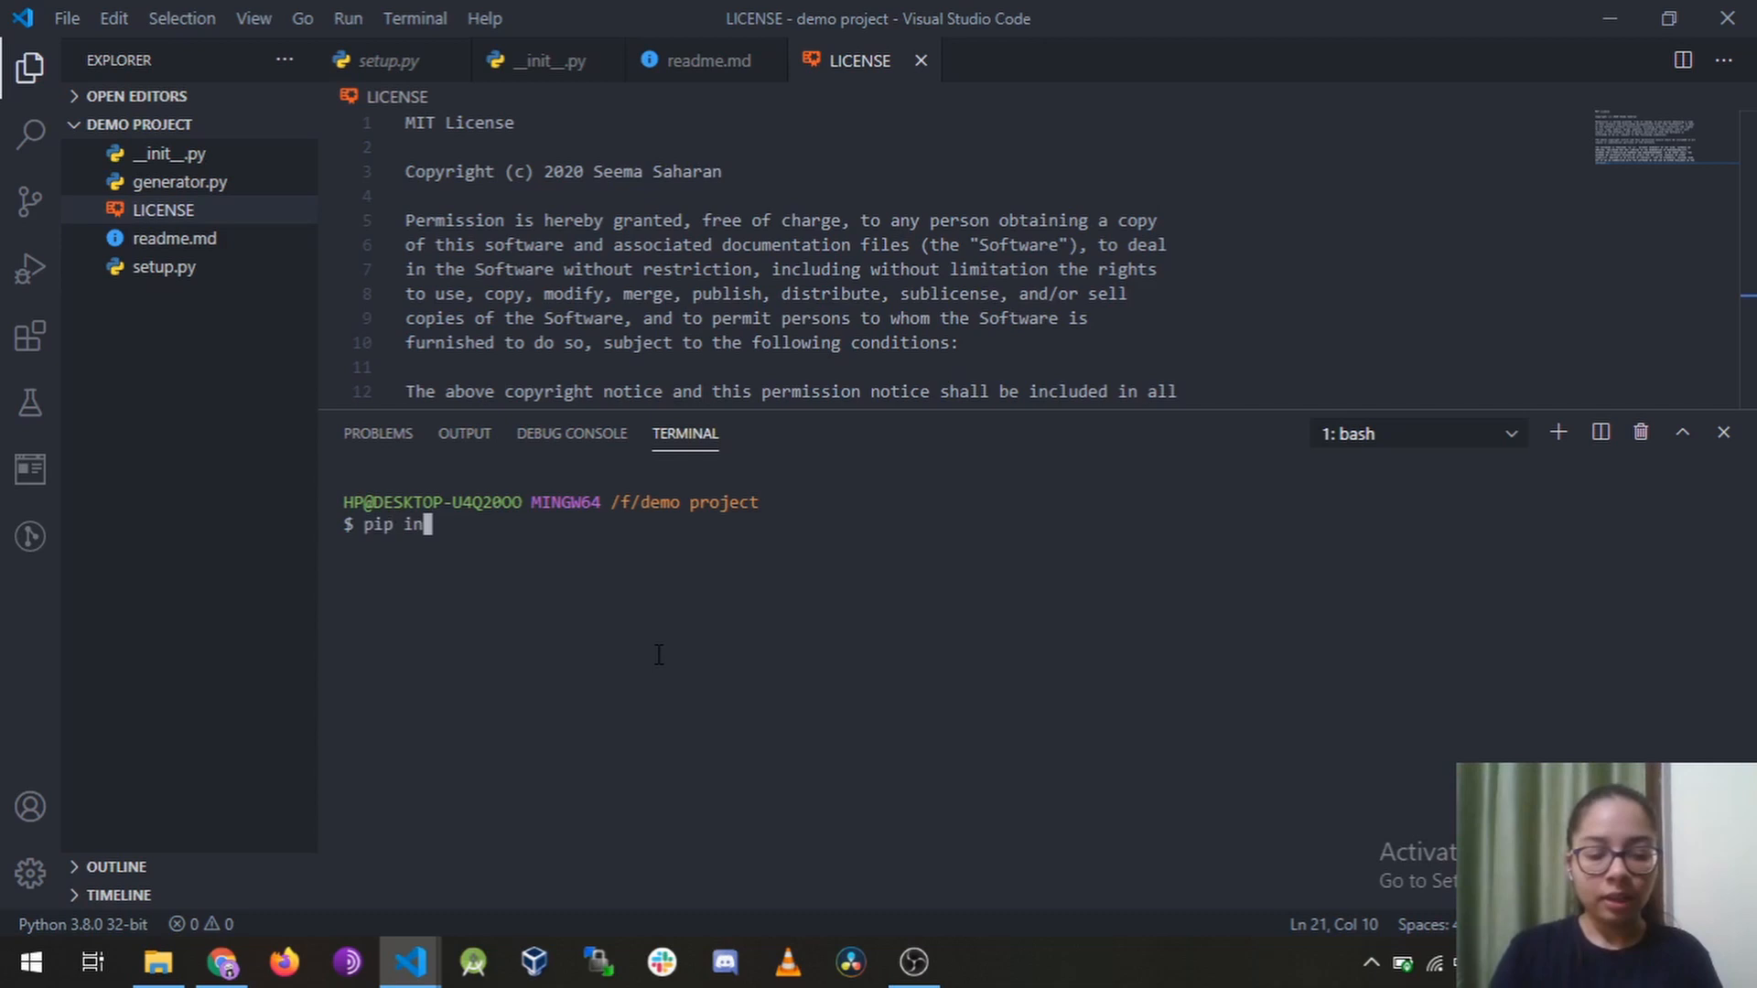
type("stall --user --up")
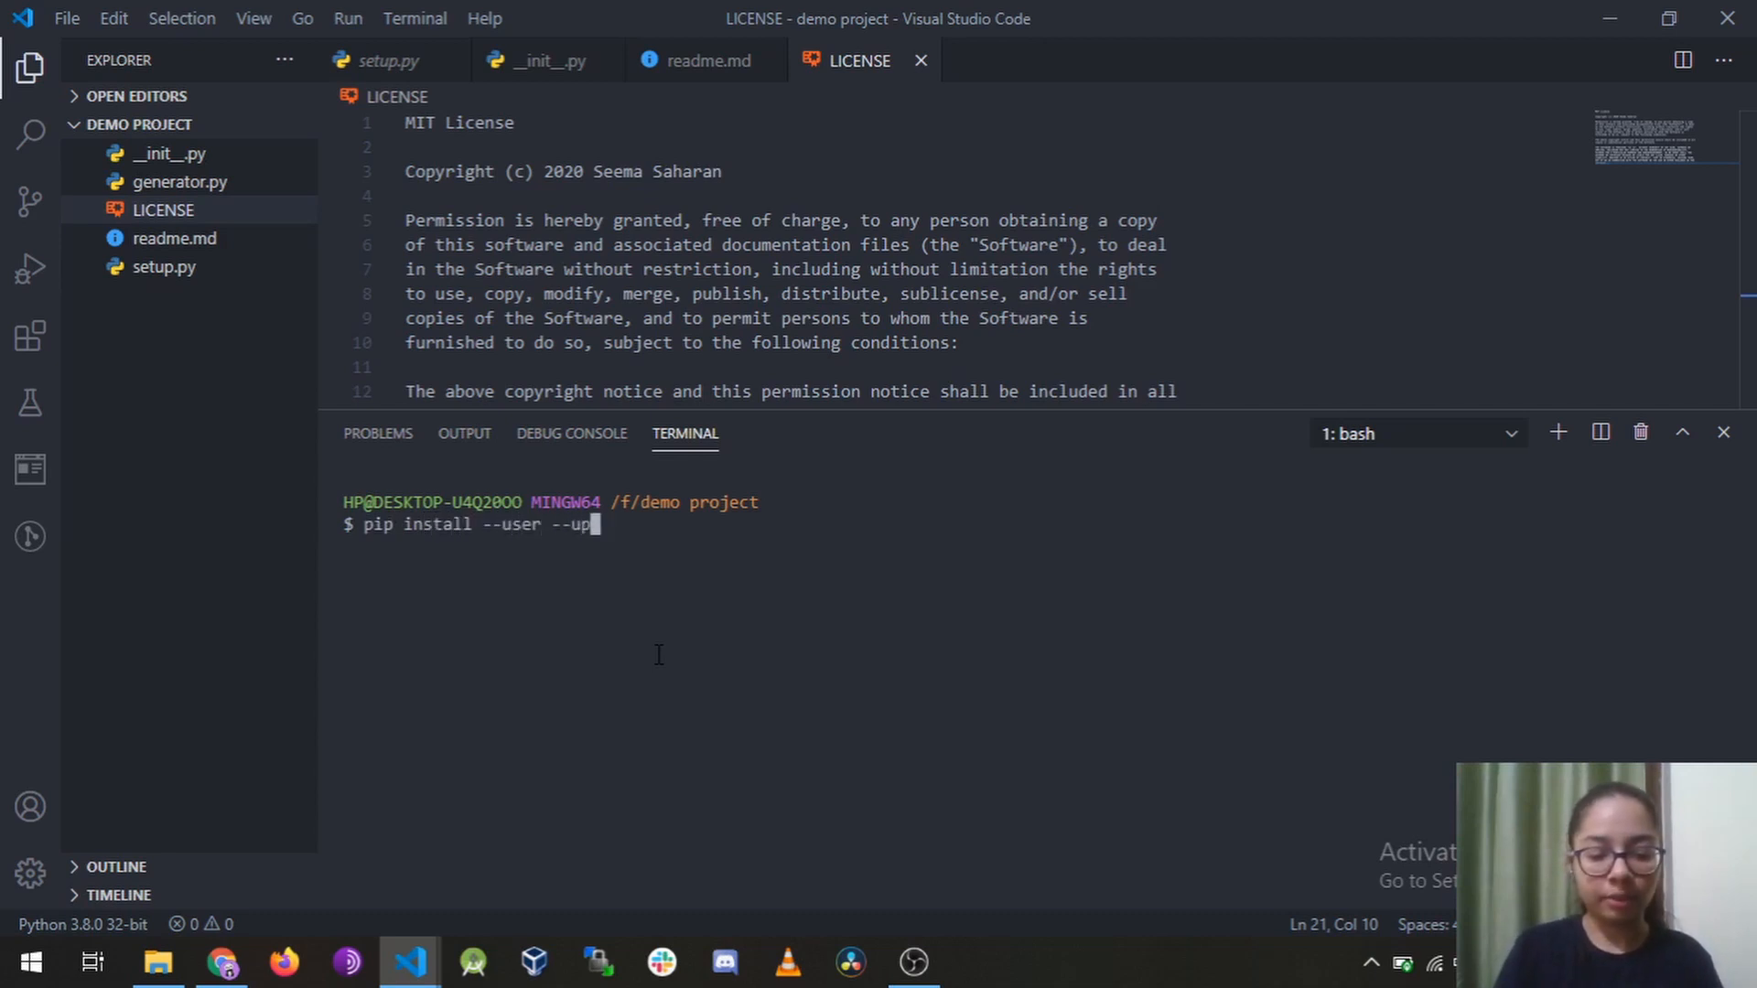
type("grader")
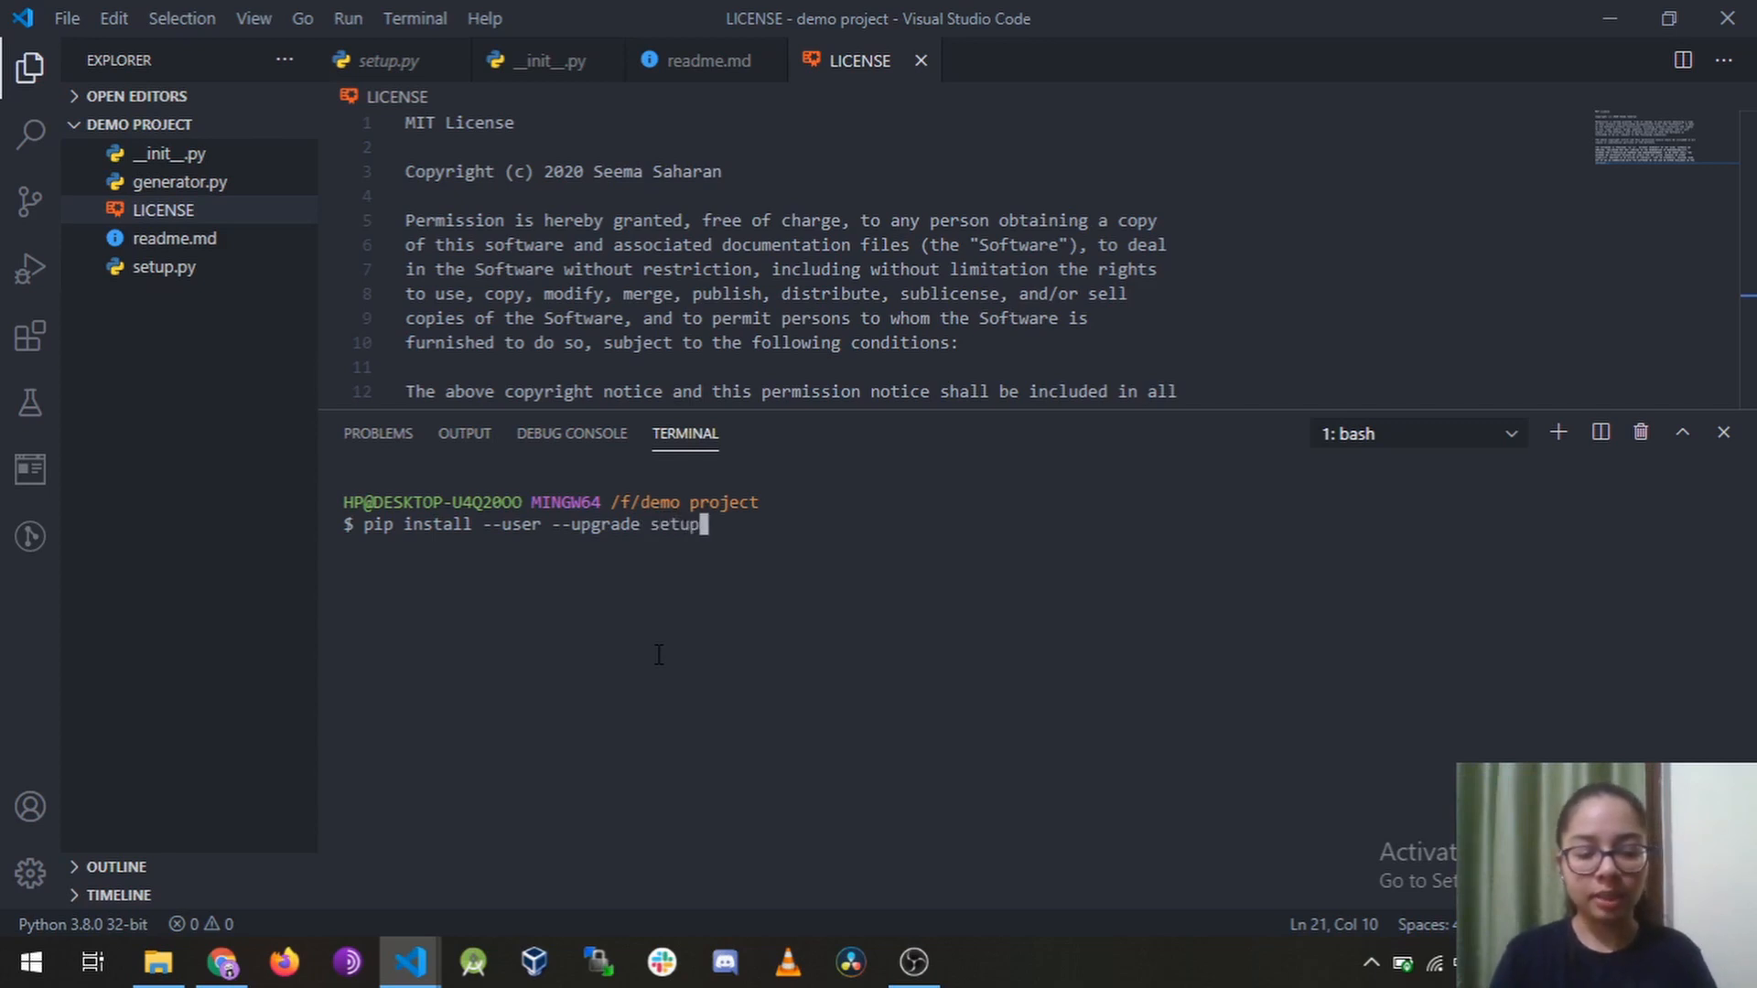
type("tools wheel")
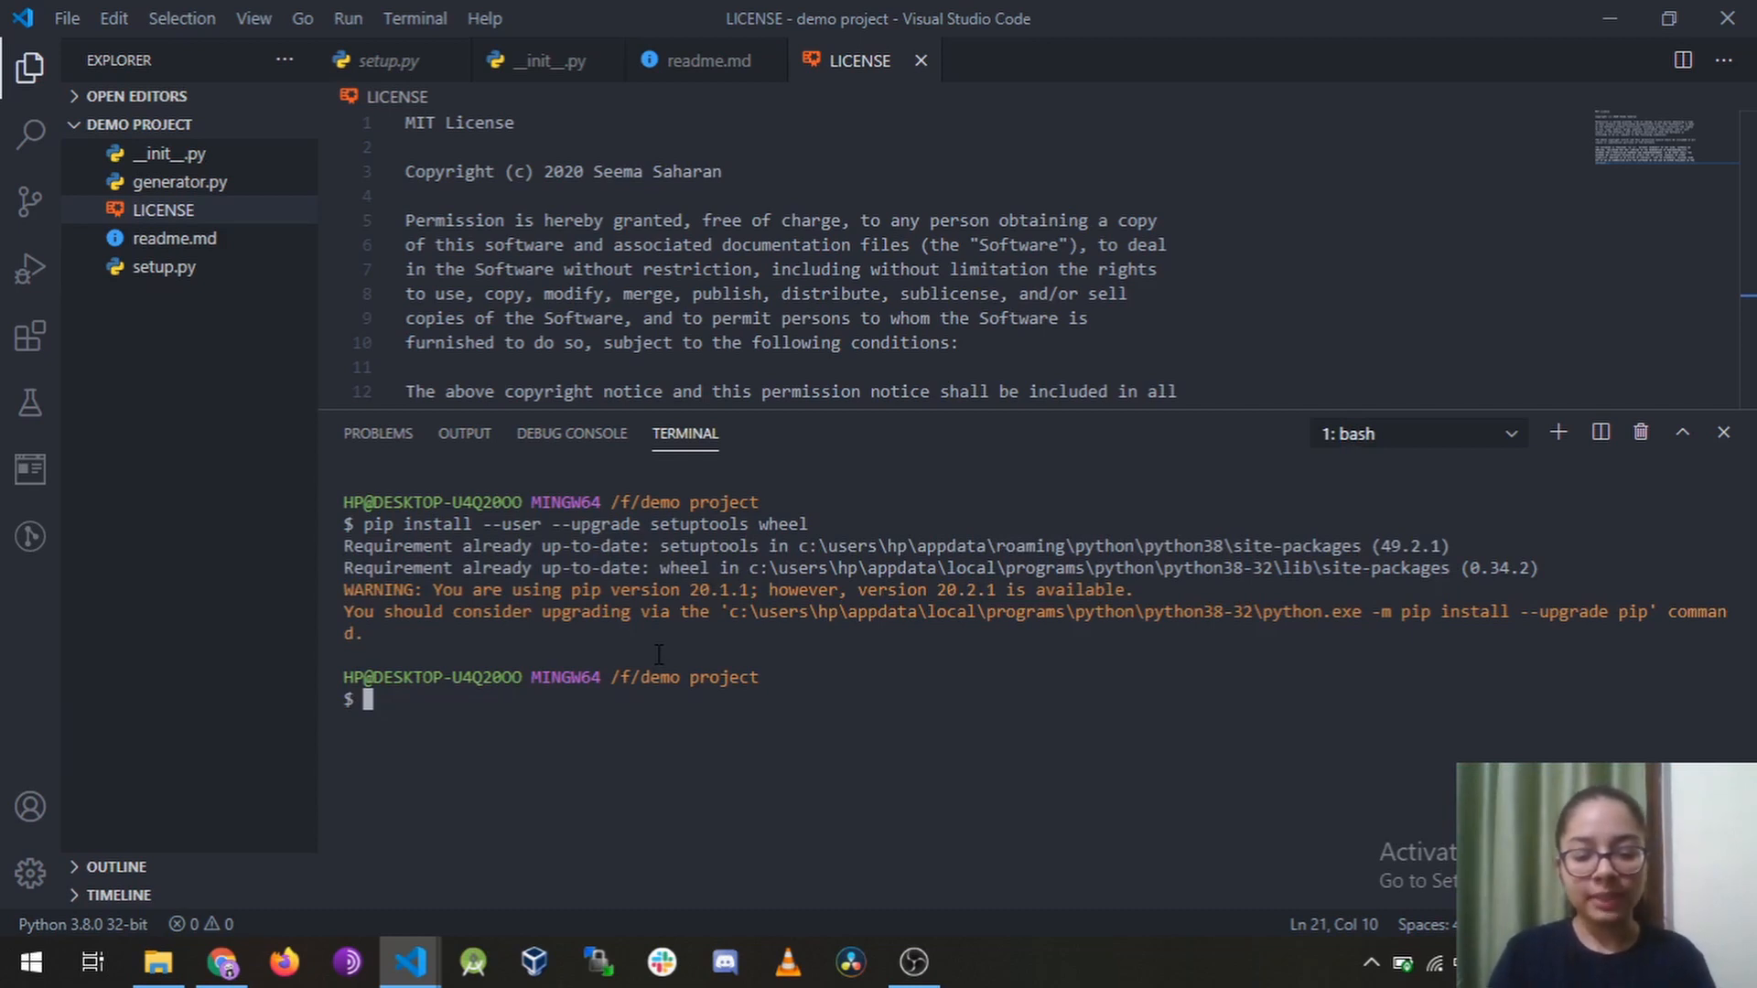
Step: Build the package with python setup.py sdist bdist_wheel and check the dist folder's two files
type("python -")
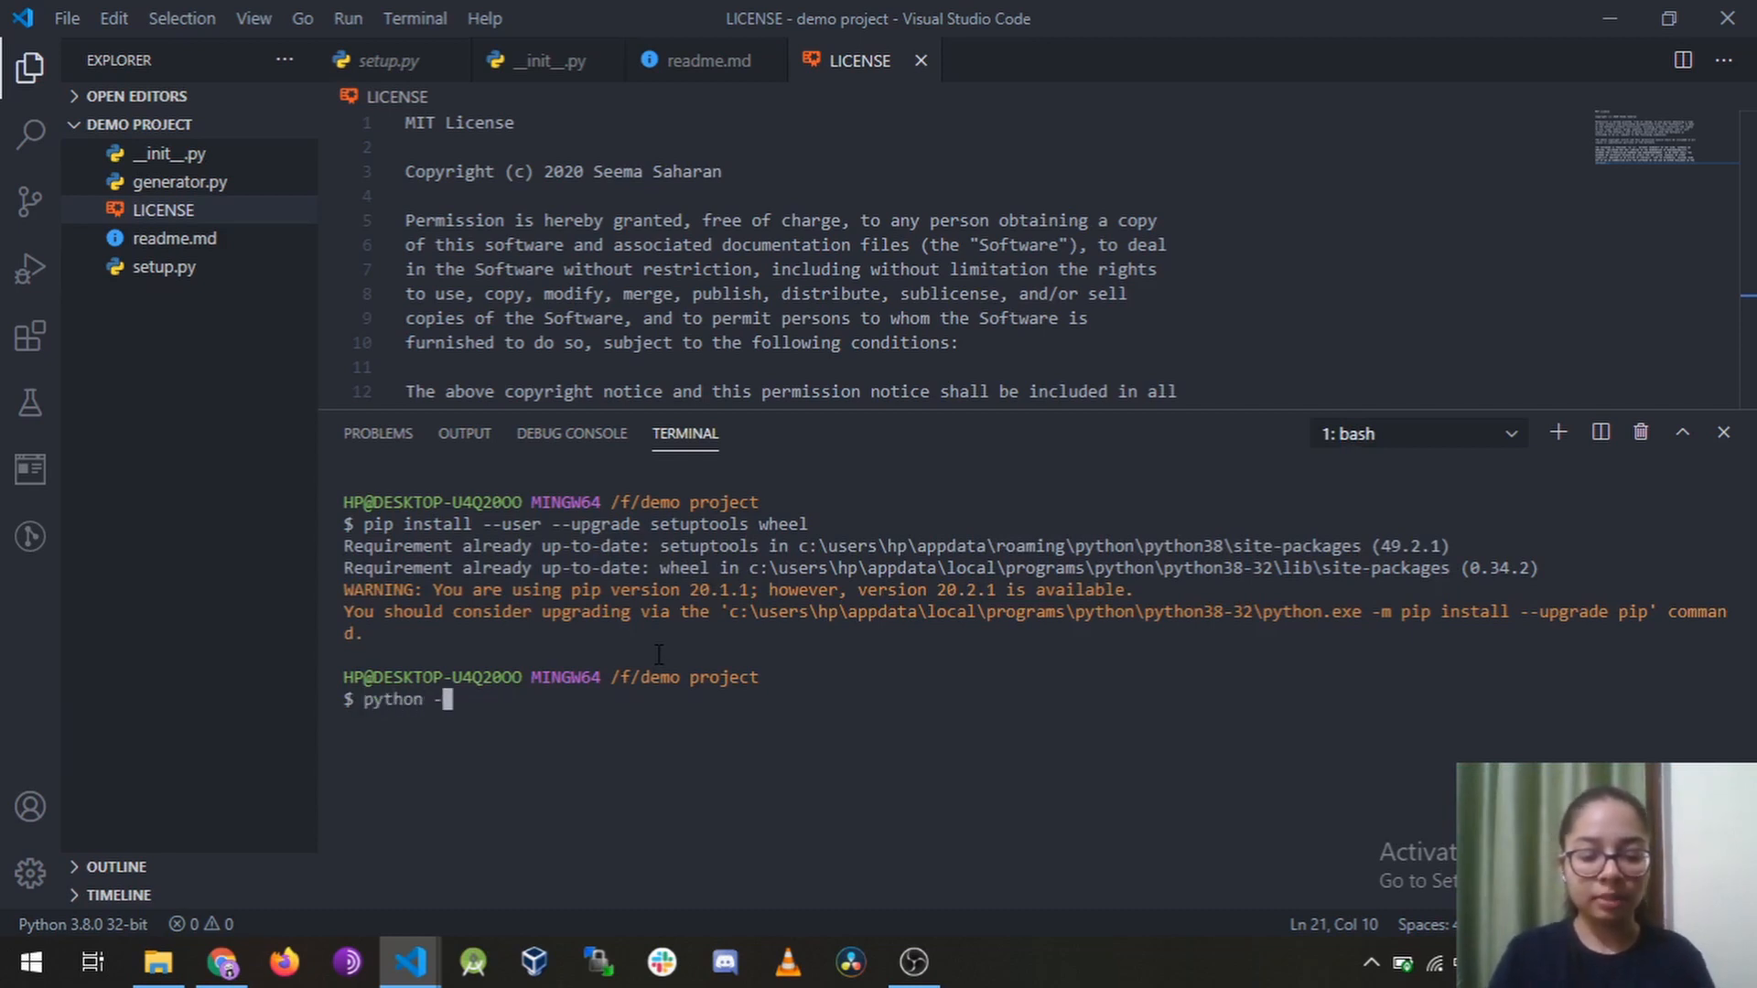
type("se")
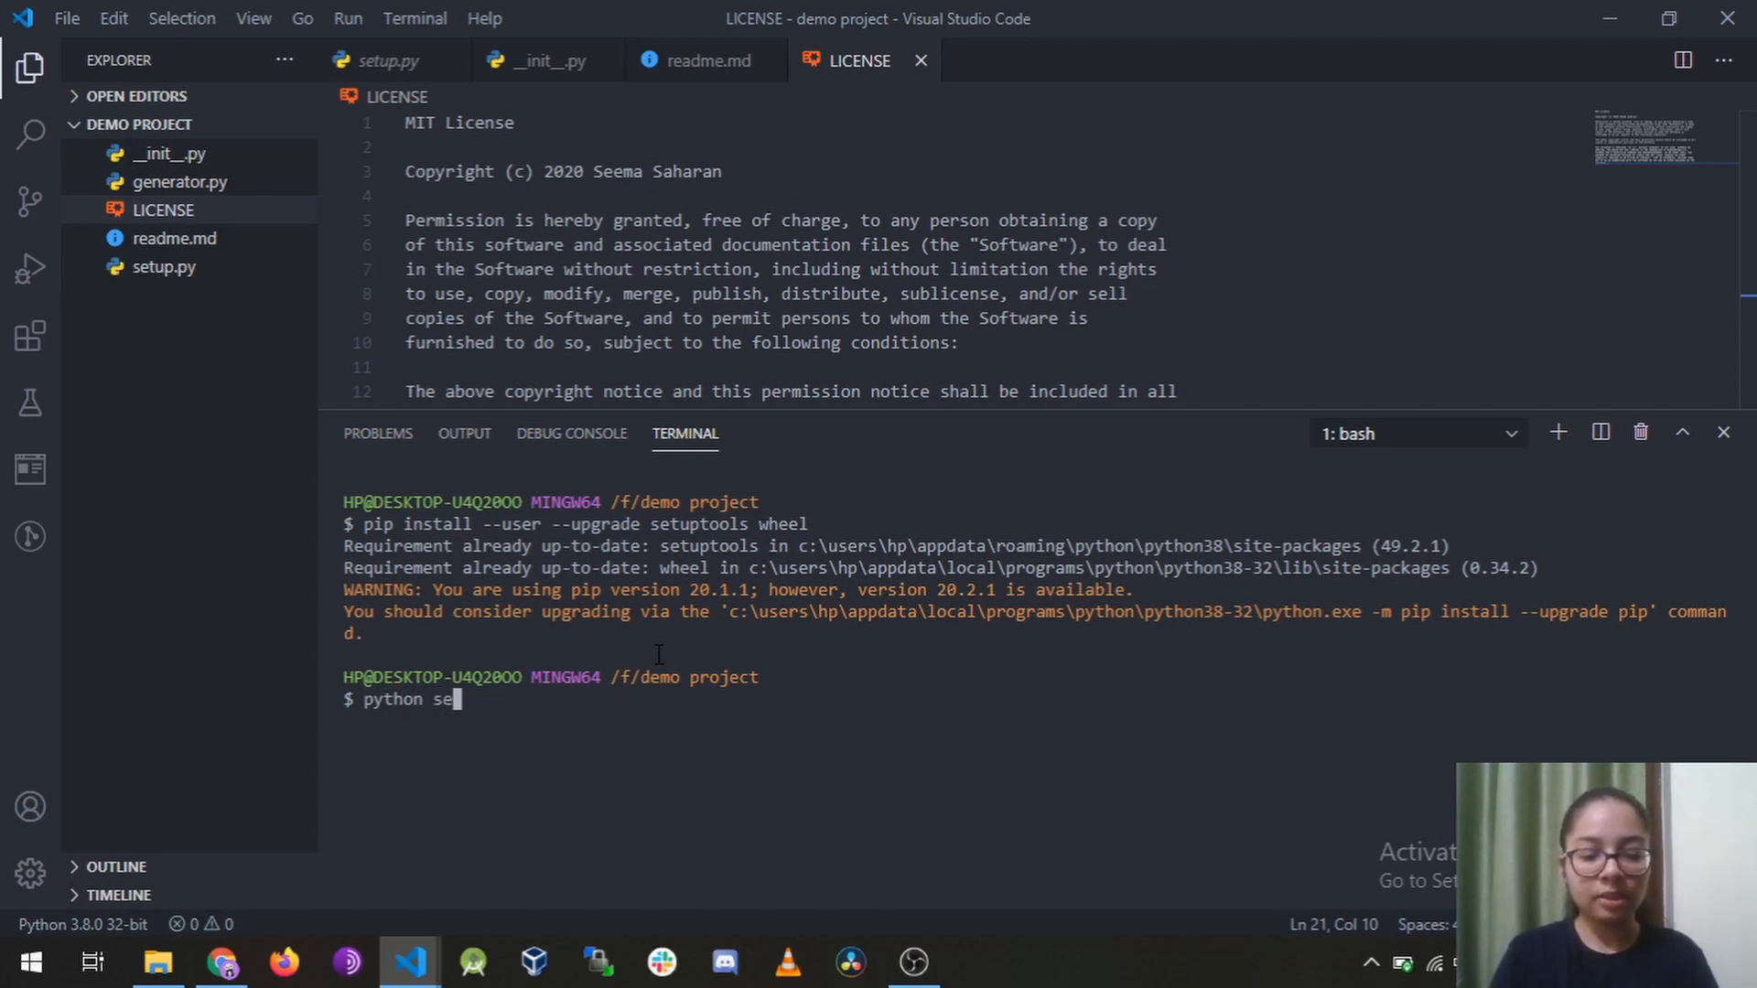
type("tup.py")
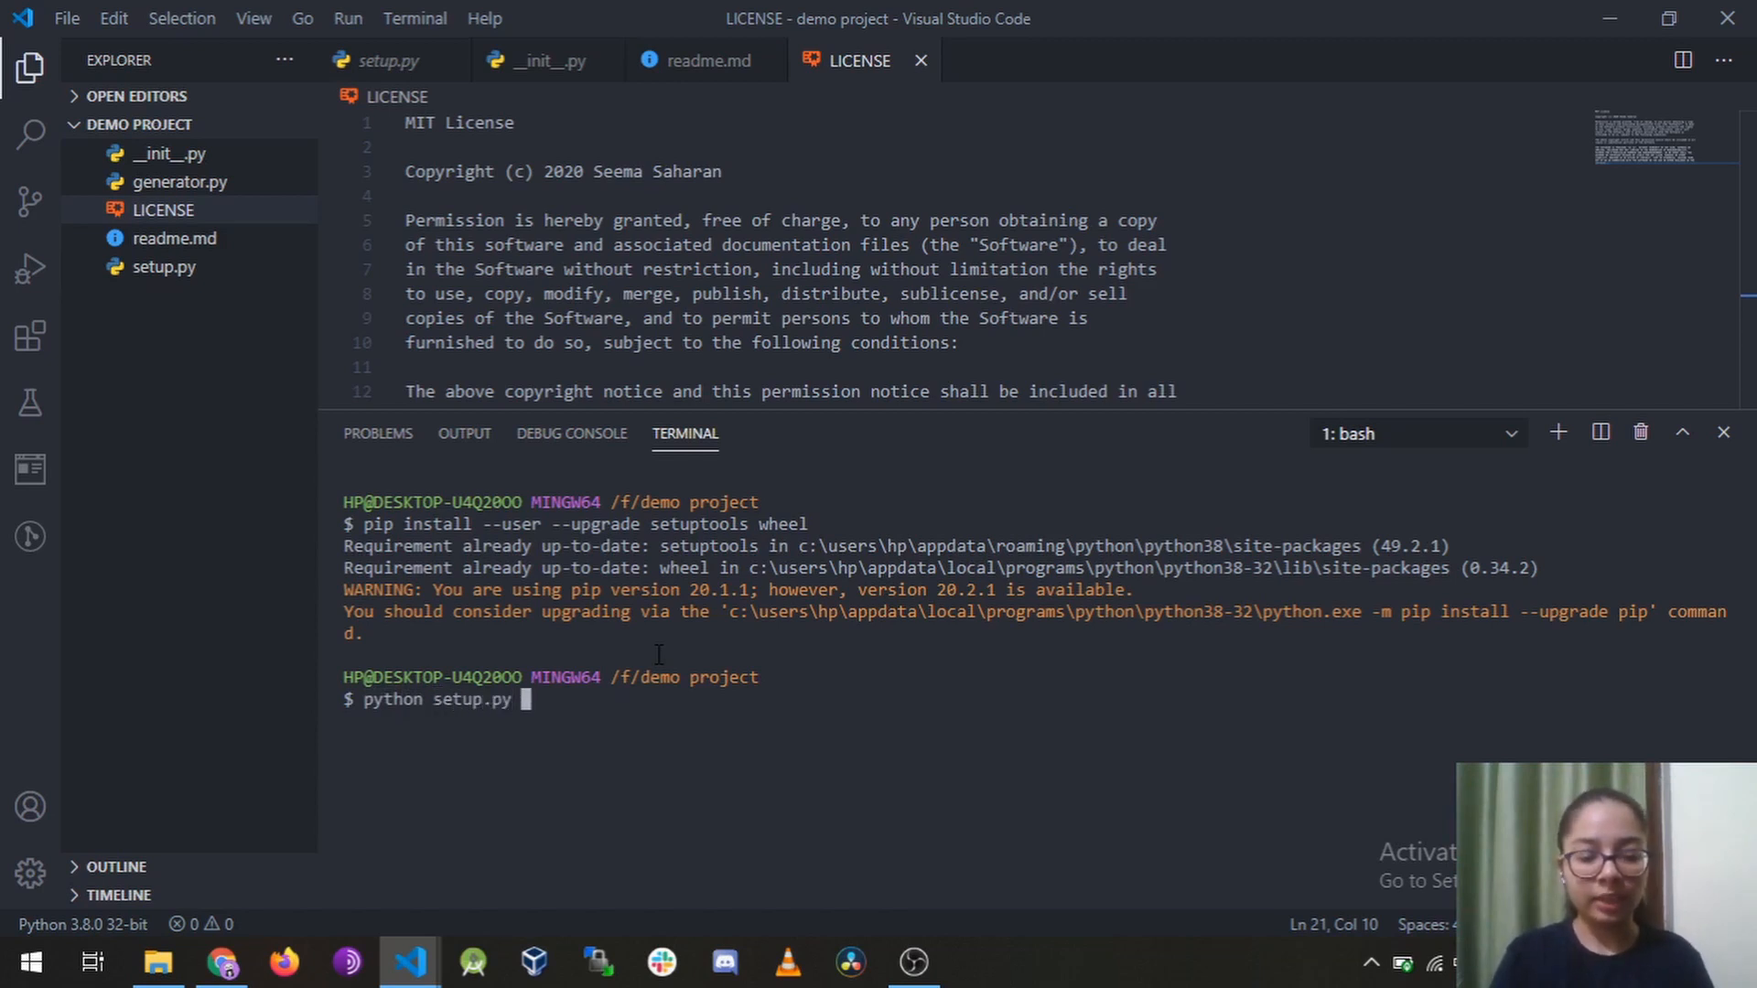
type("sdist")
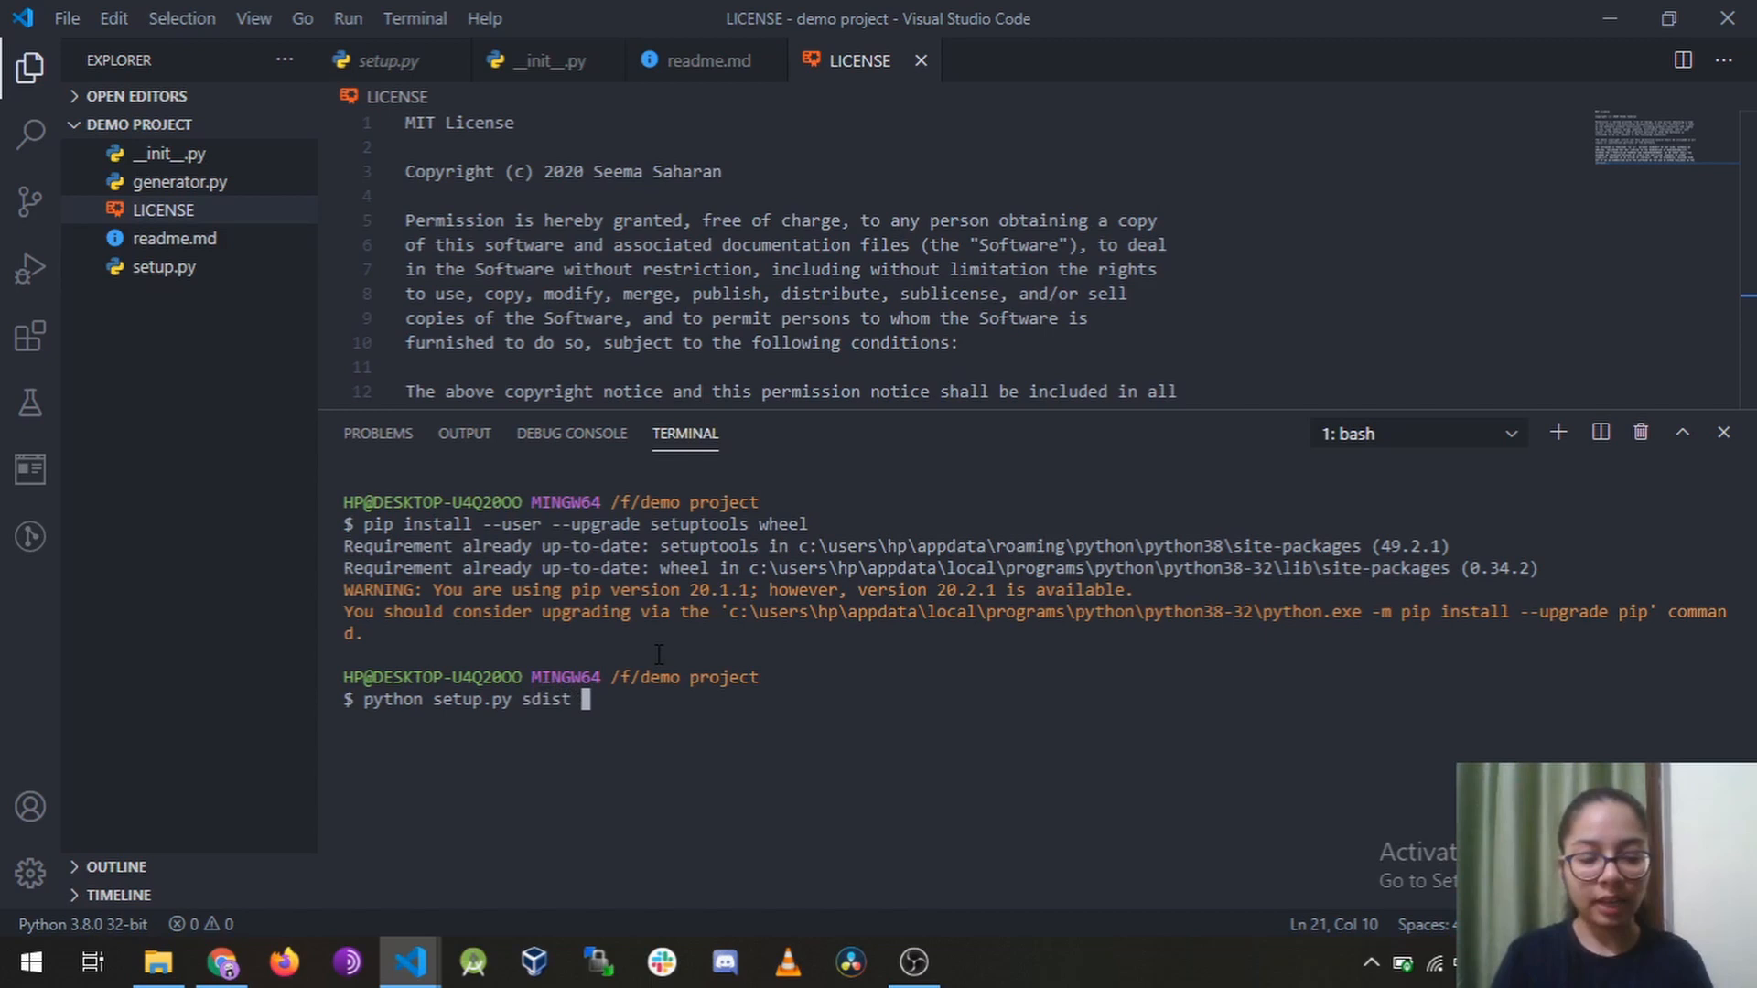
type("bdist")
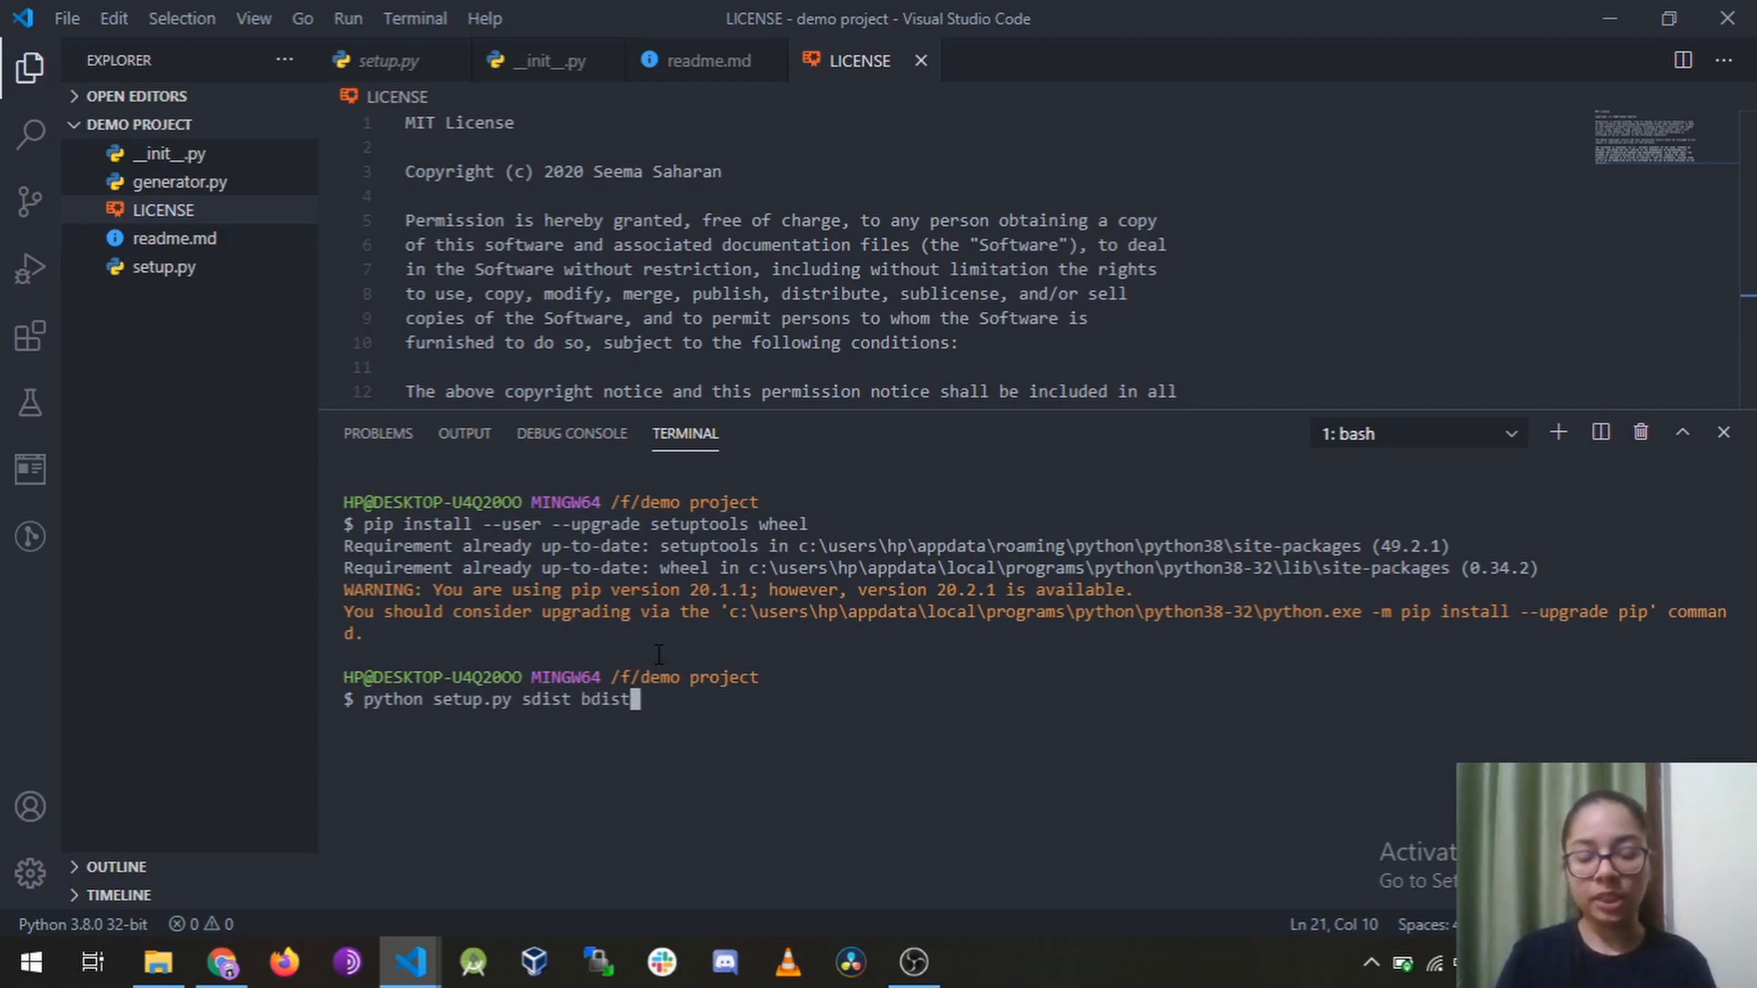
type("_wheel")
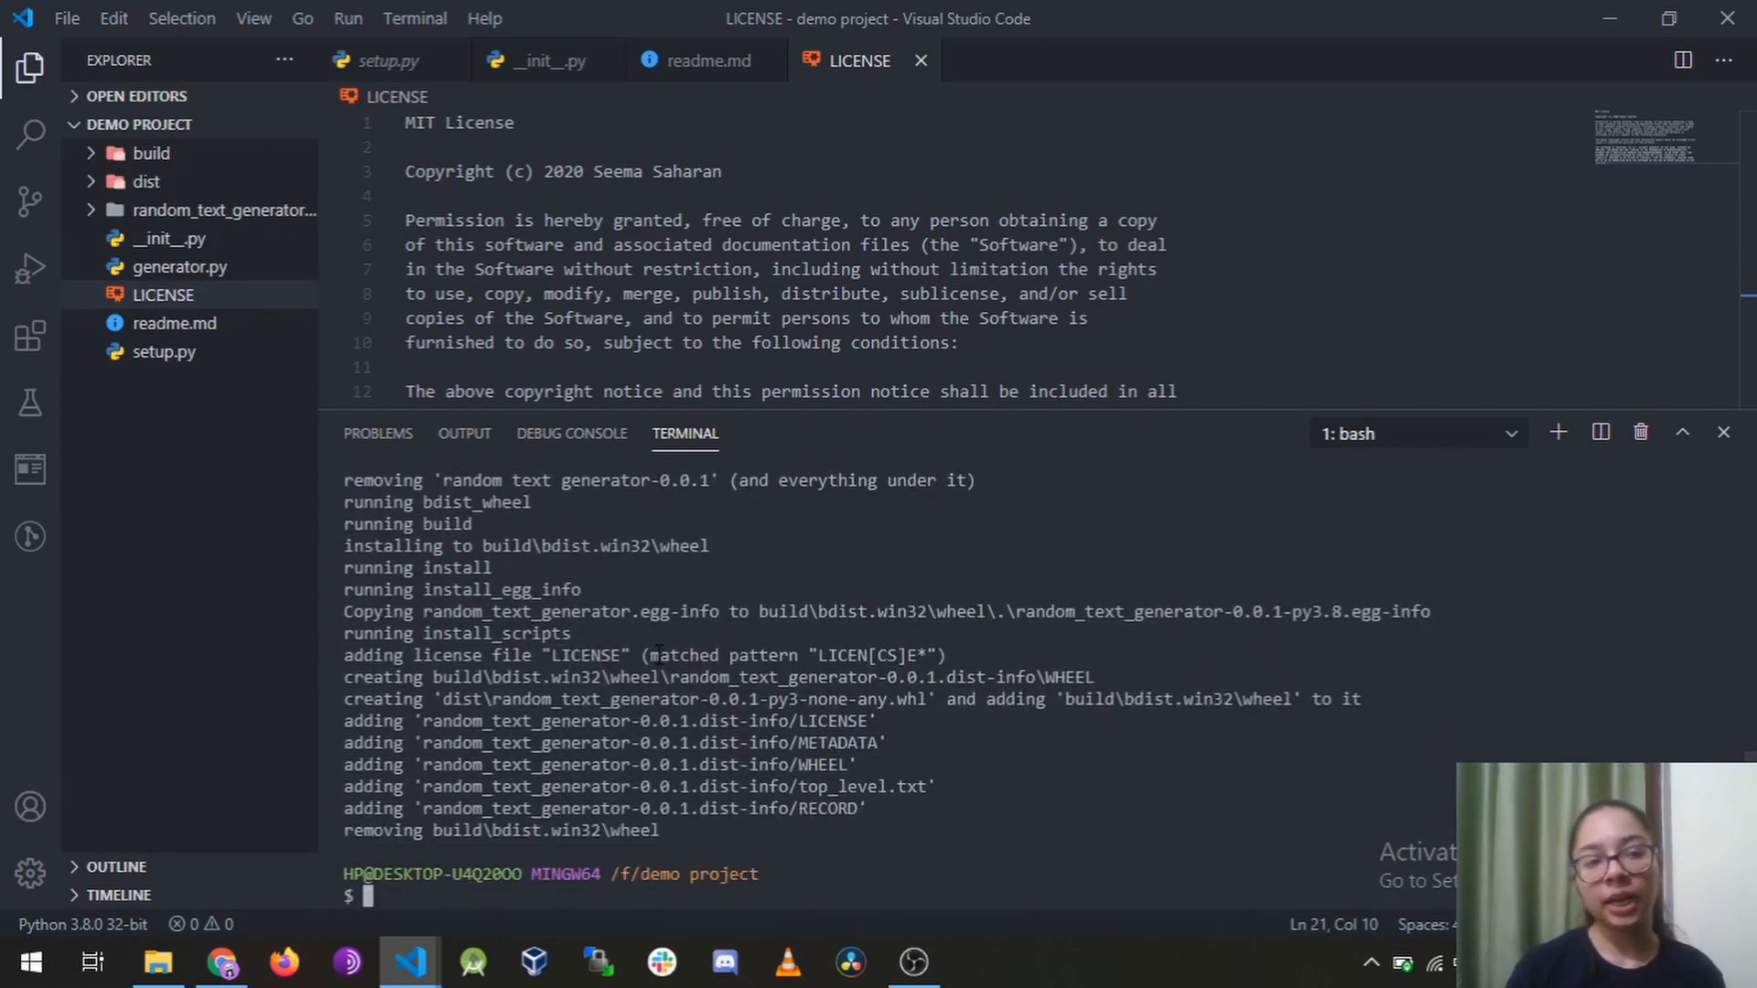
mouse_move(134, 146)
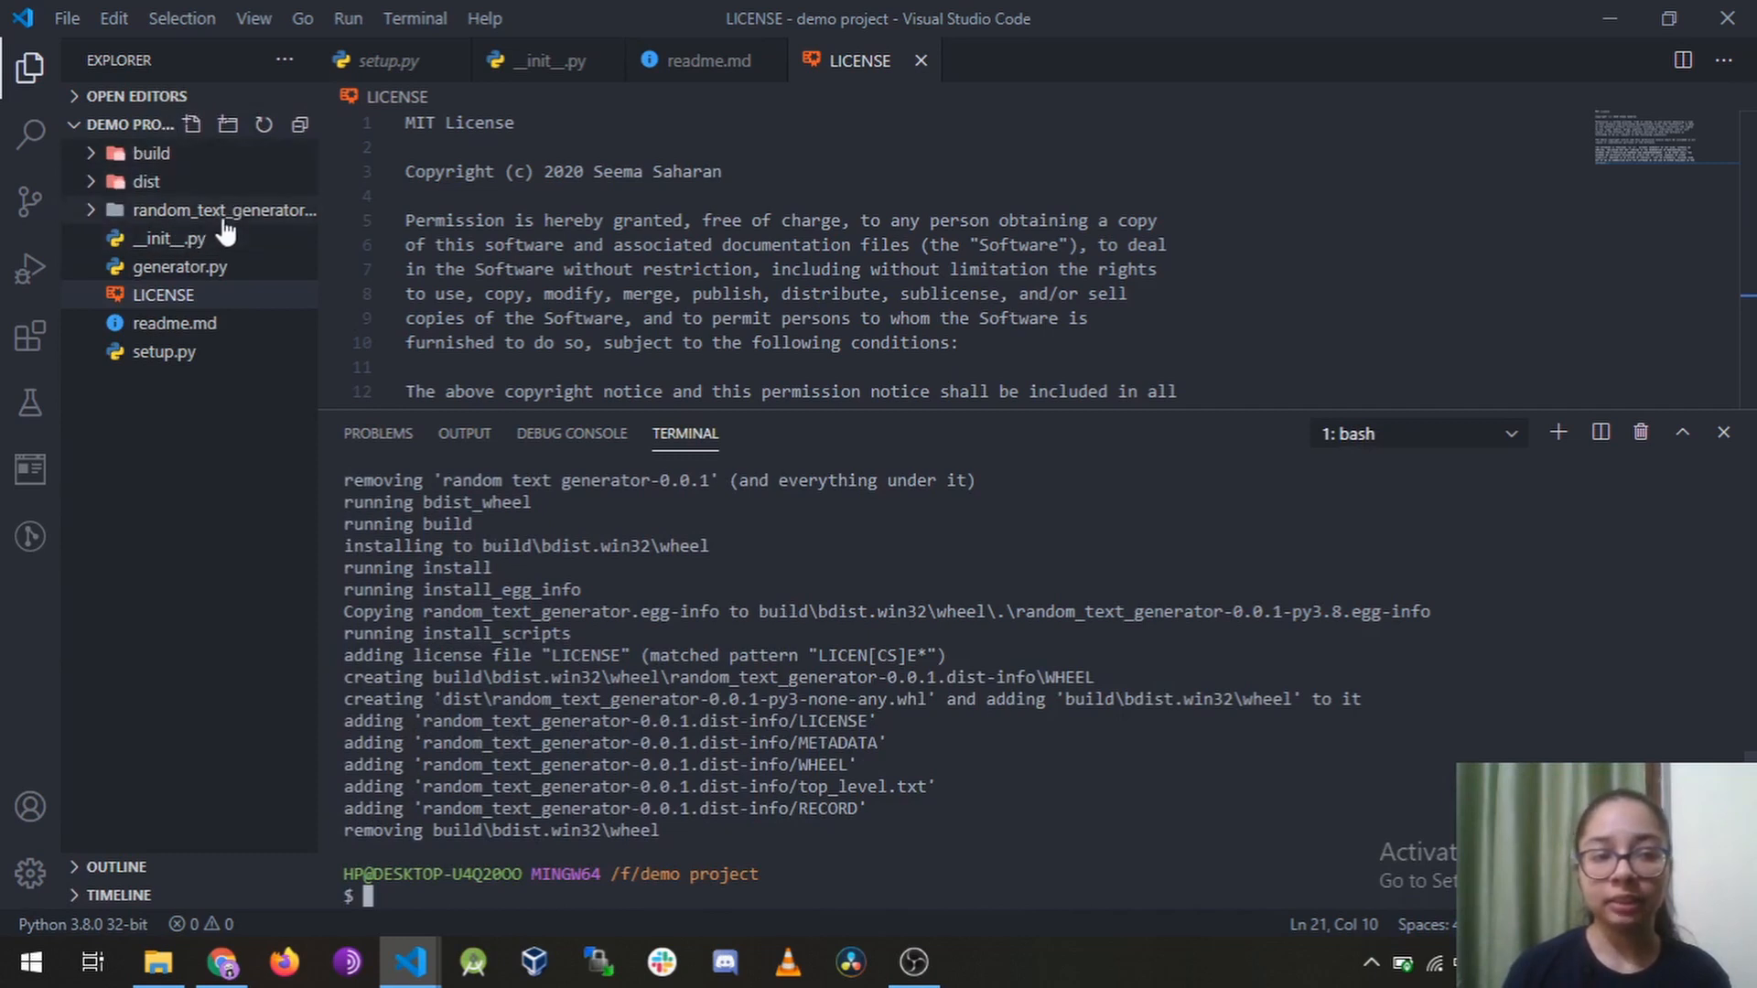
mouse_move(147, 181)
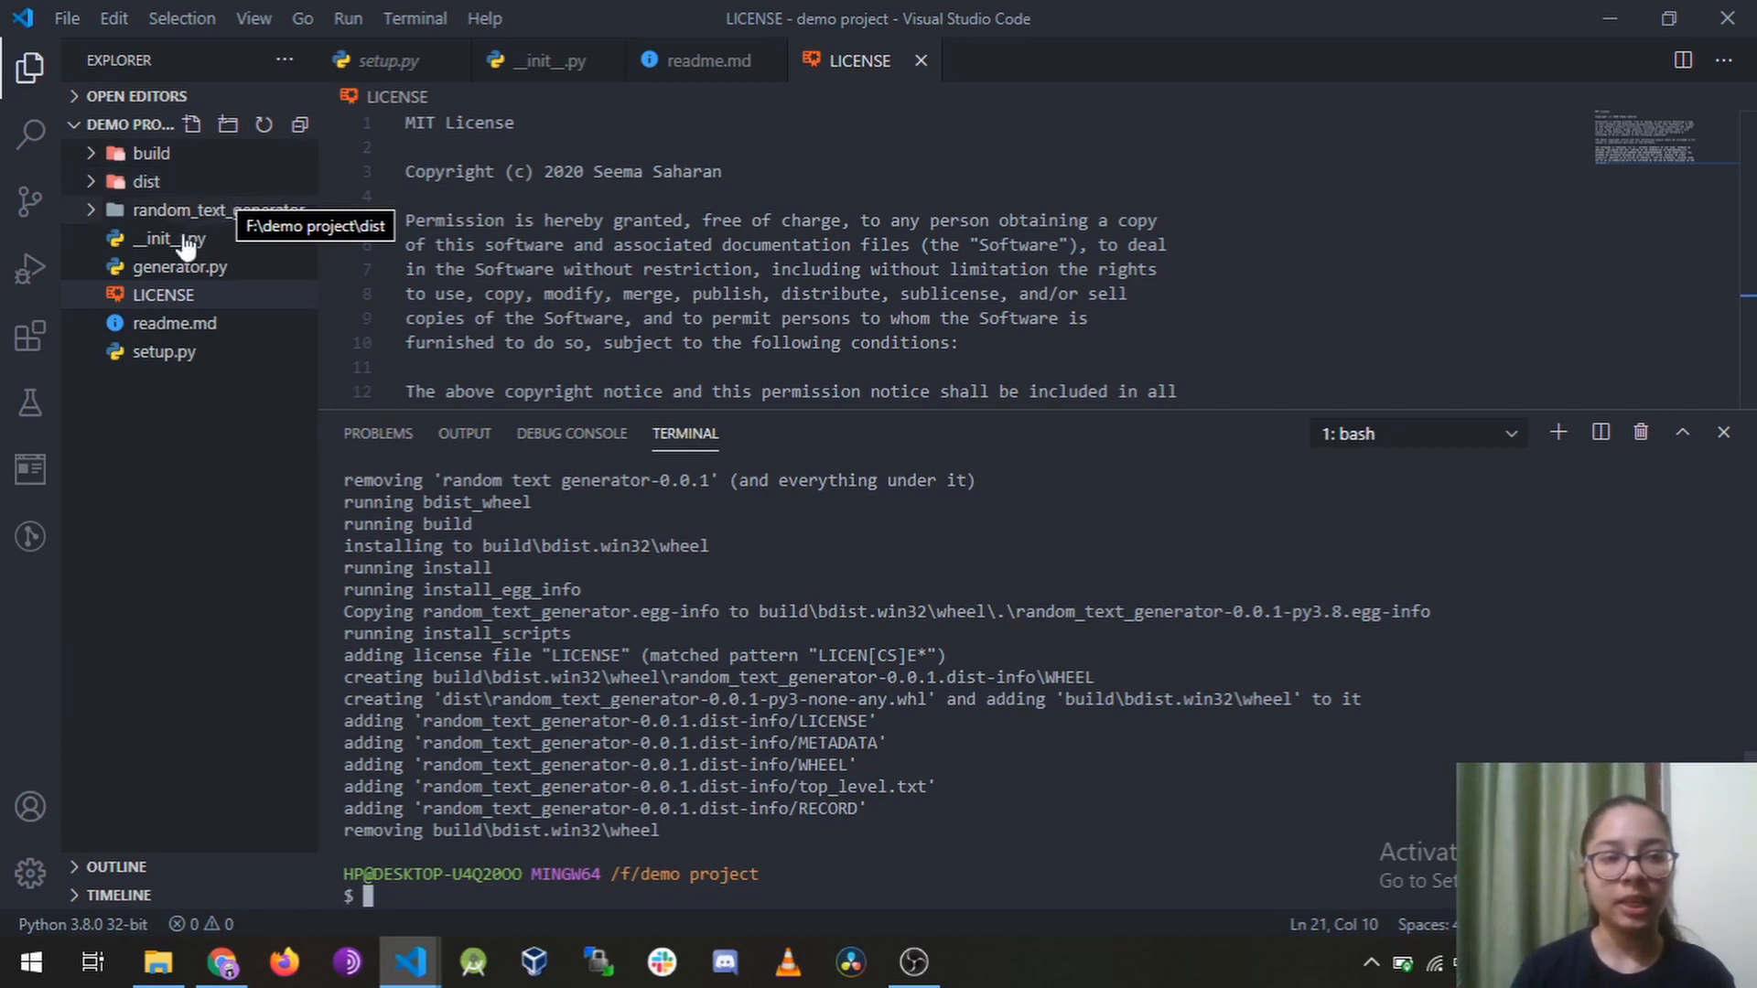
mouse_move(410, 961)
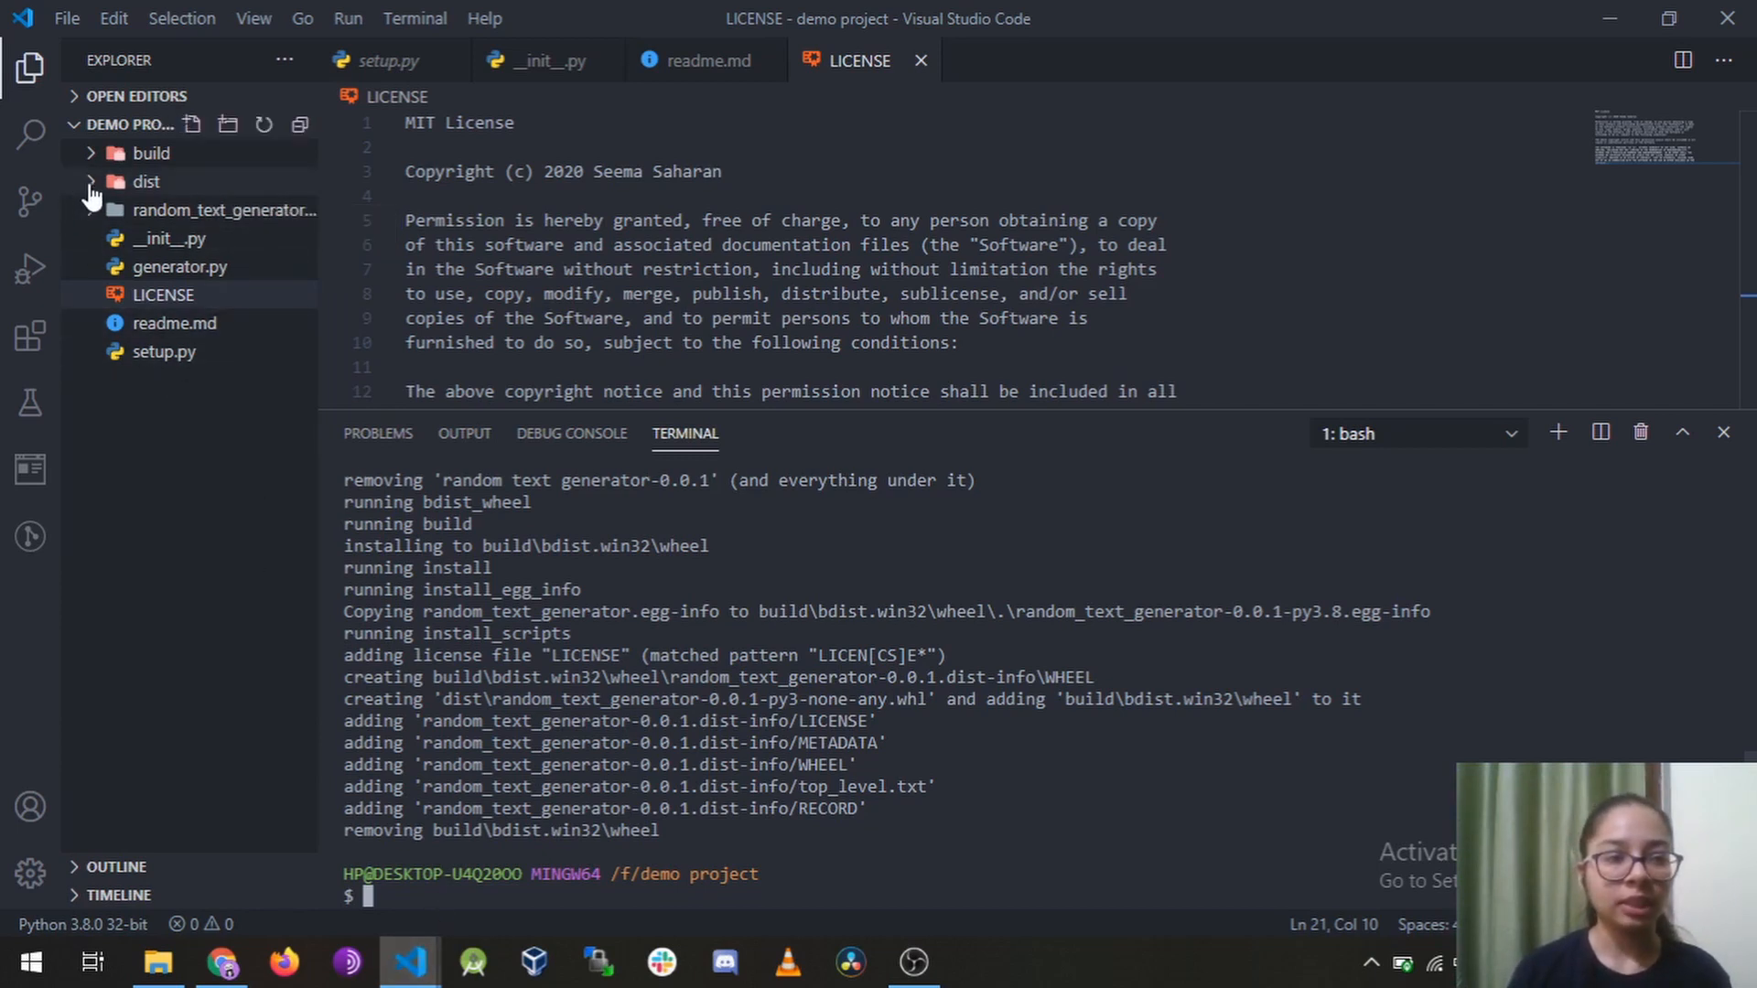
left_click(146, 181)
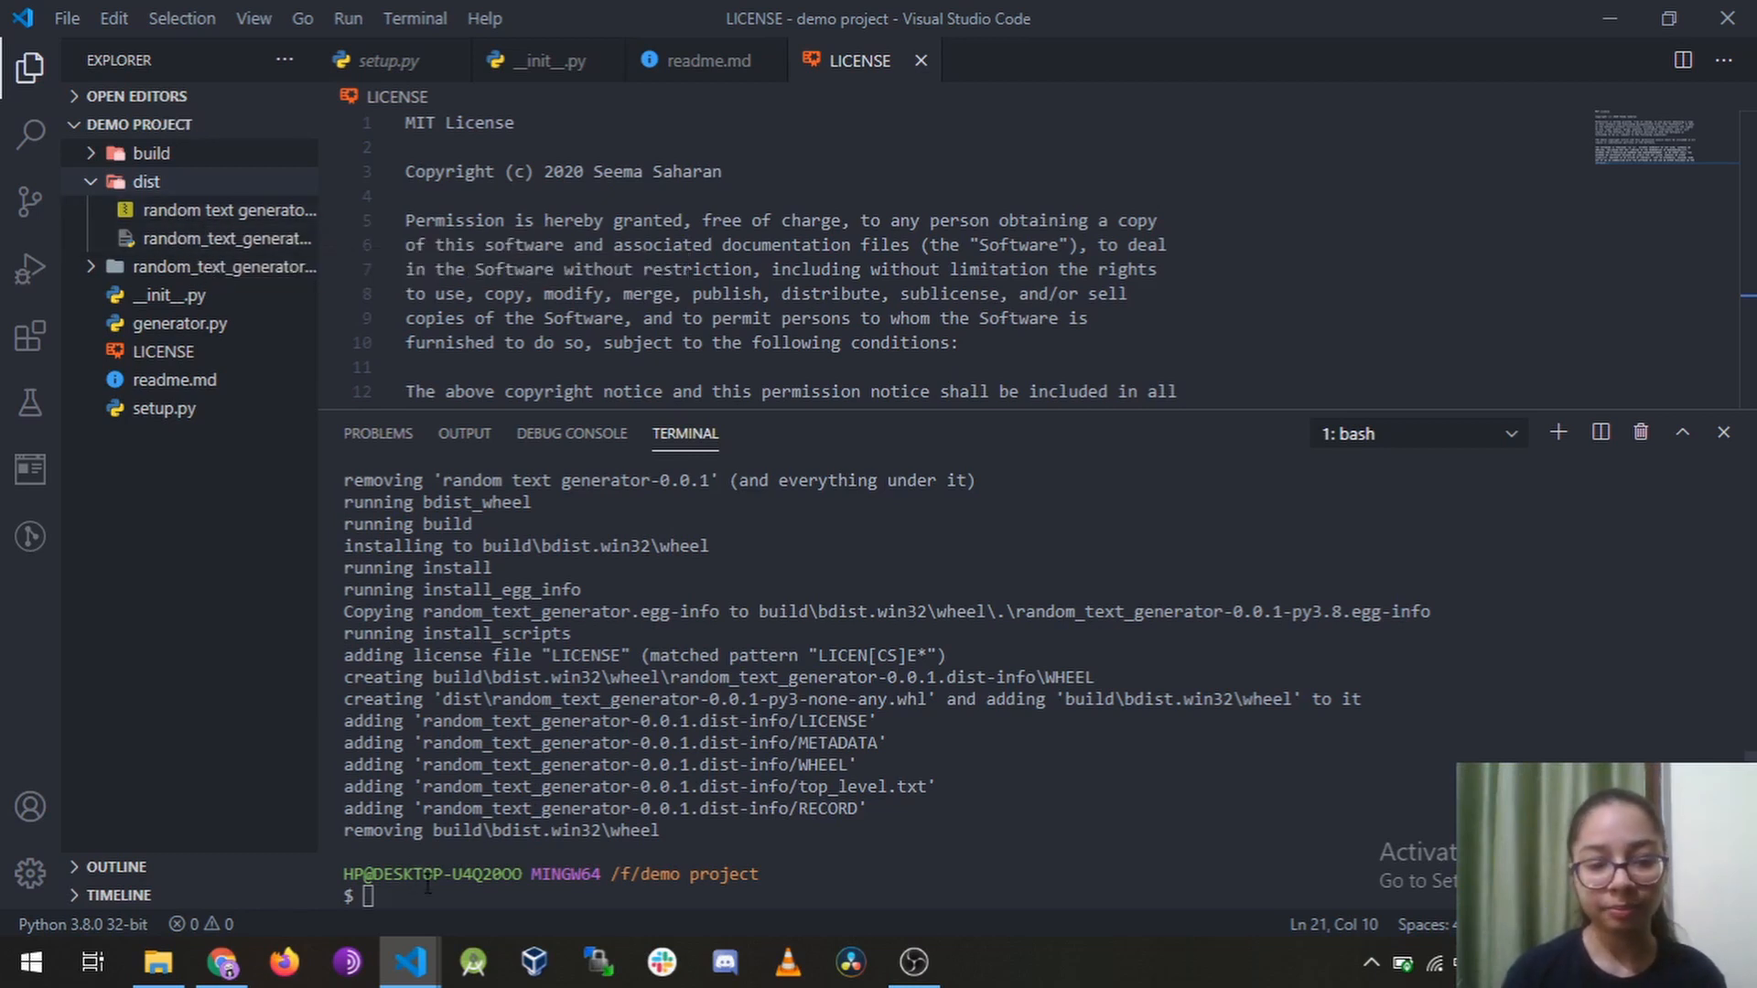
type("p")
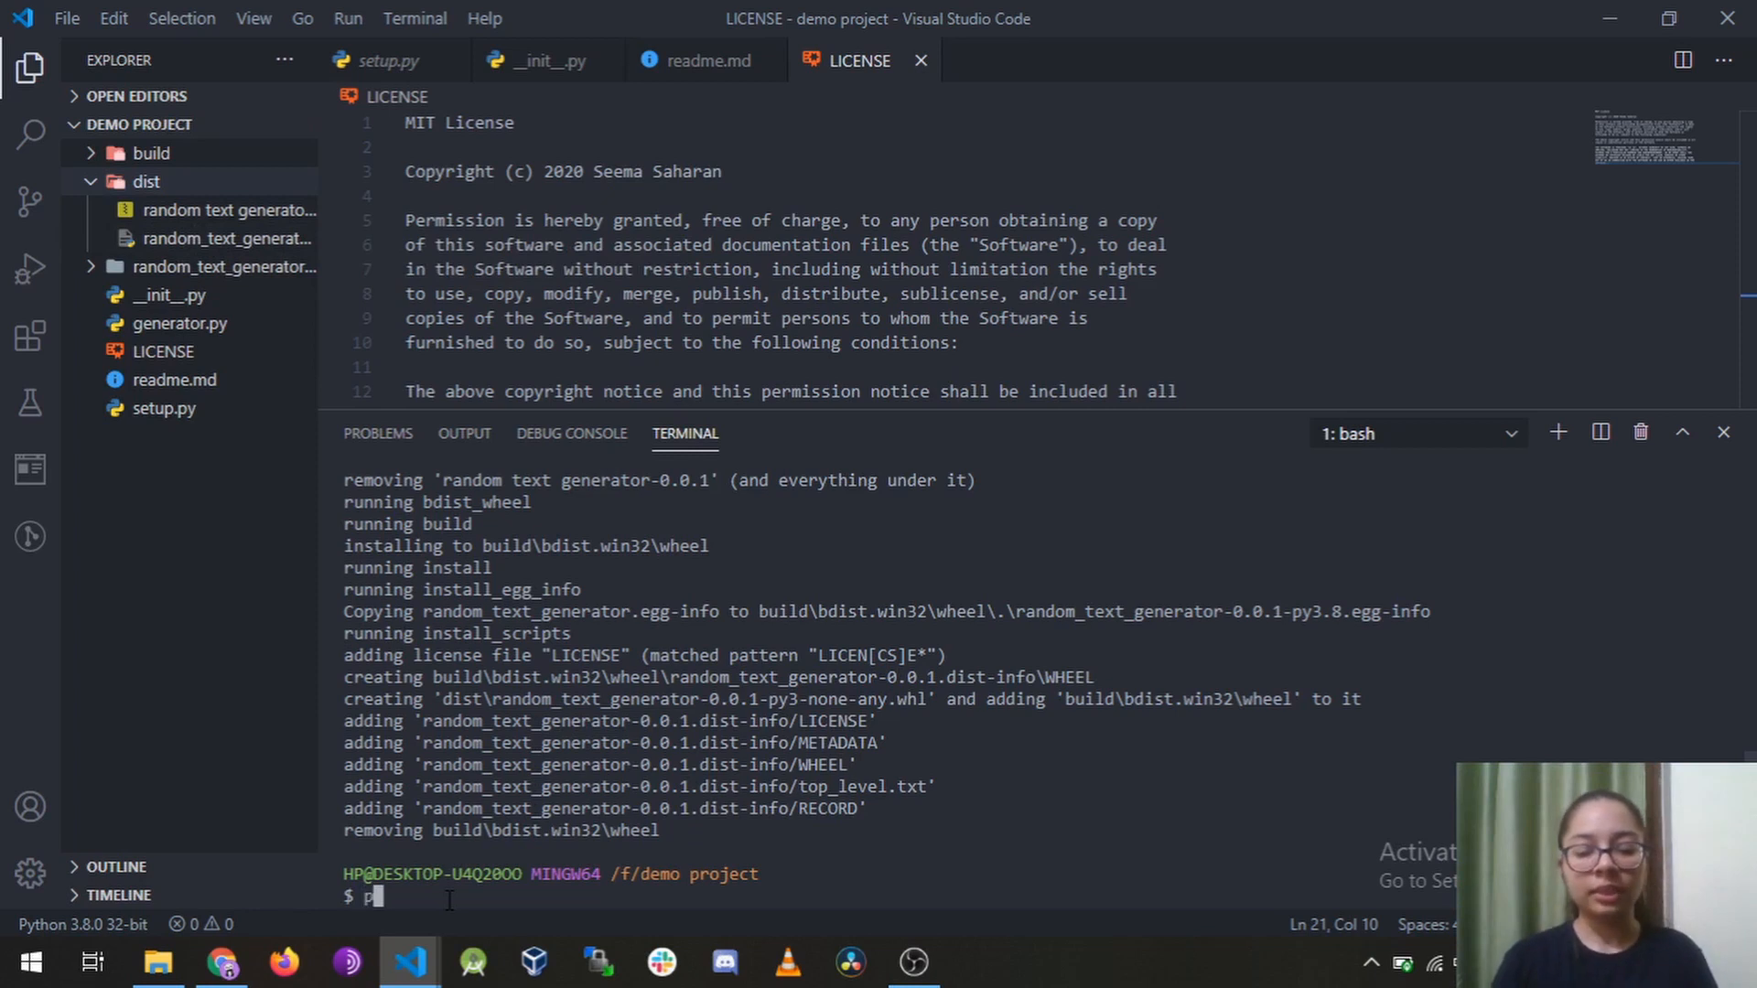
Step: Switch to the browser and bring up the TestPyPI account registration page
type("python")
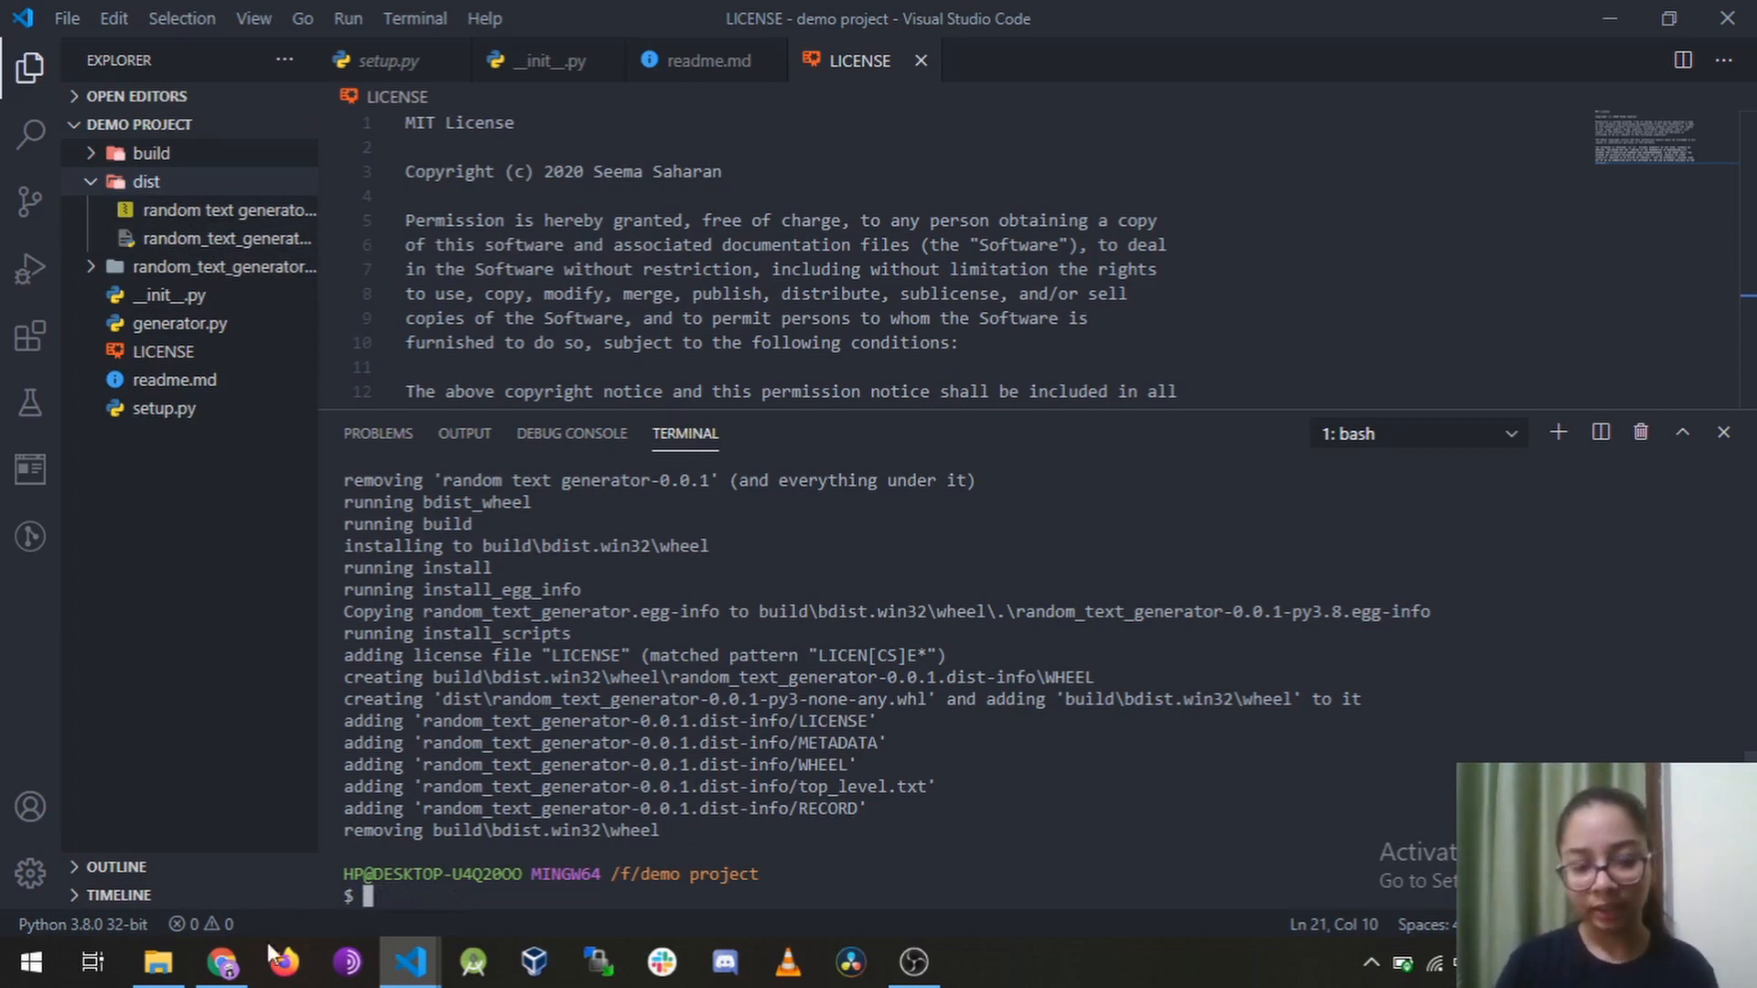
left_click(222, 961)
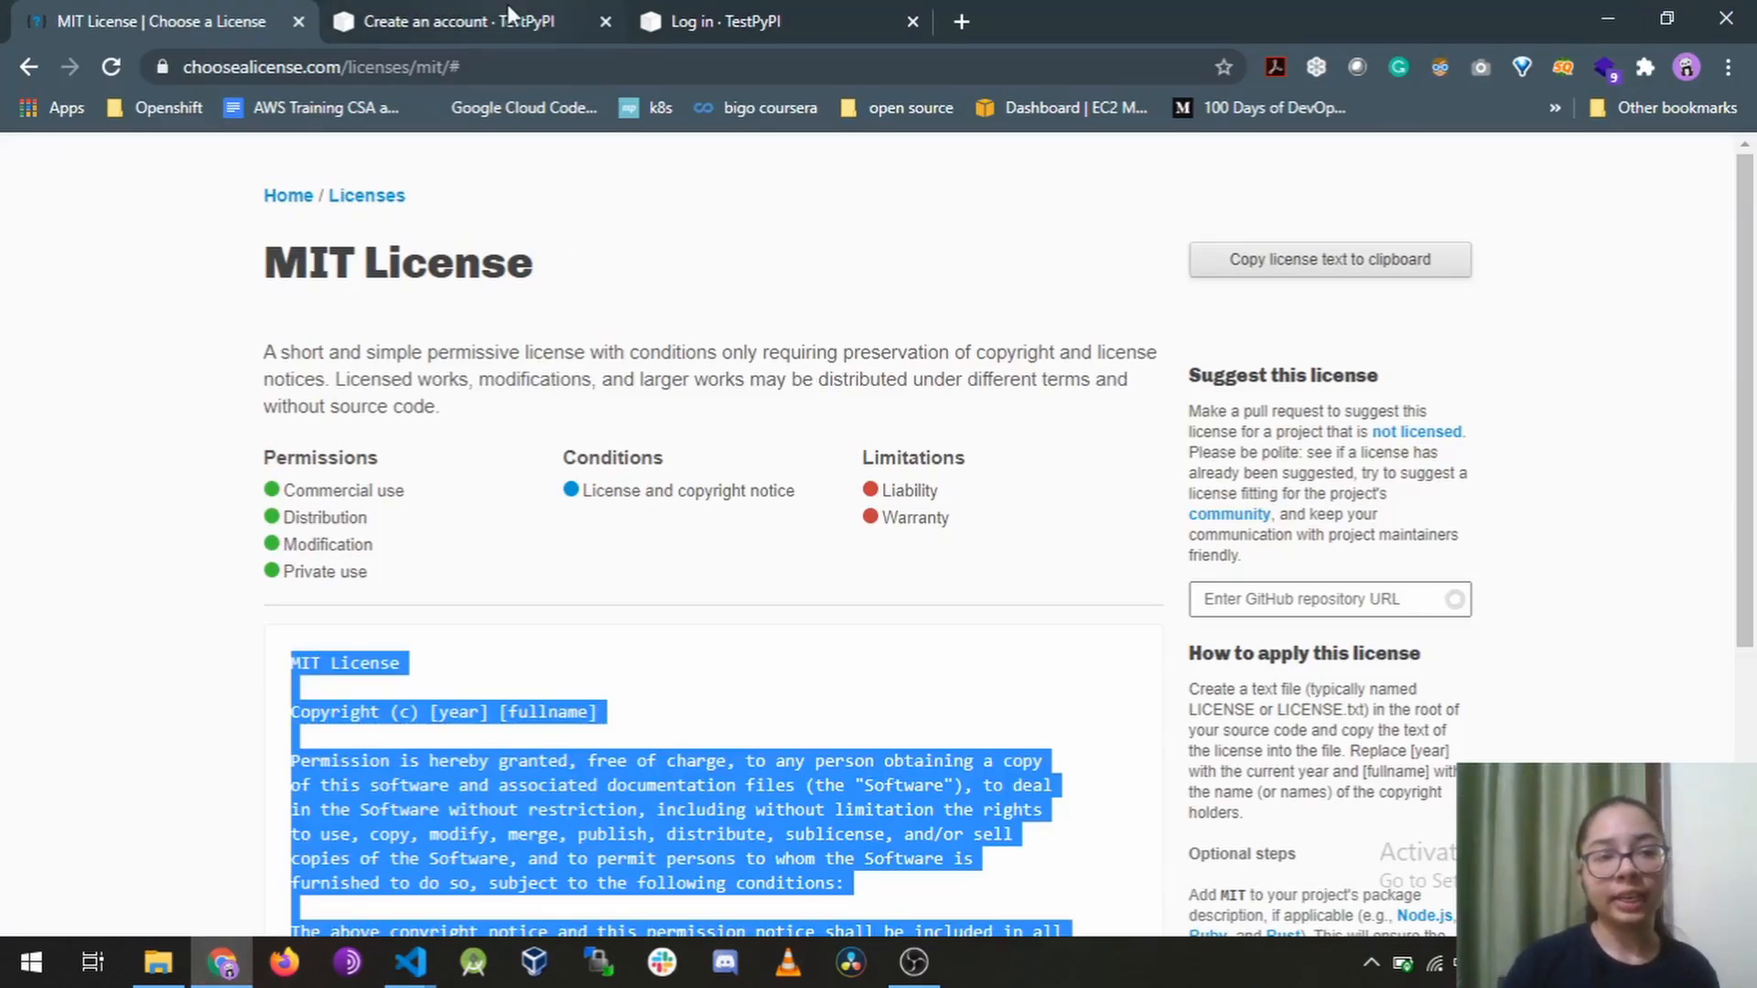
left_click(457, 22)
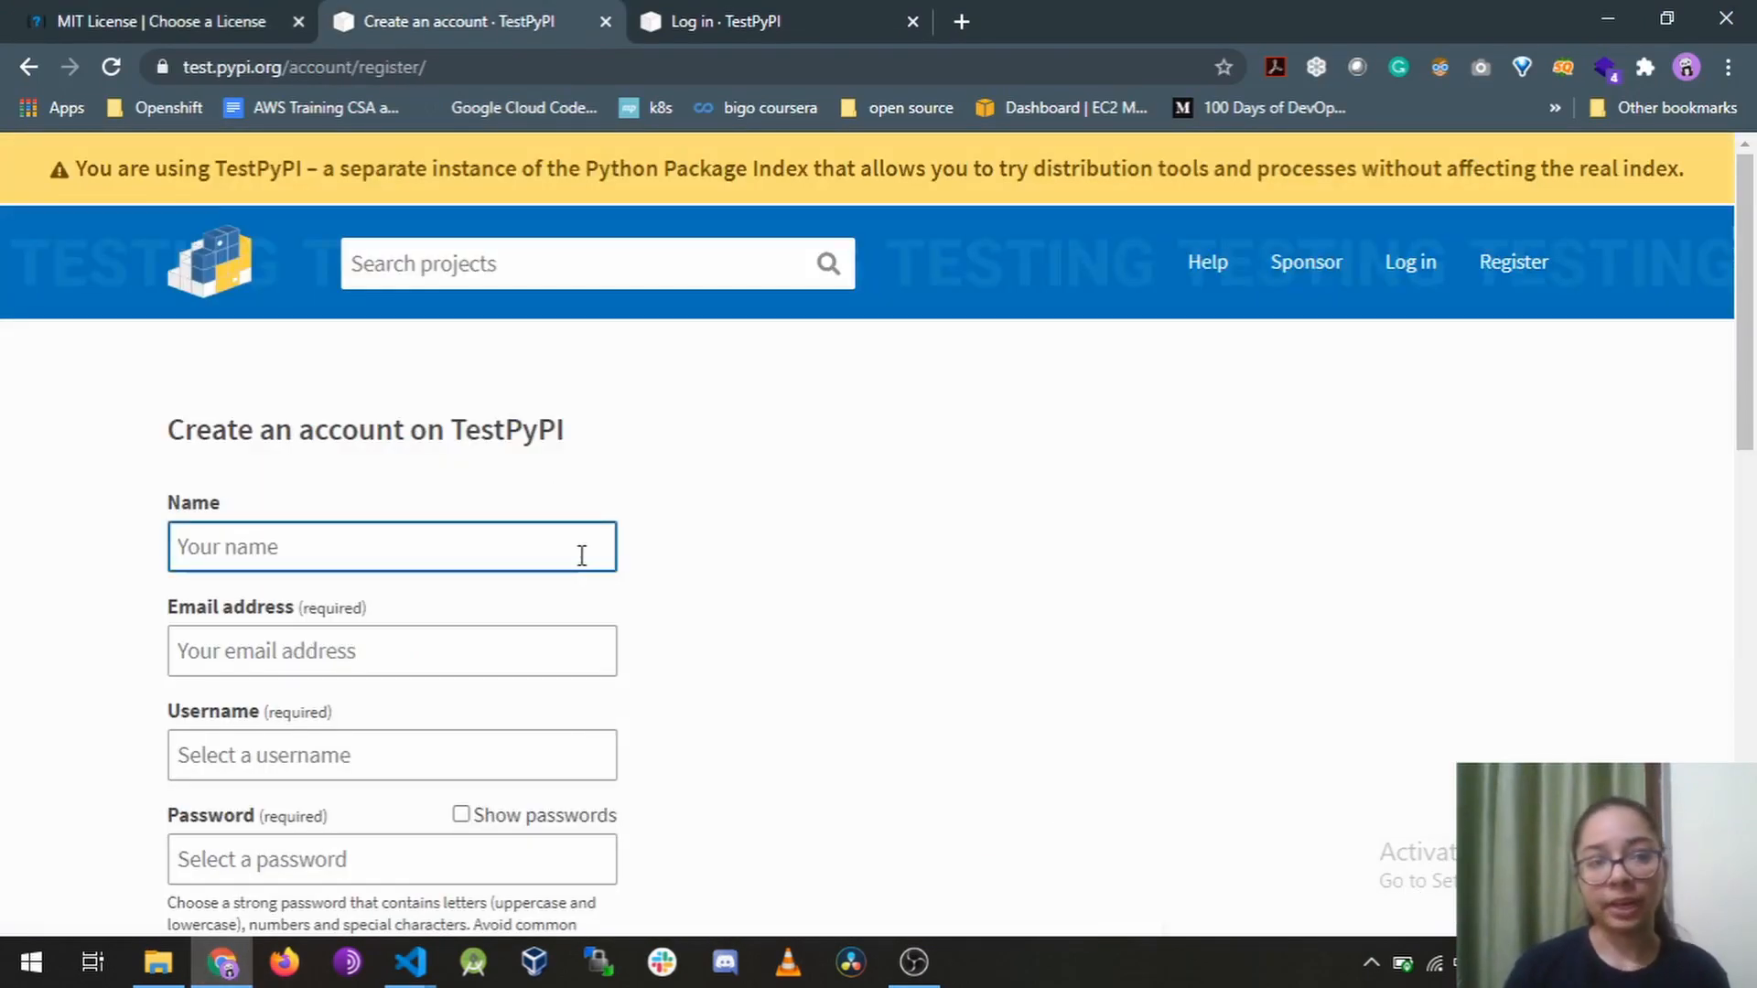
left_click(302, 66)
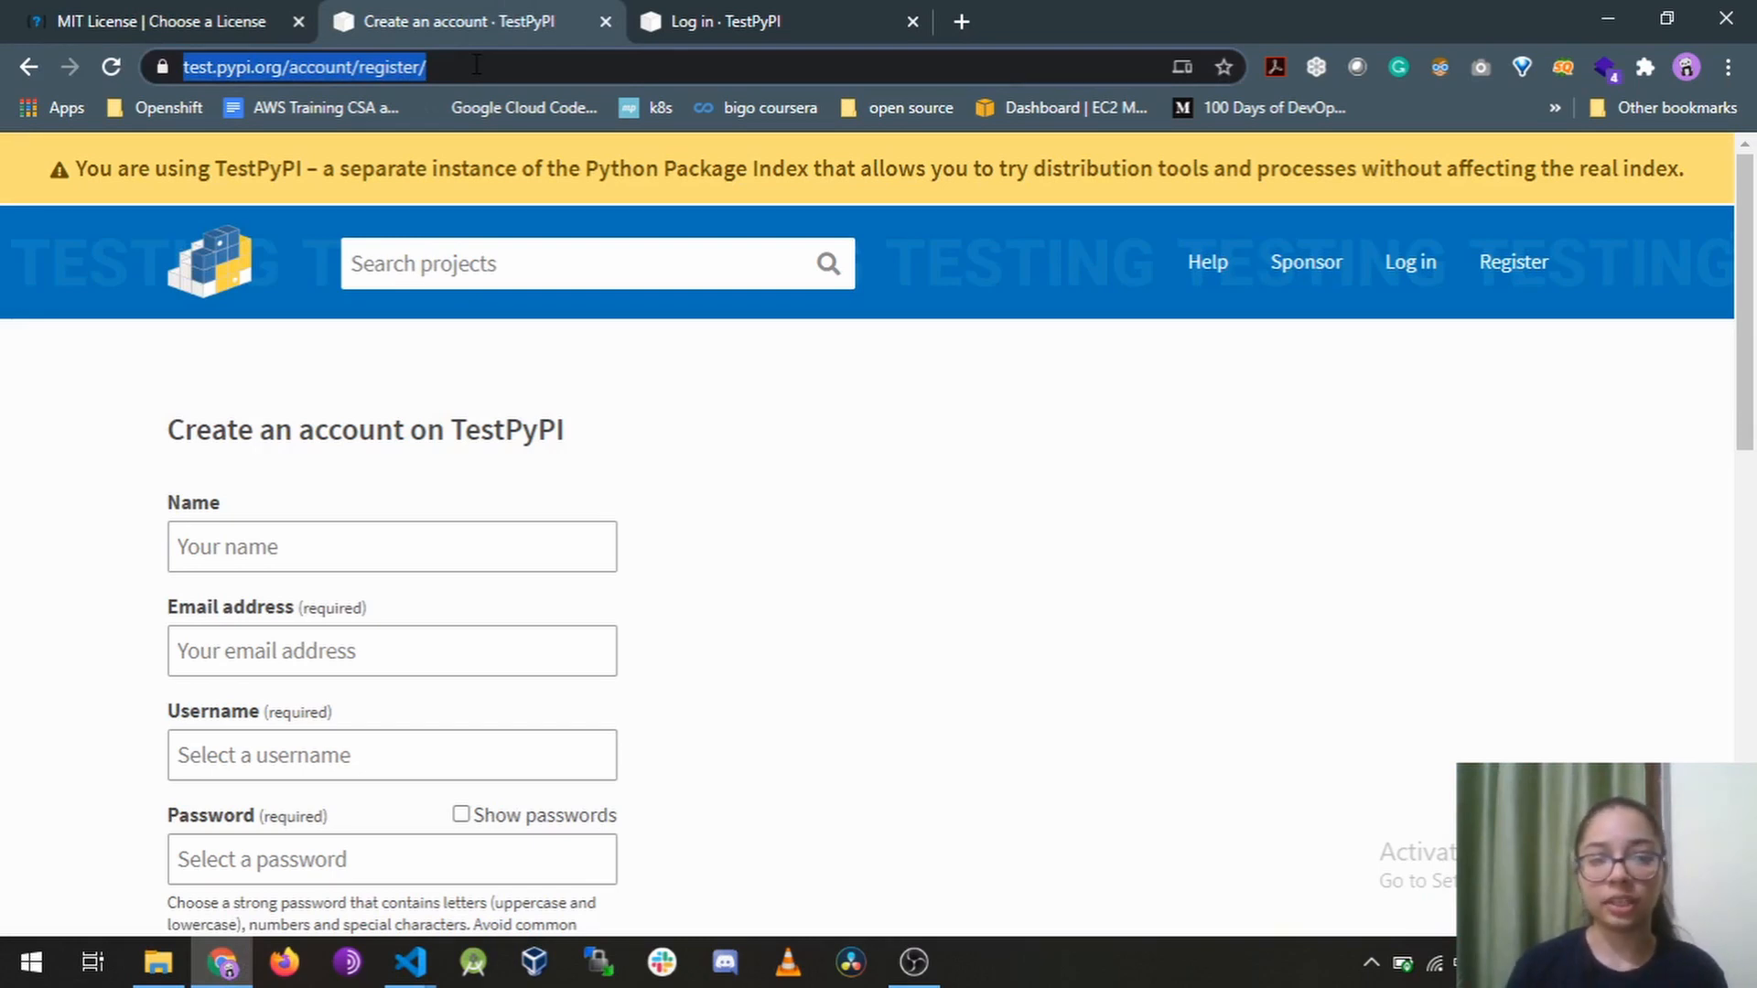
scroll("down", 3)
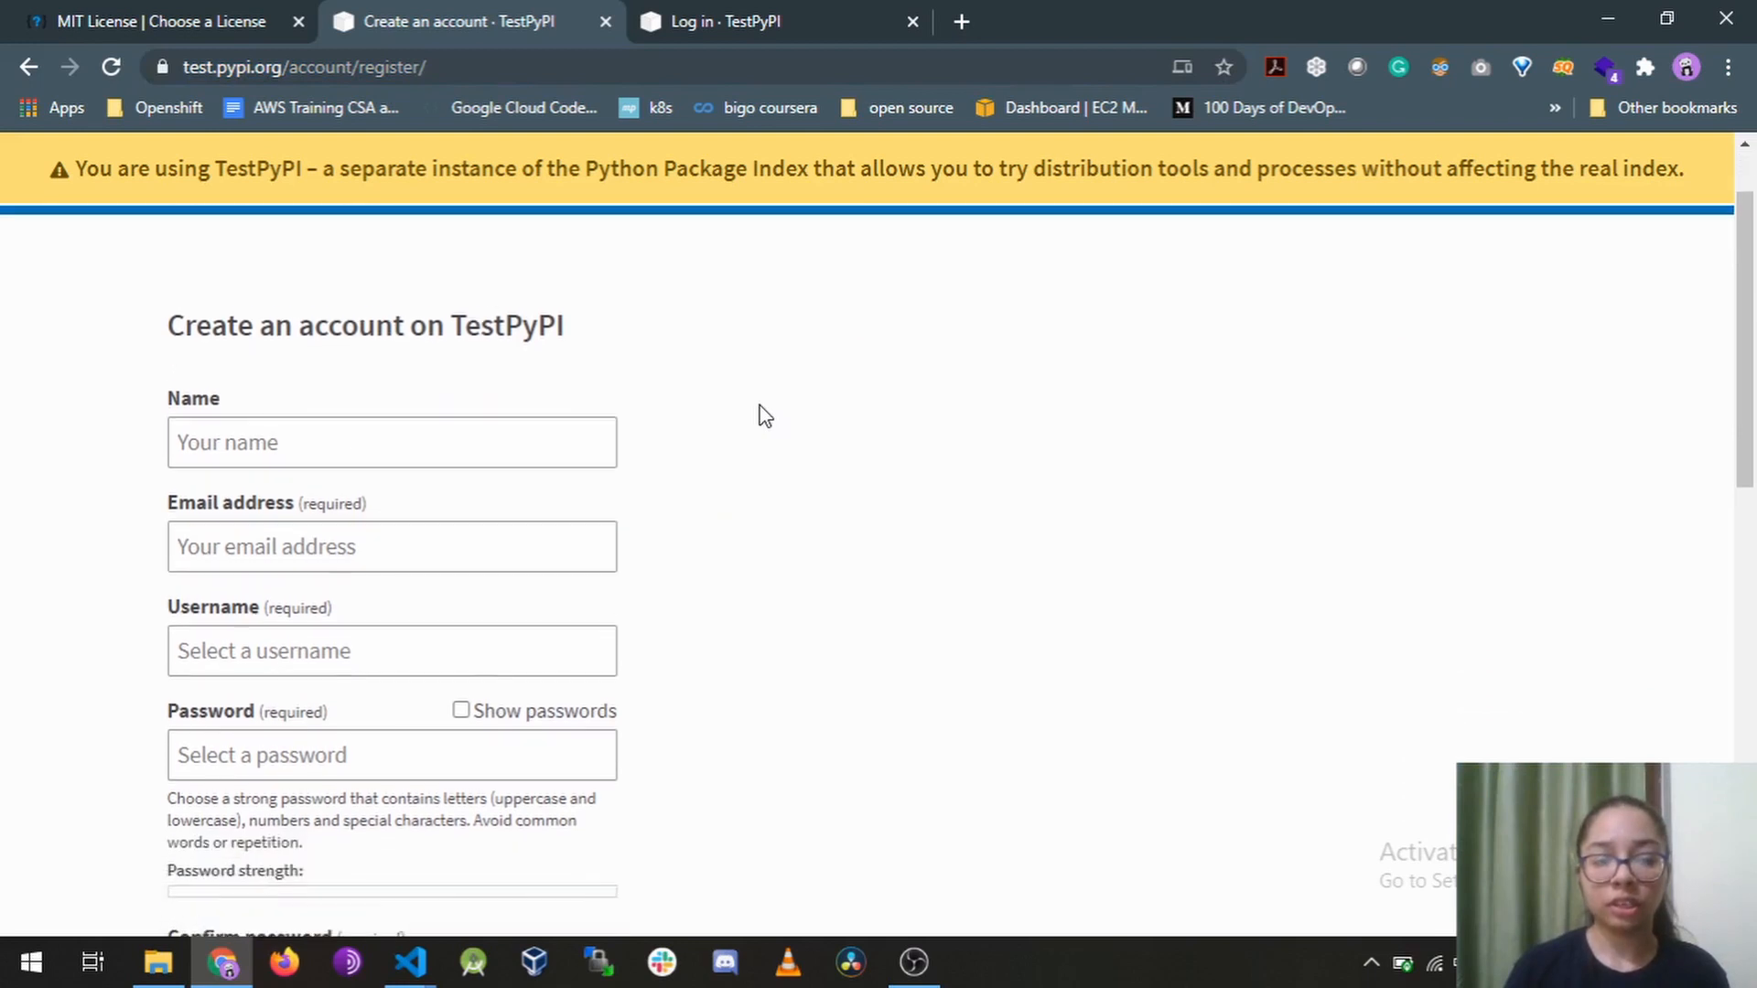
scroll("down", 3)
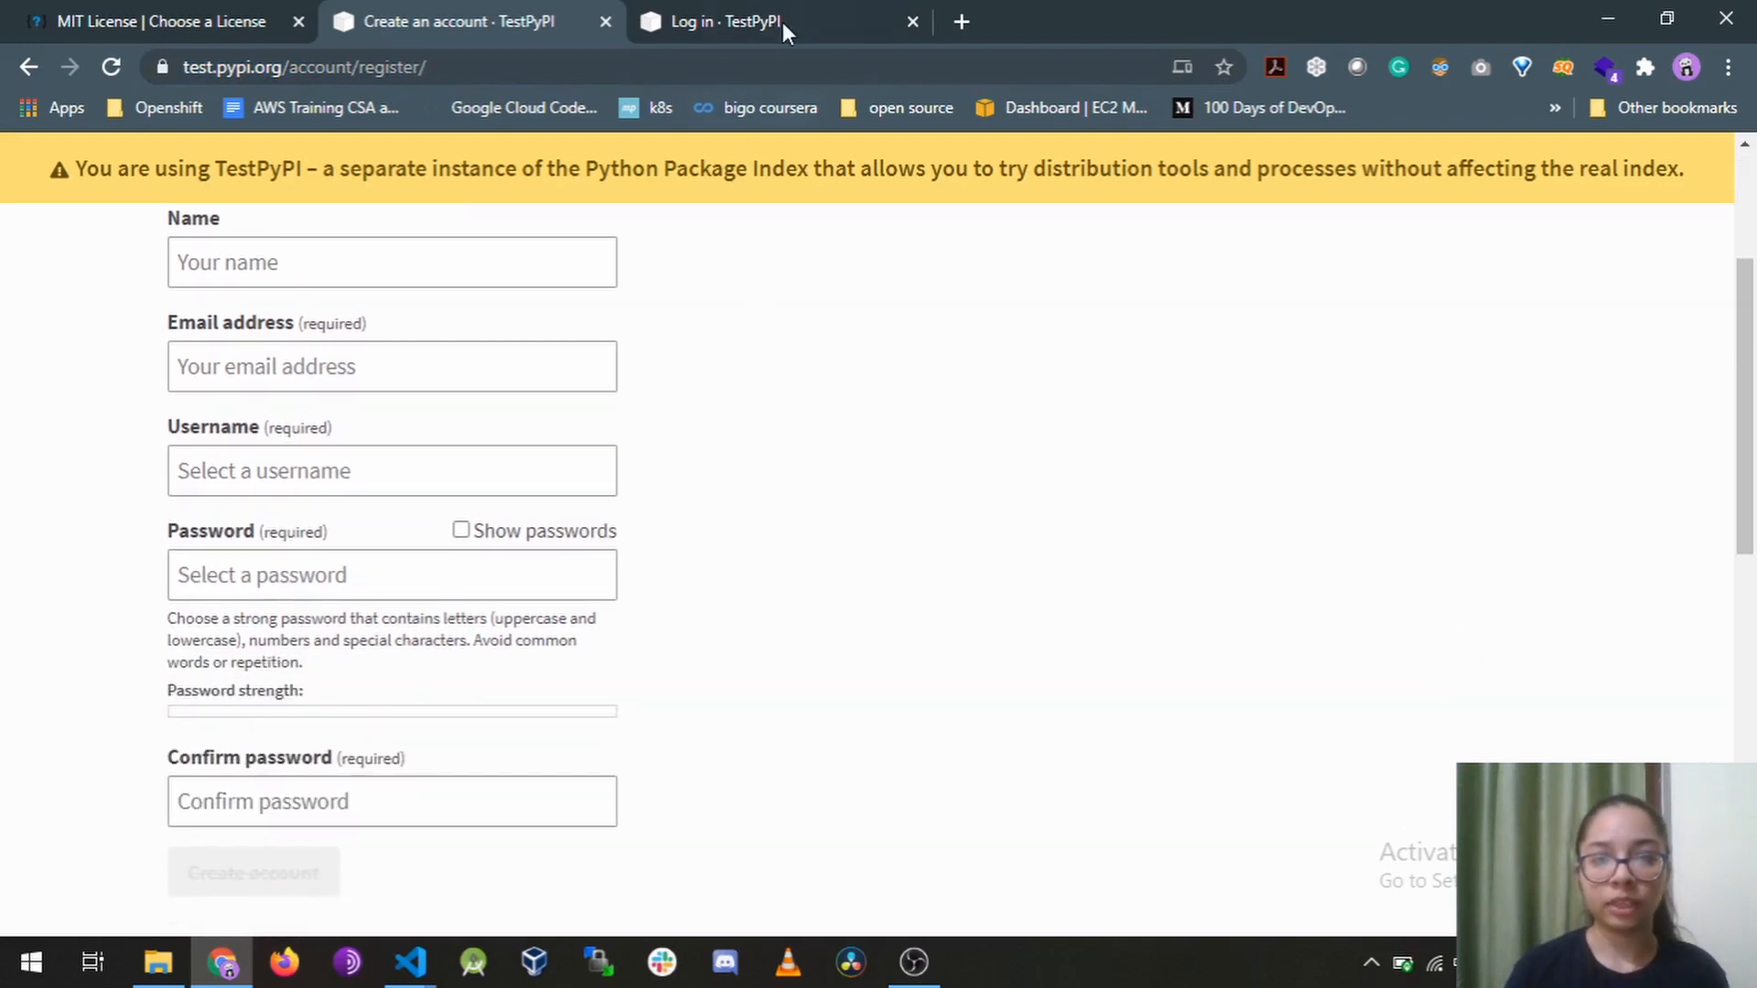
mouse_move(727, 22)
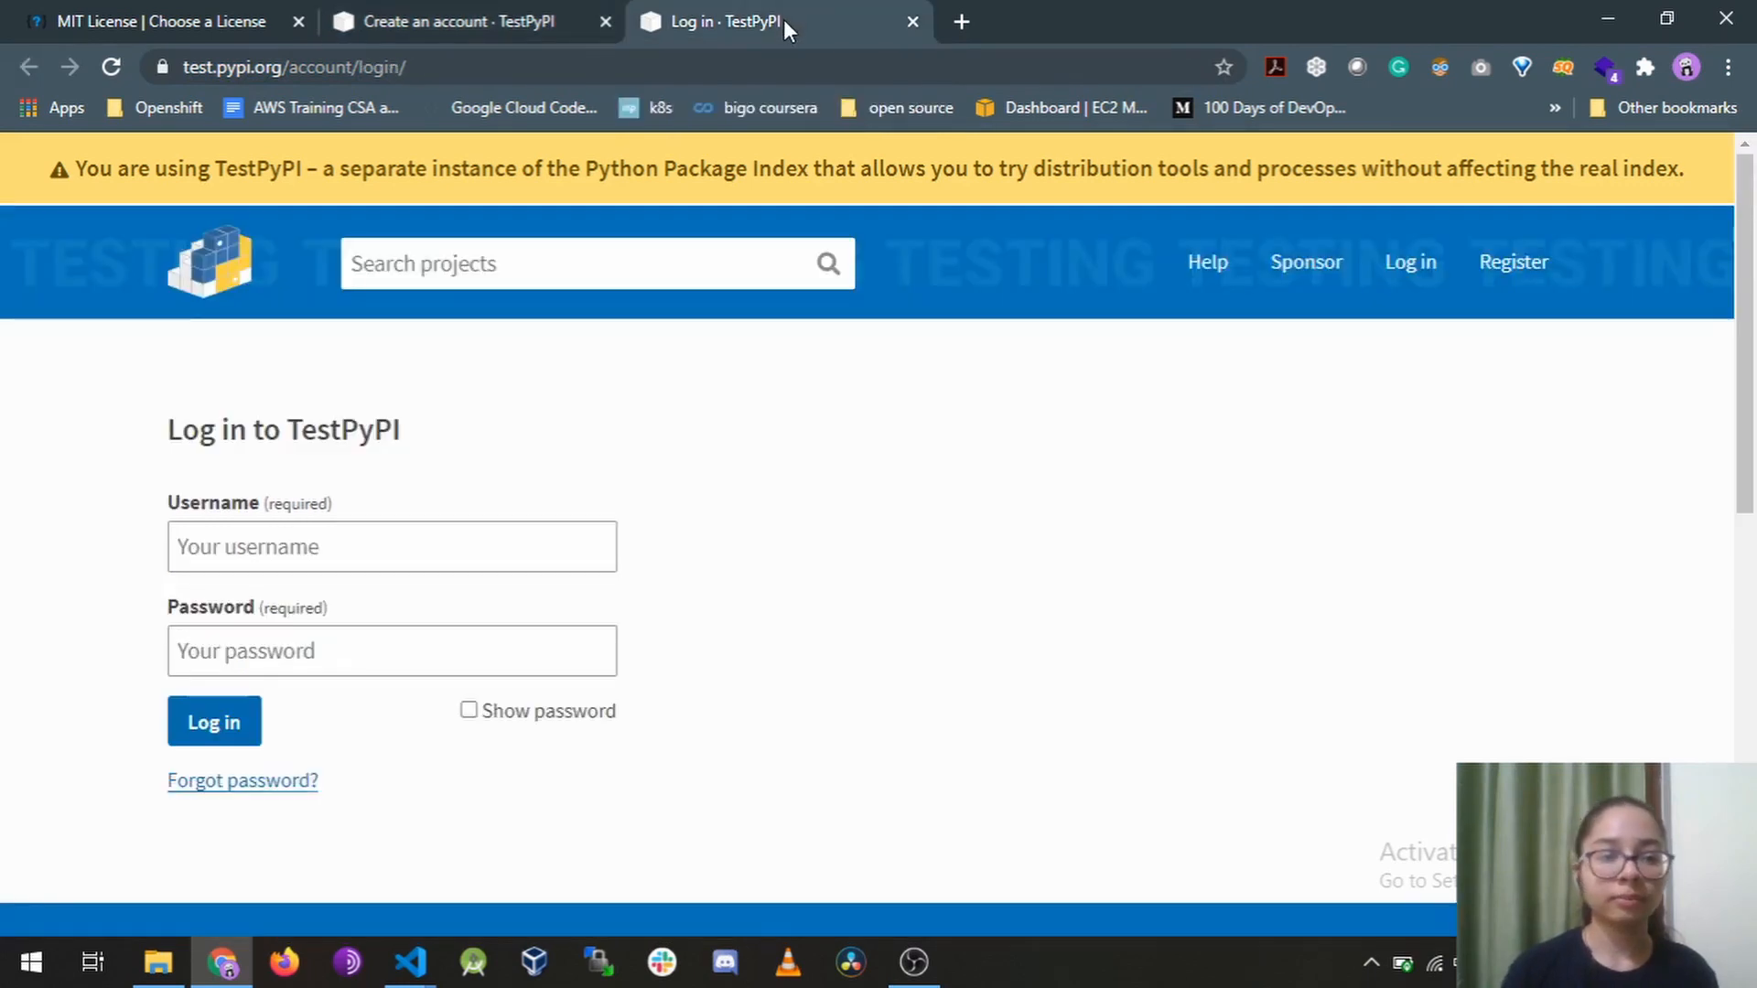
Step: Log in to TestPyPI with username and password, then start a new browser tab
type("seema1711")
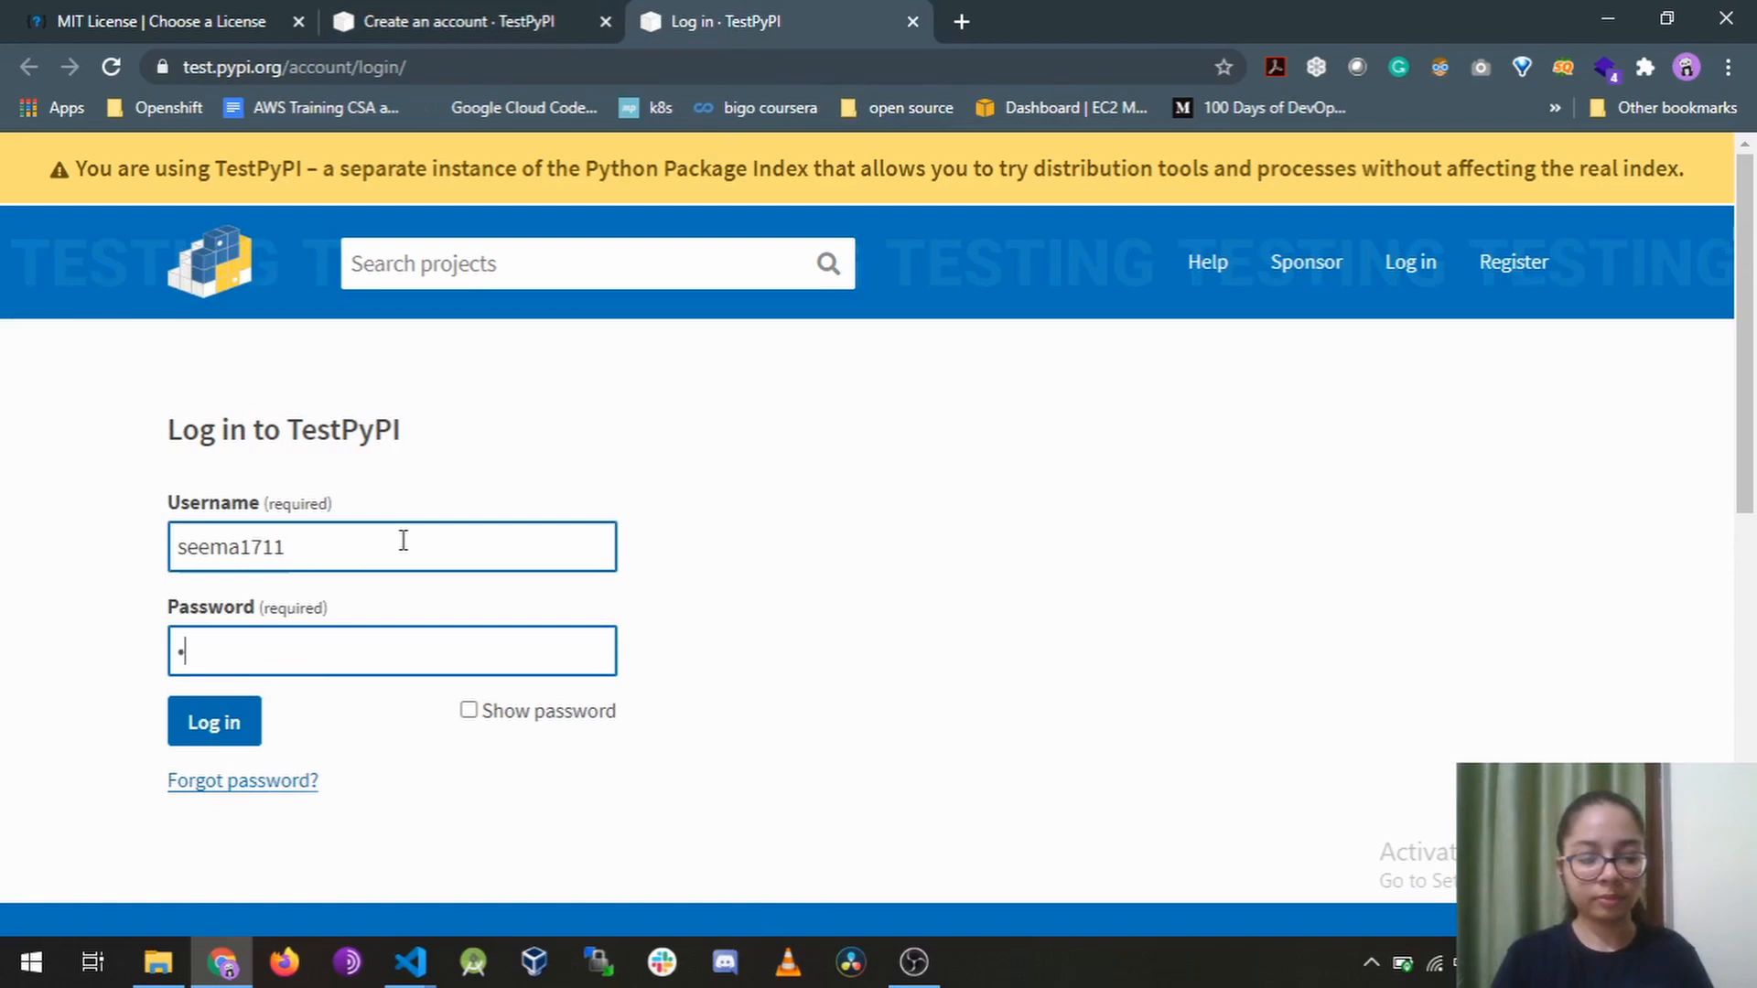
type("password")
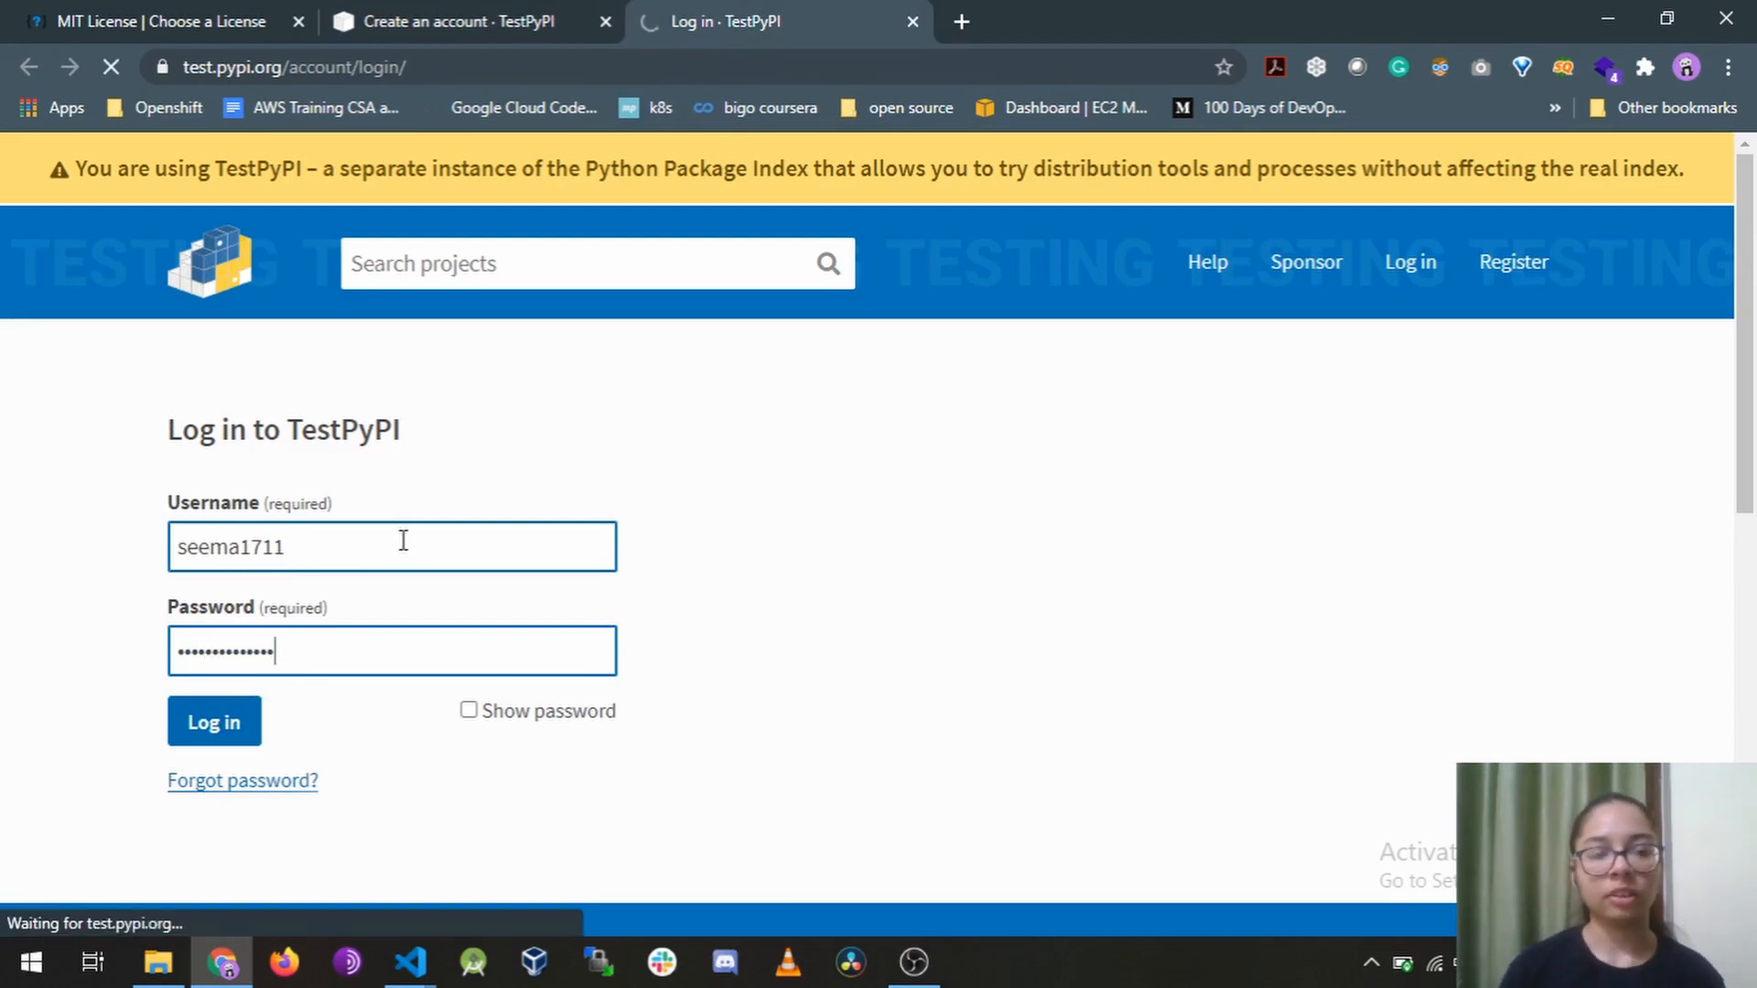
left_click(212, 721)
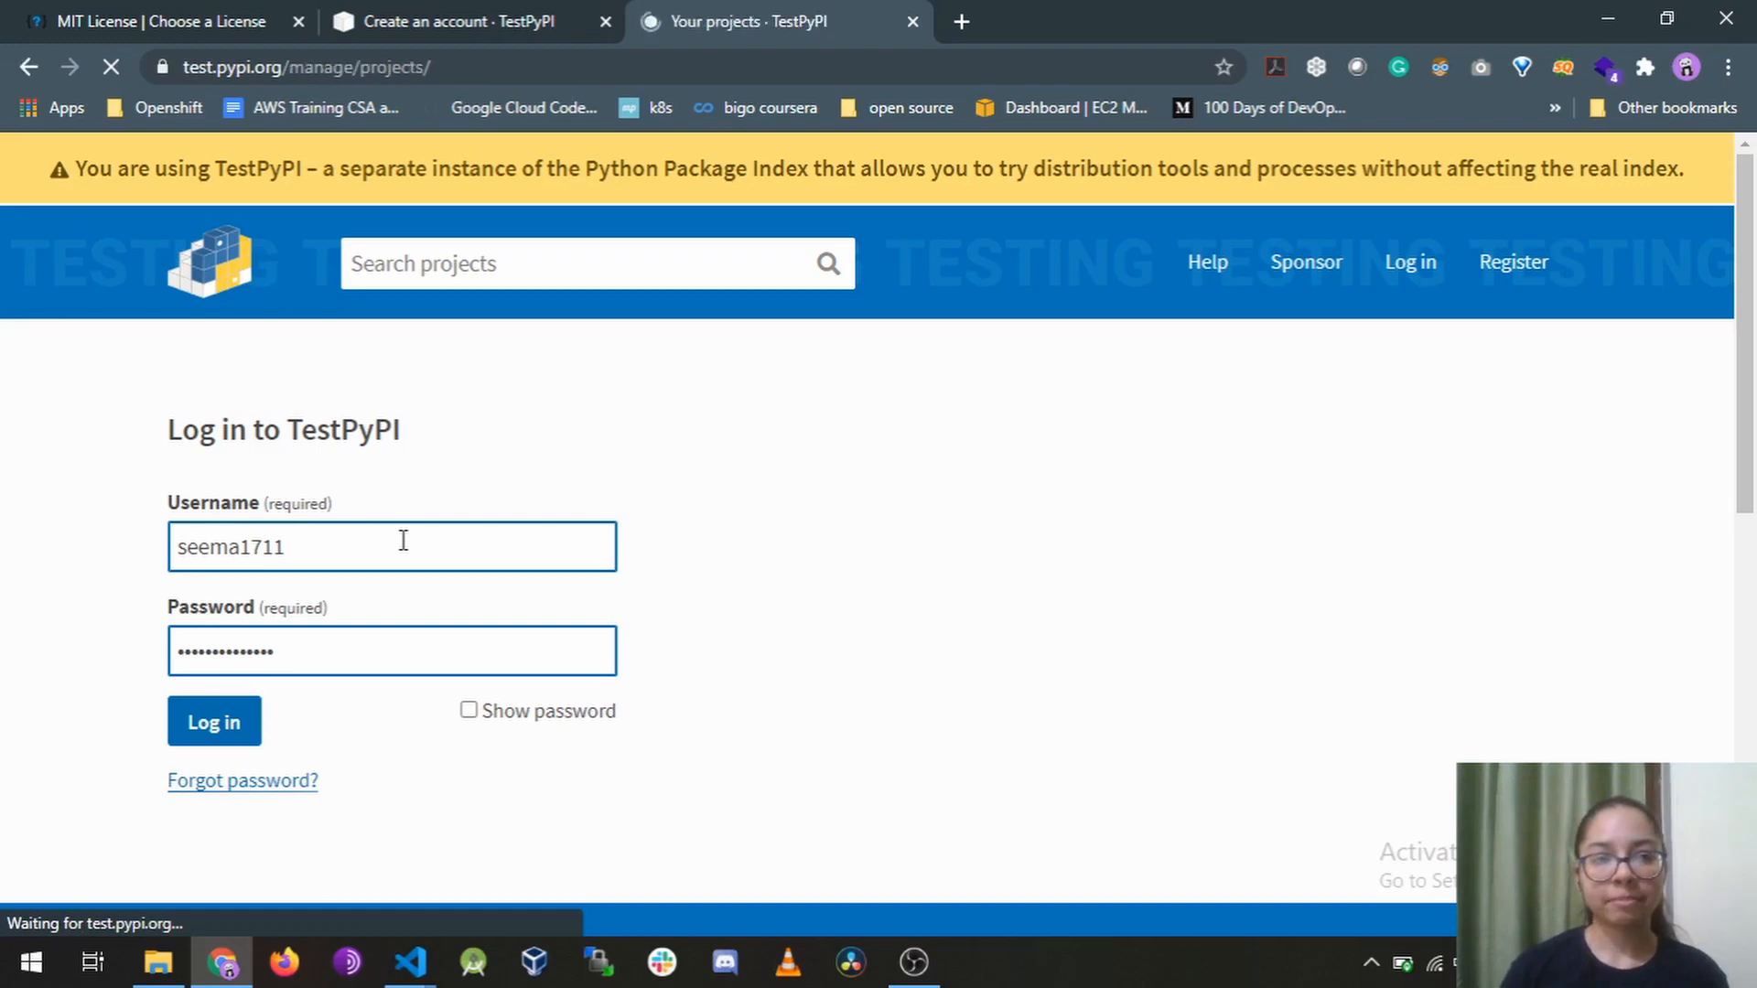
left_click(212, 721)
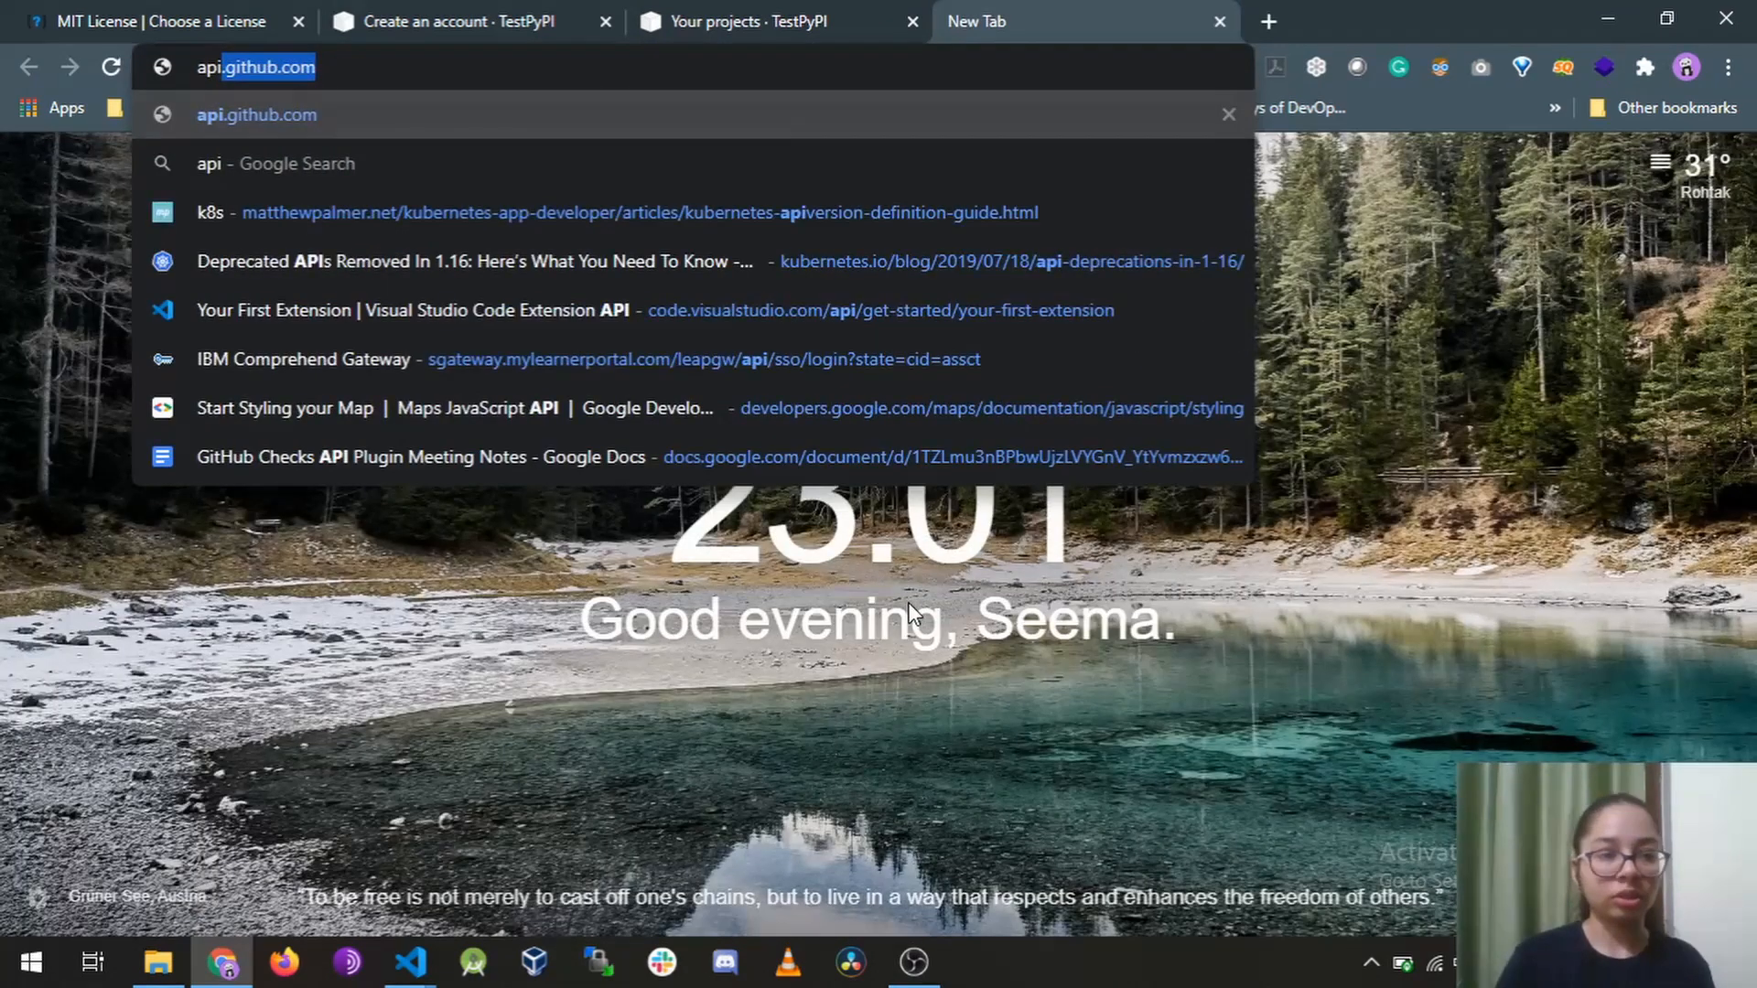
Step: Name the new API token 'random text' and scope it to the entire account
key("Escape")
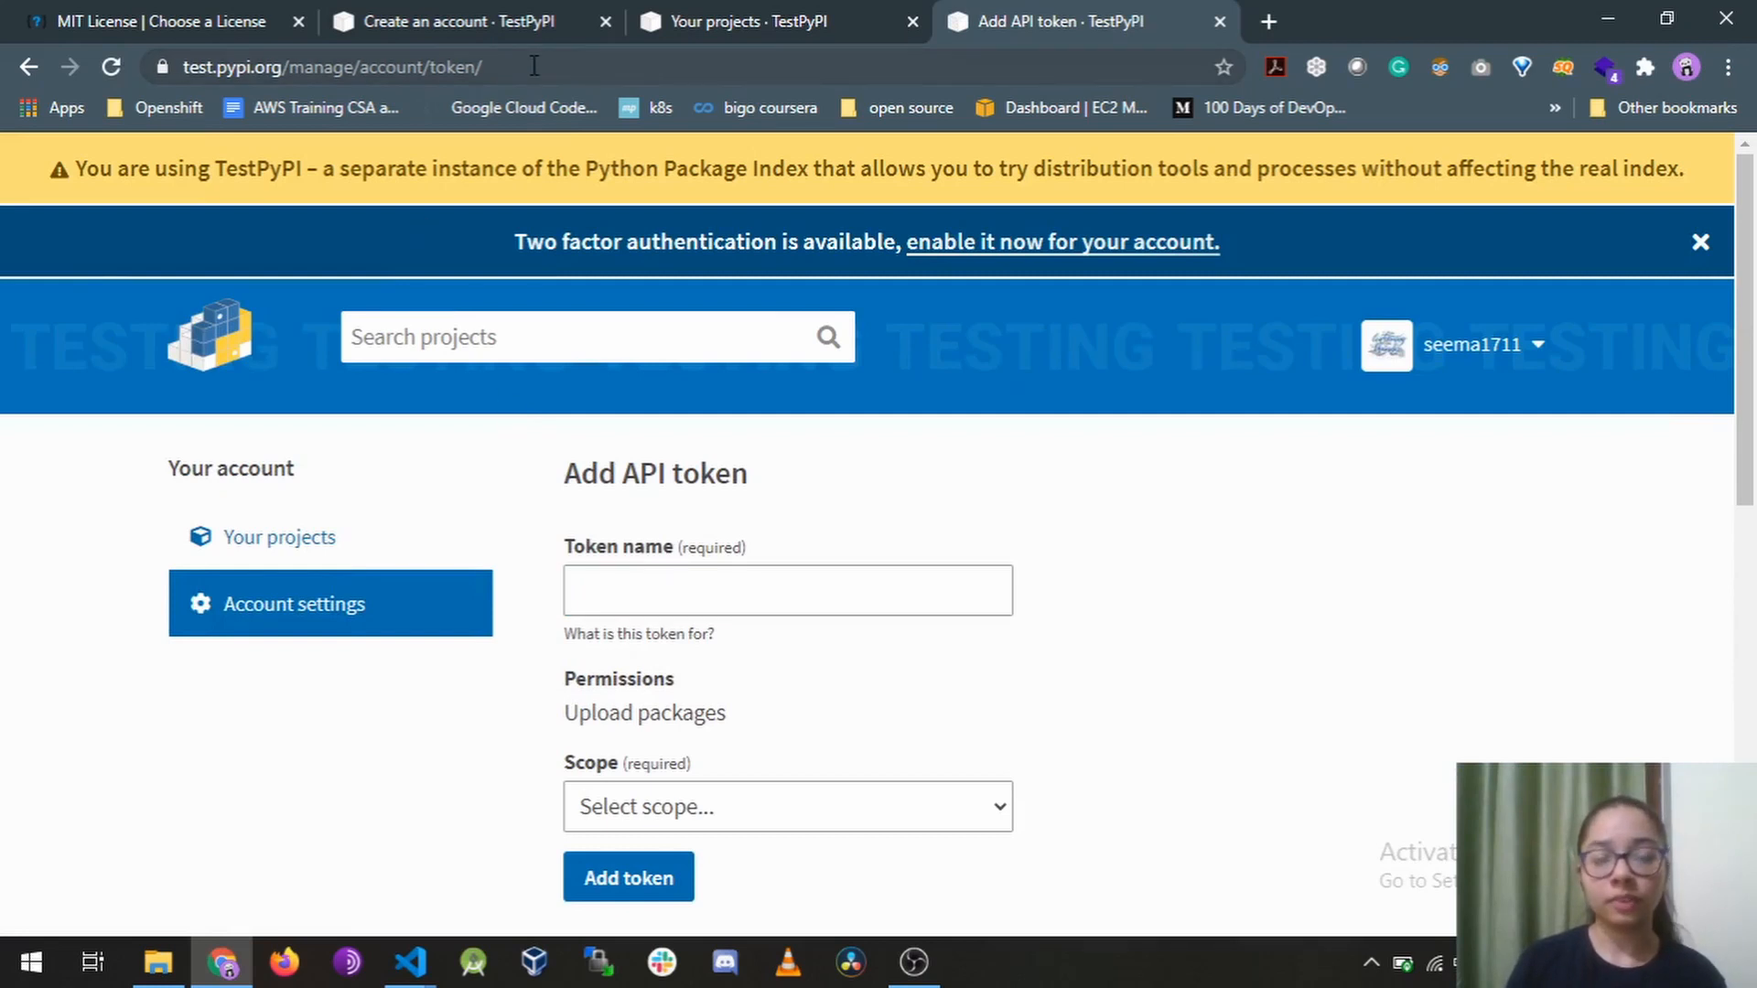
left_click(787, 591)
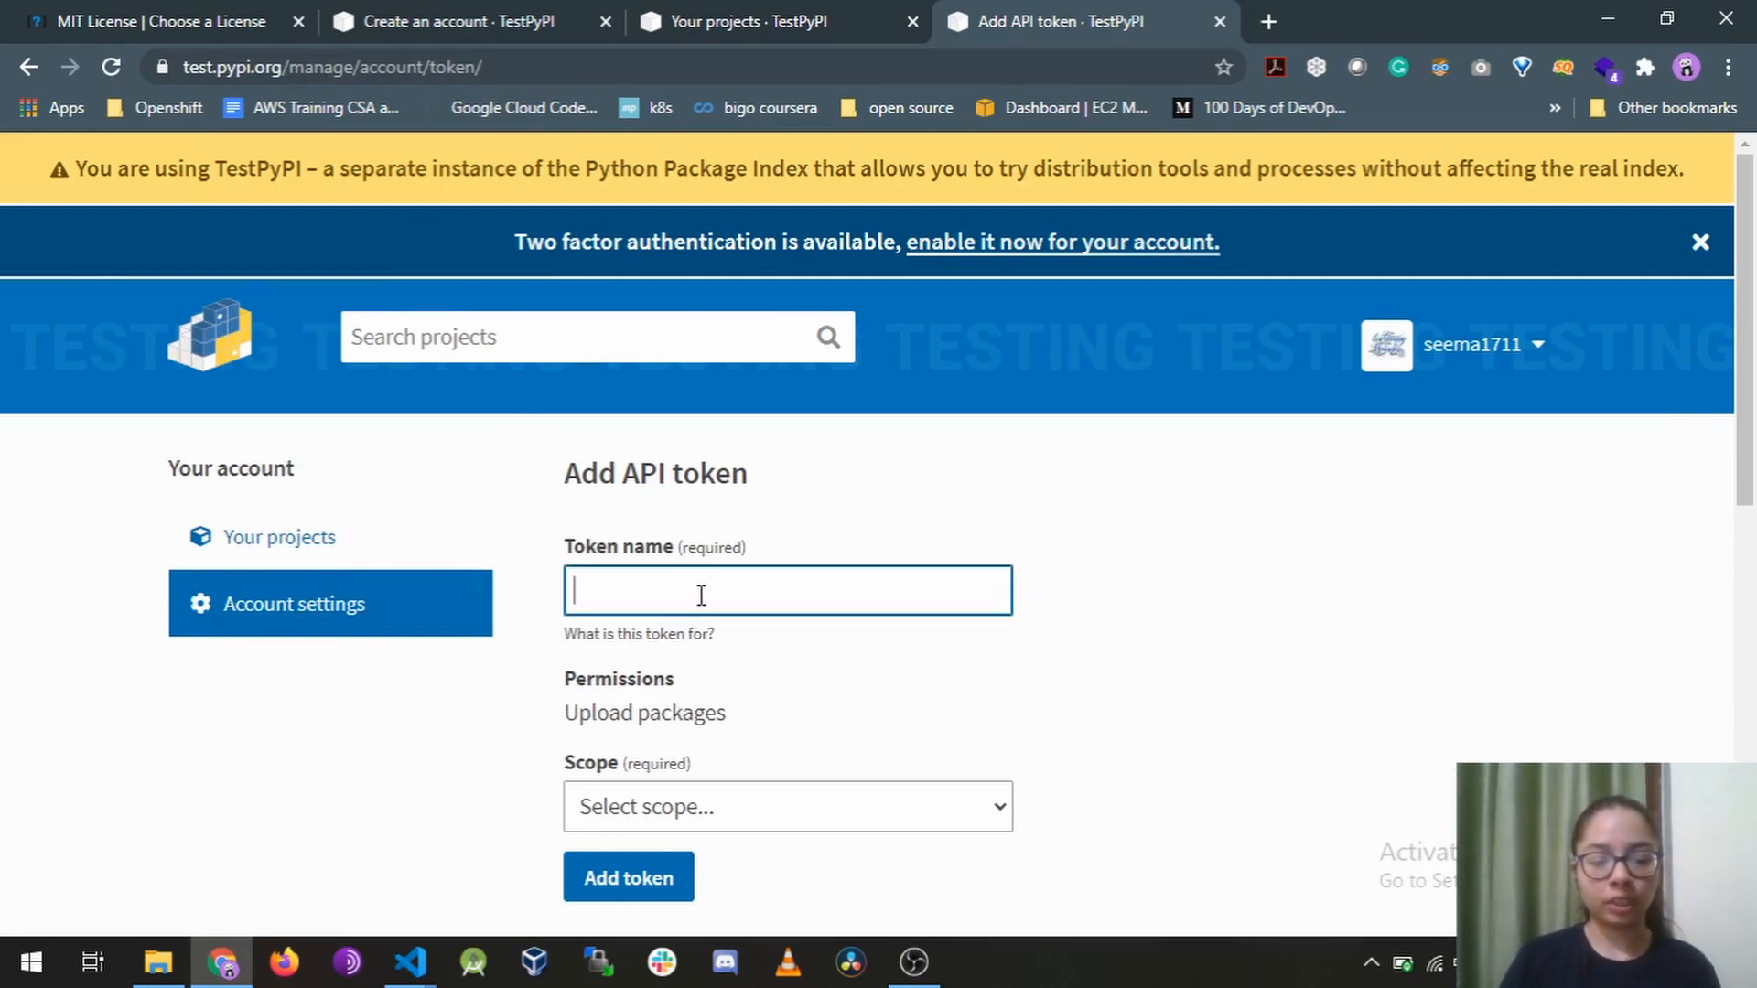
type("random")
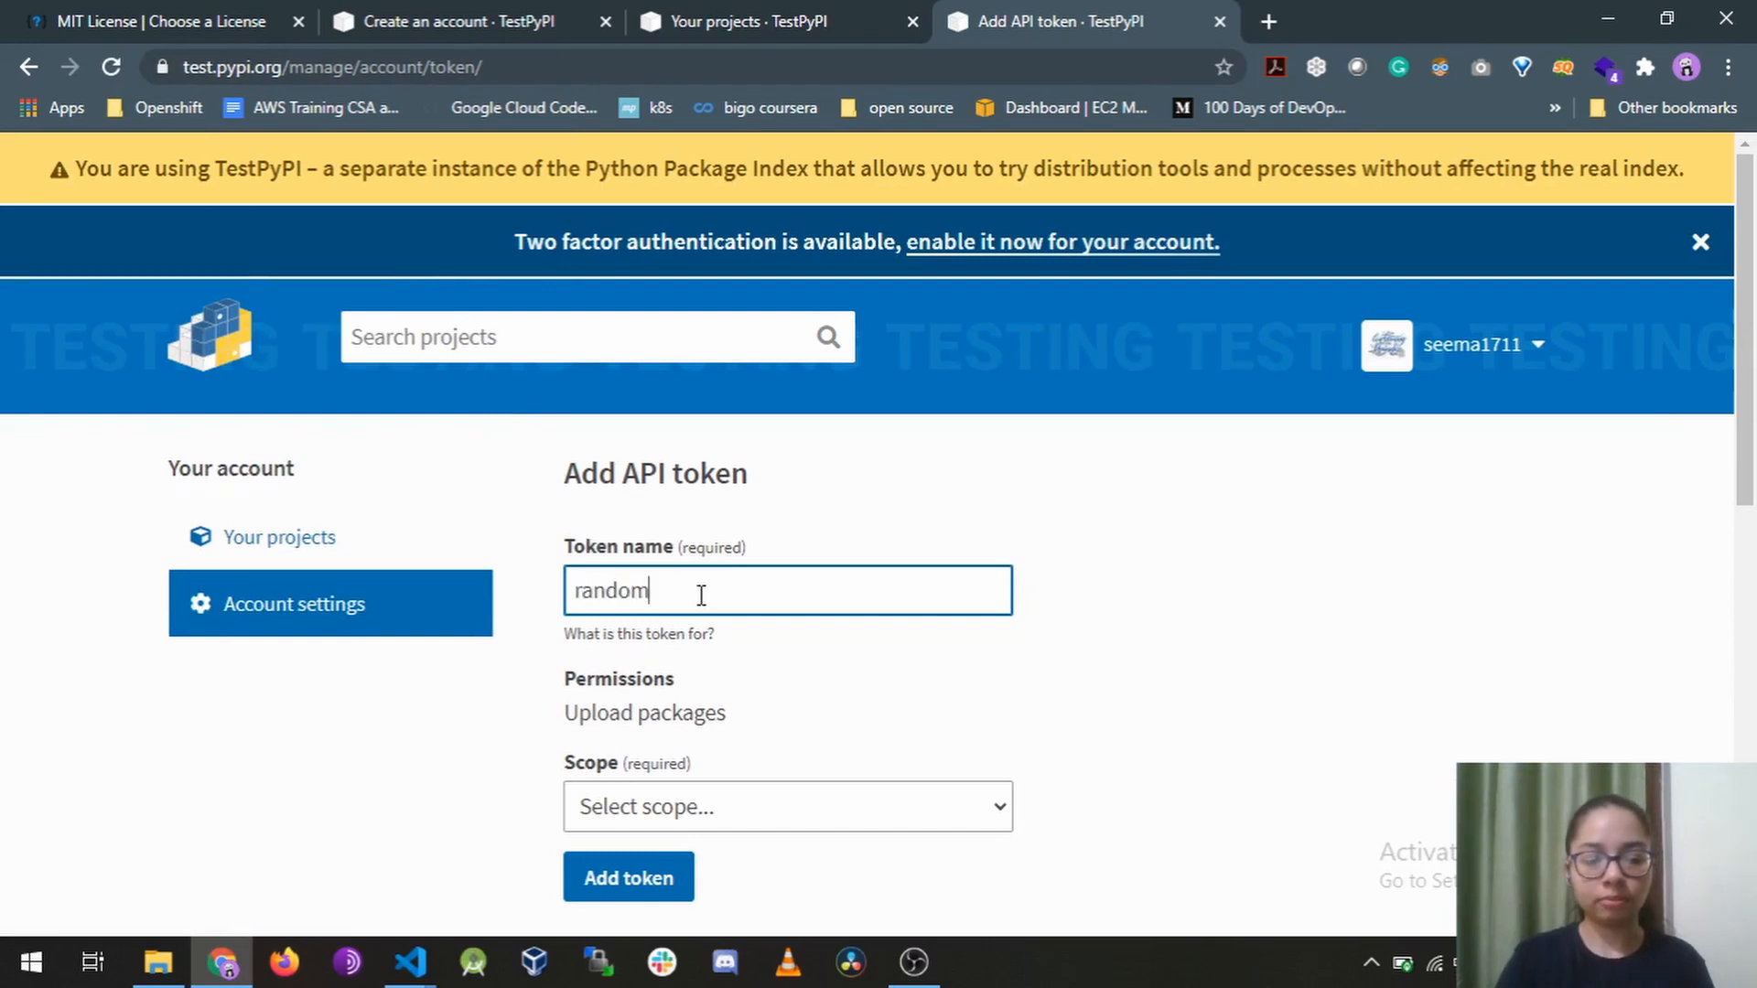
type("text")
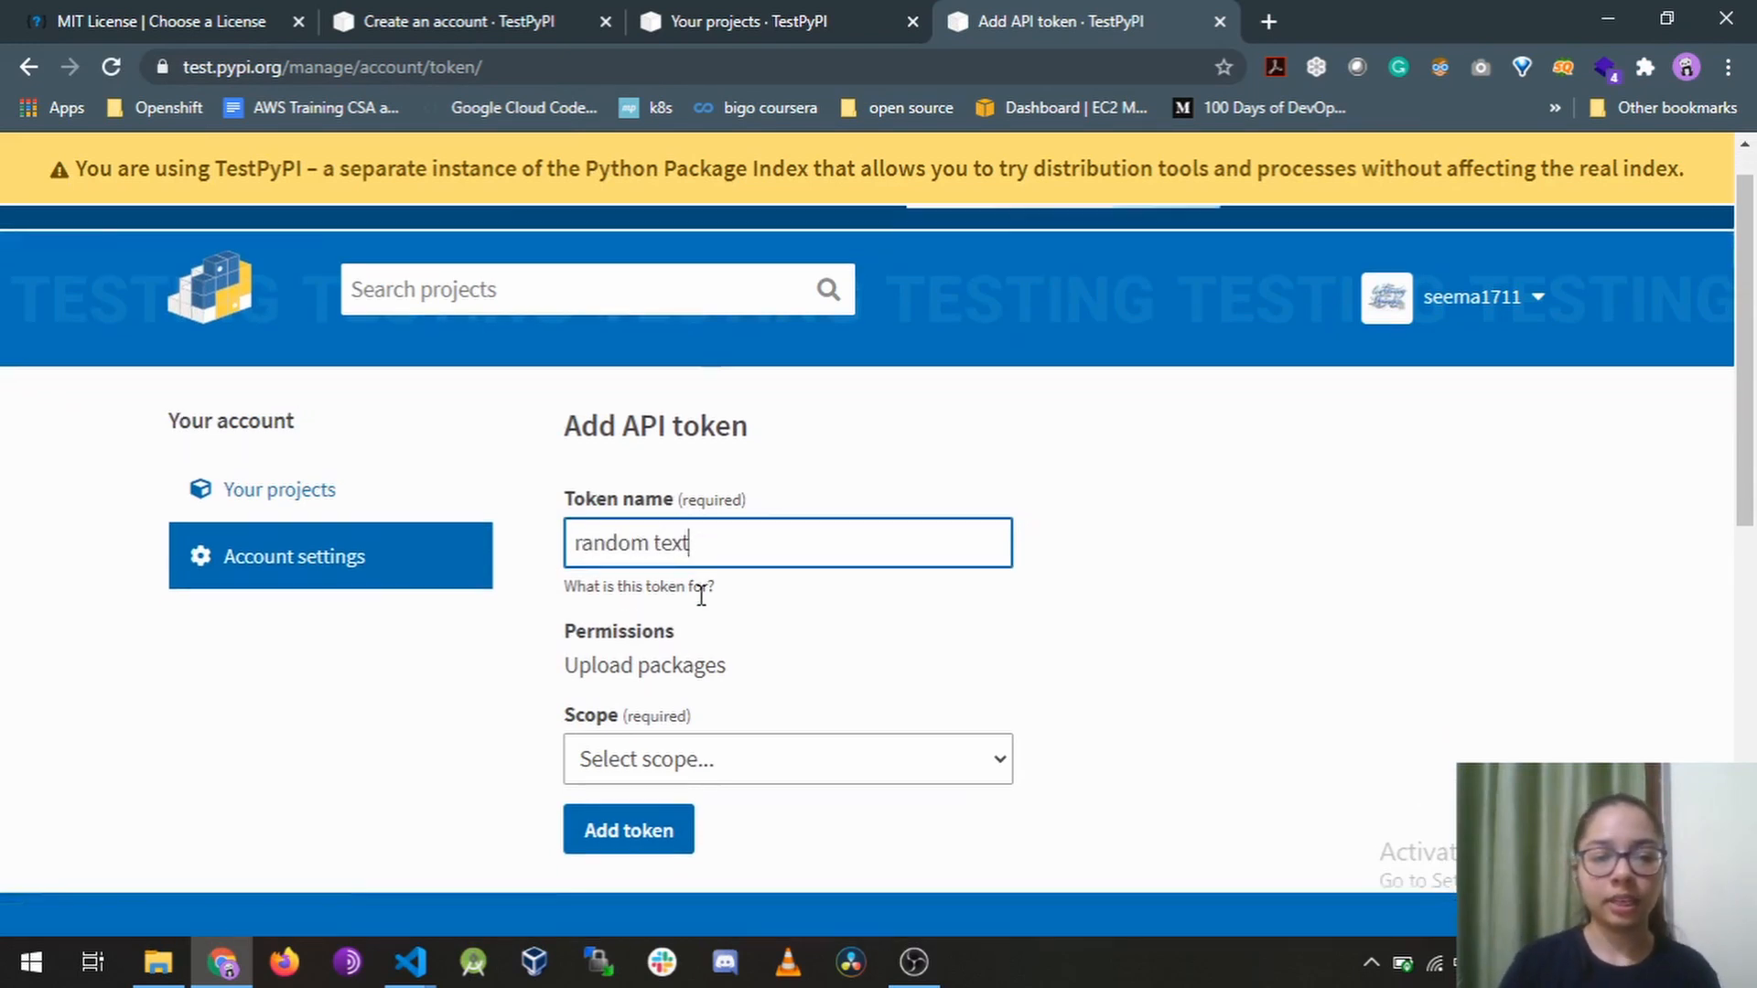
left_click(787, 582)
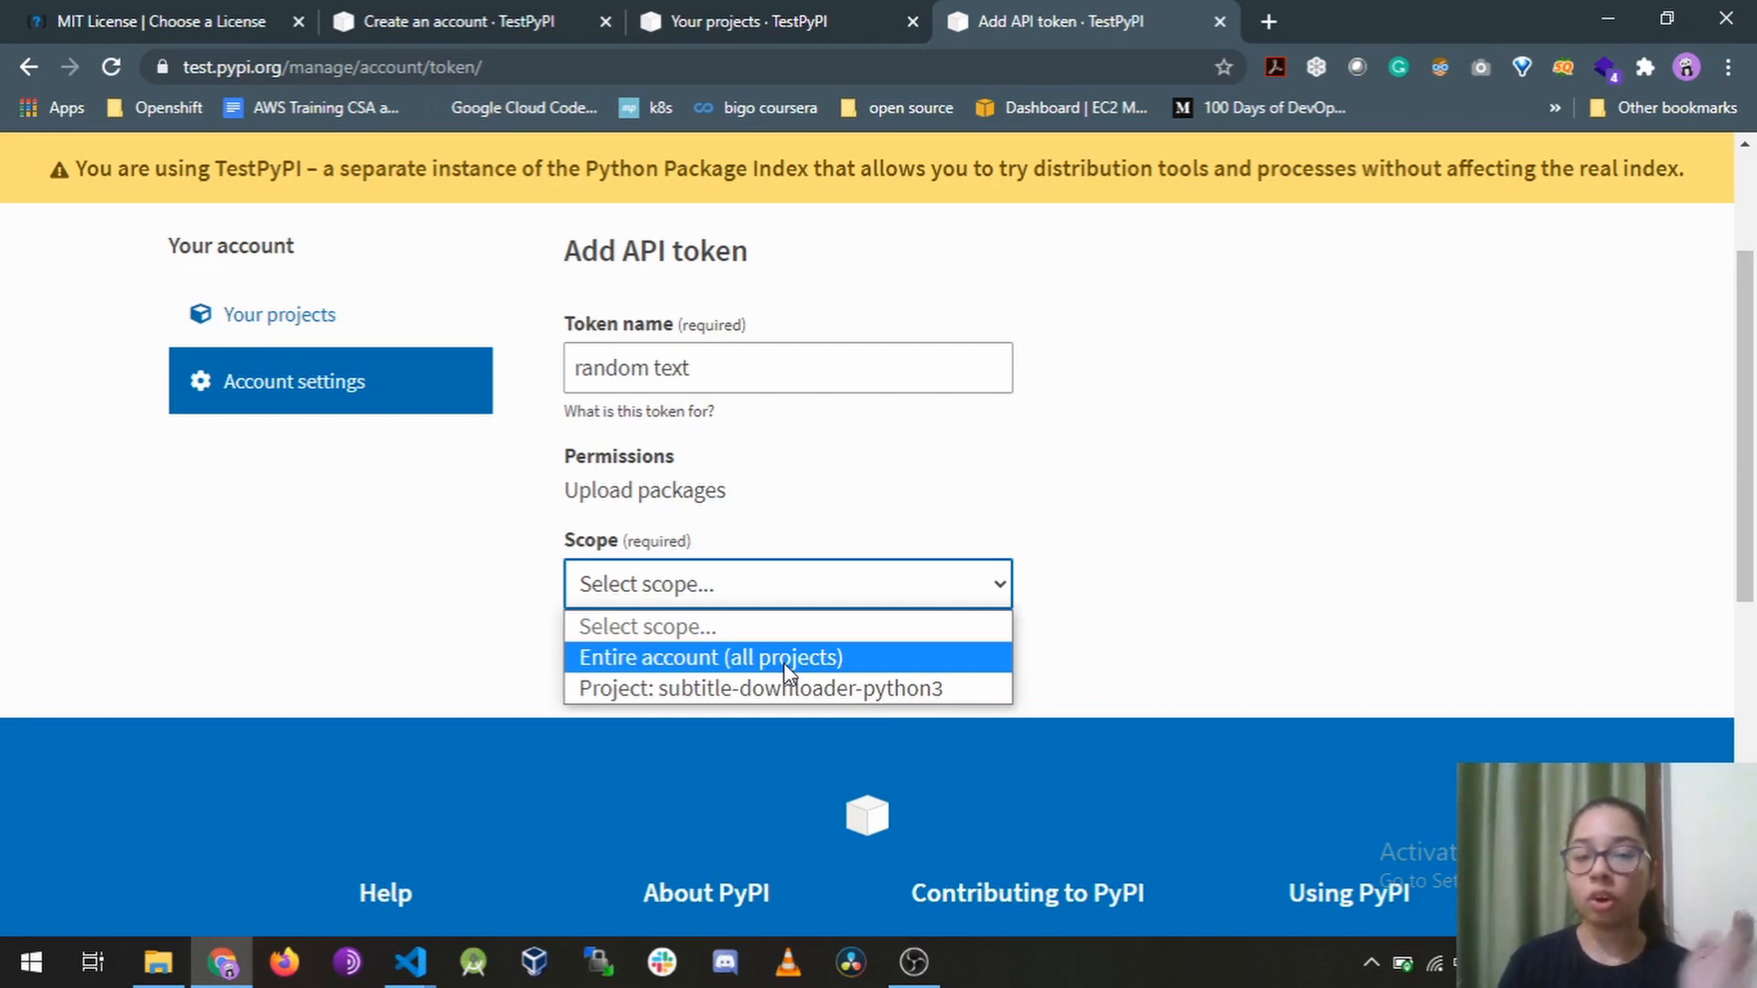
left_click(711, 657)
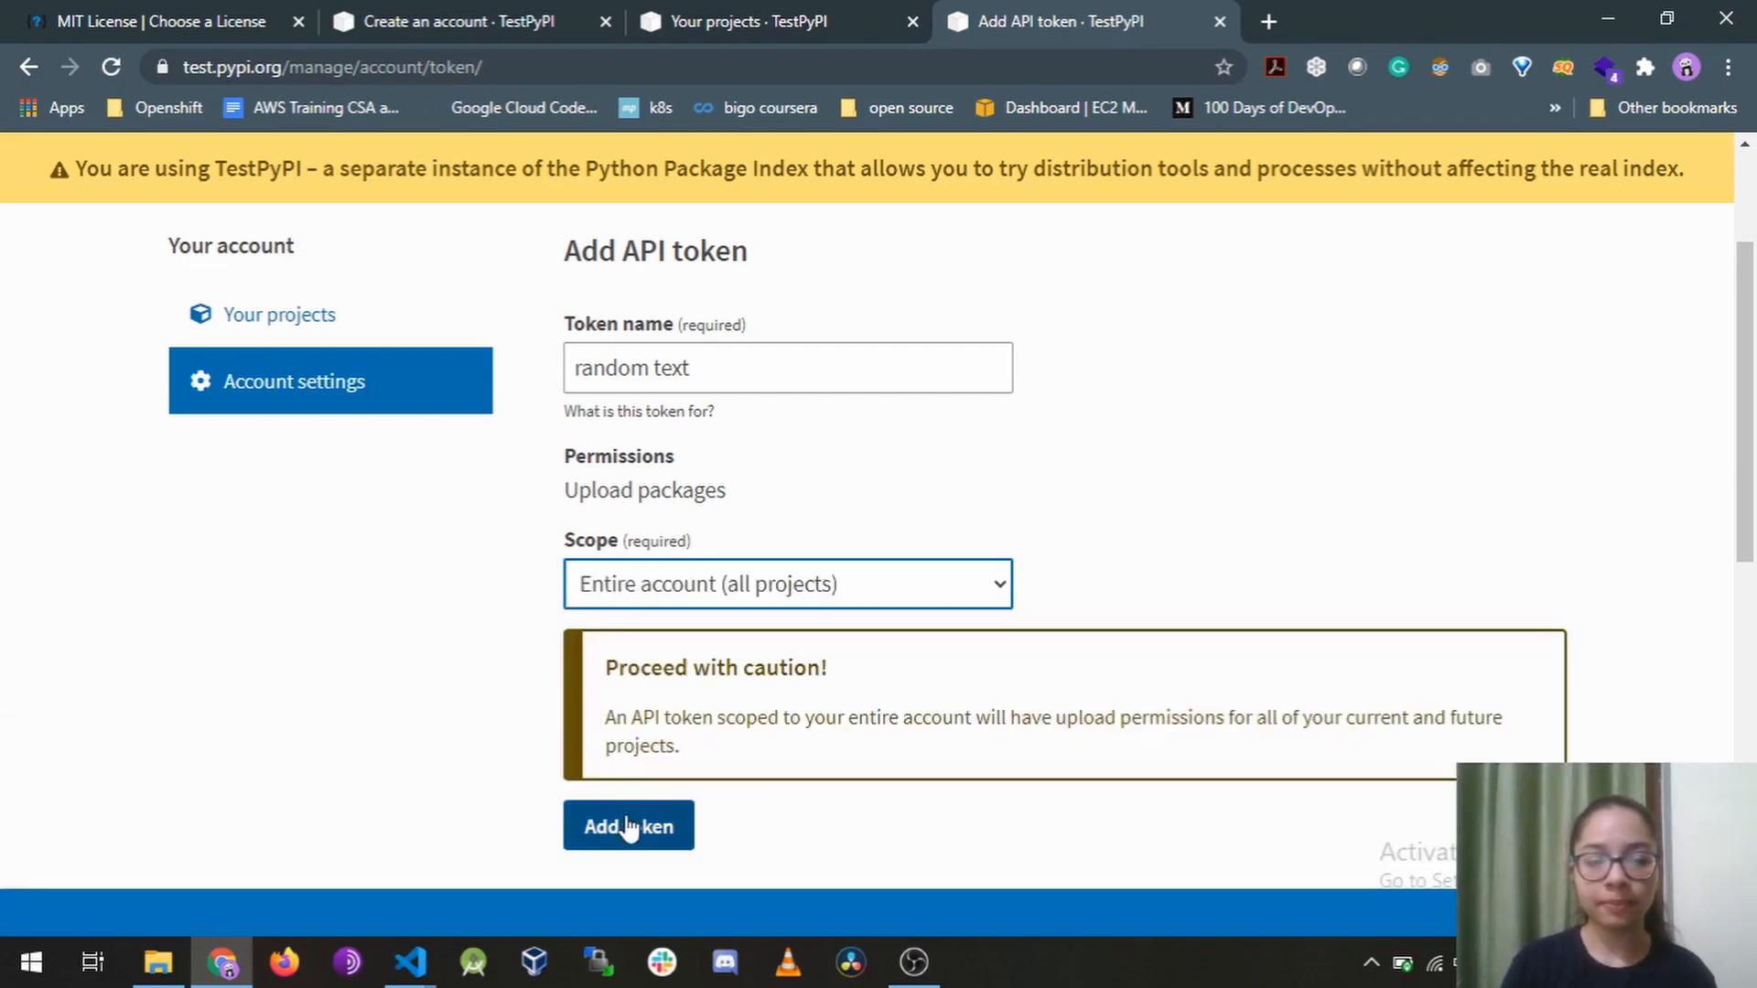
Step: Create the token, copy its displayed value and return to the demo project in the editor
left_click(628, 825)
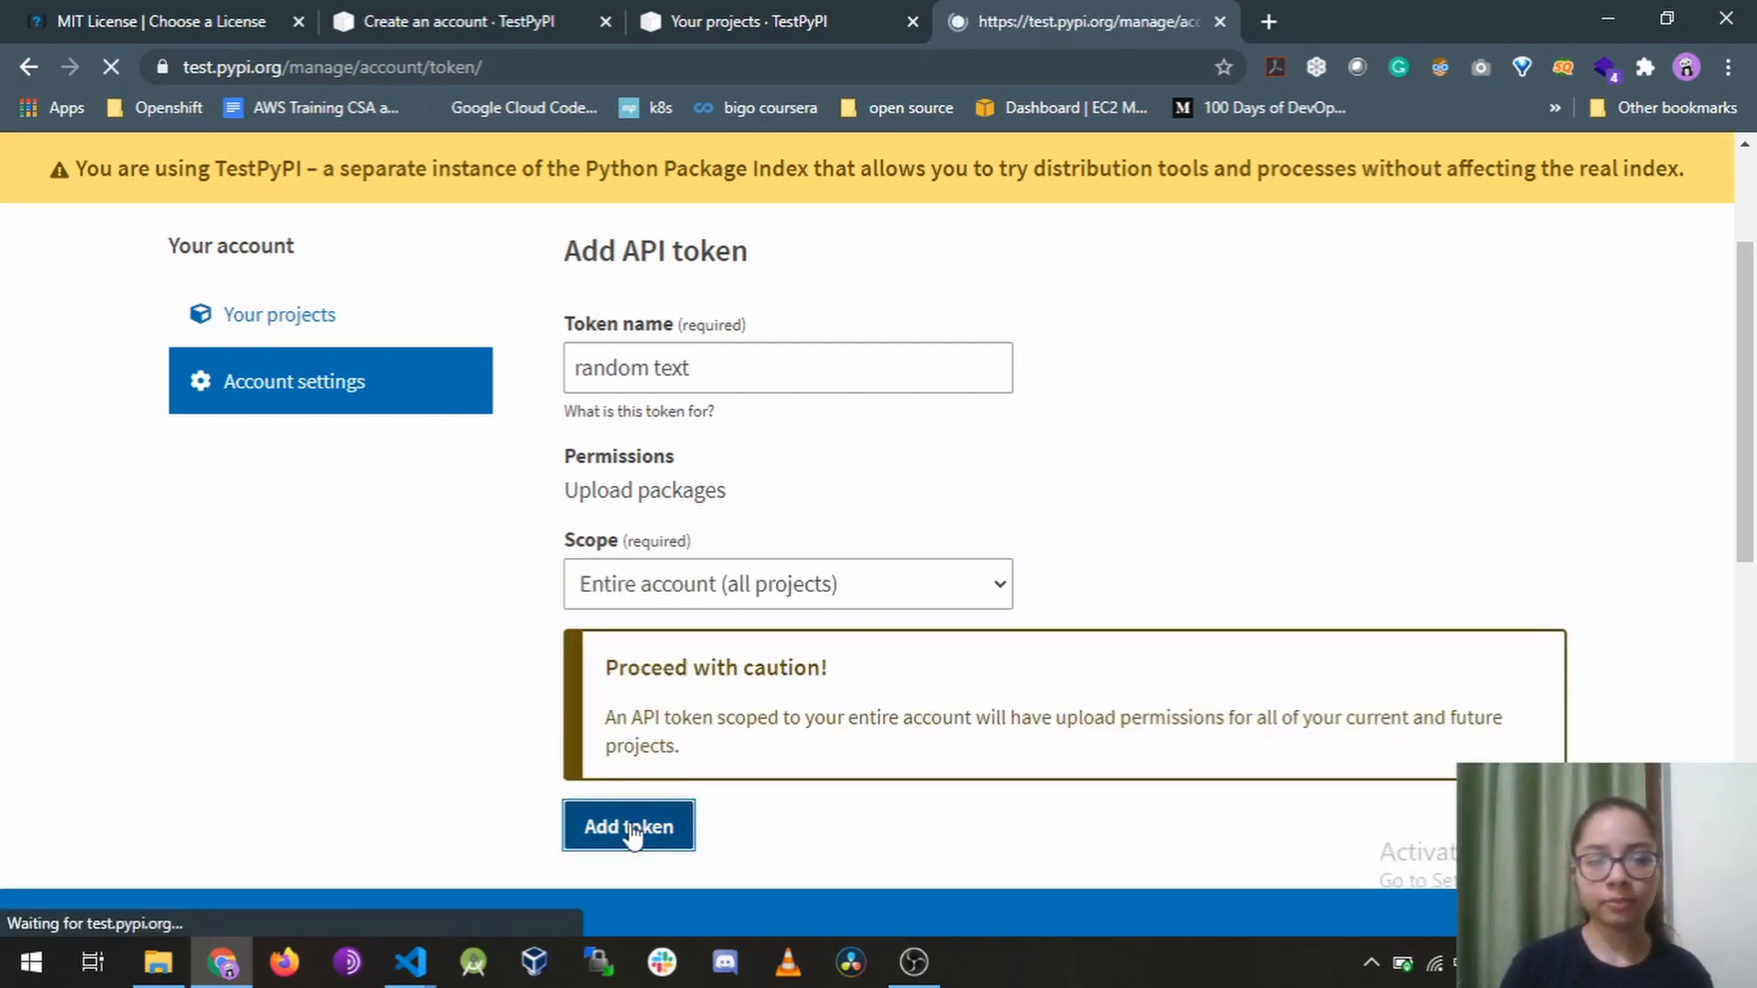
left_click(628, 825)
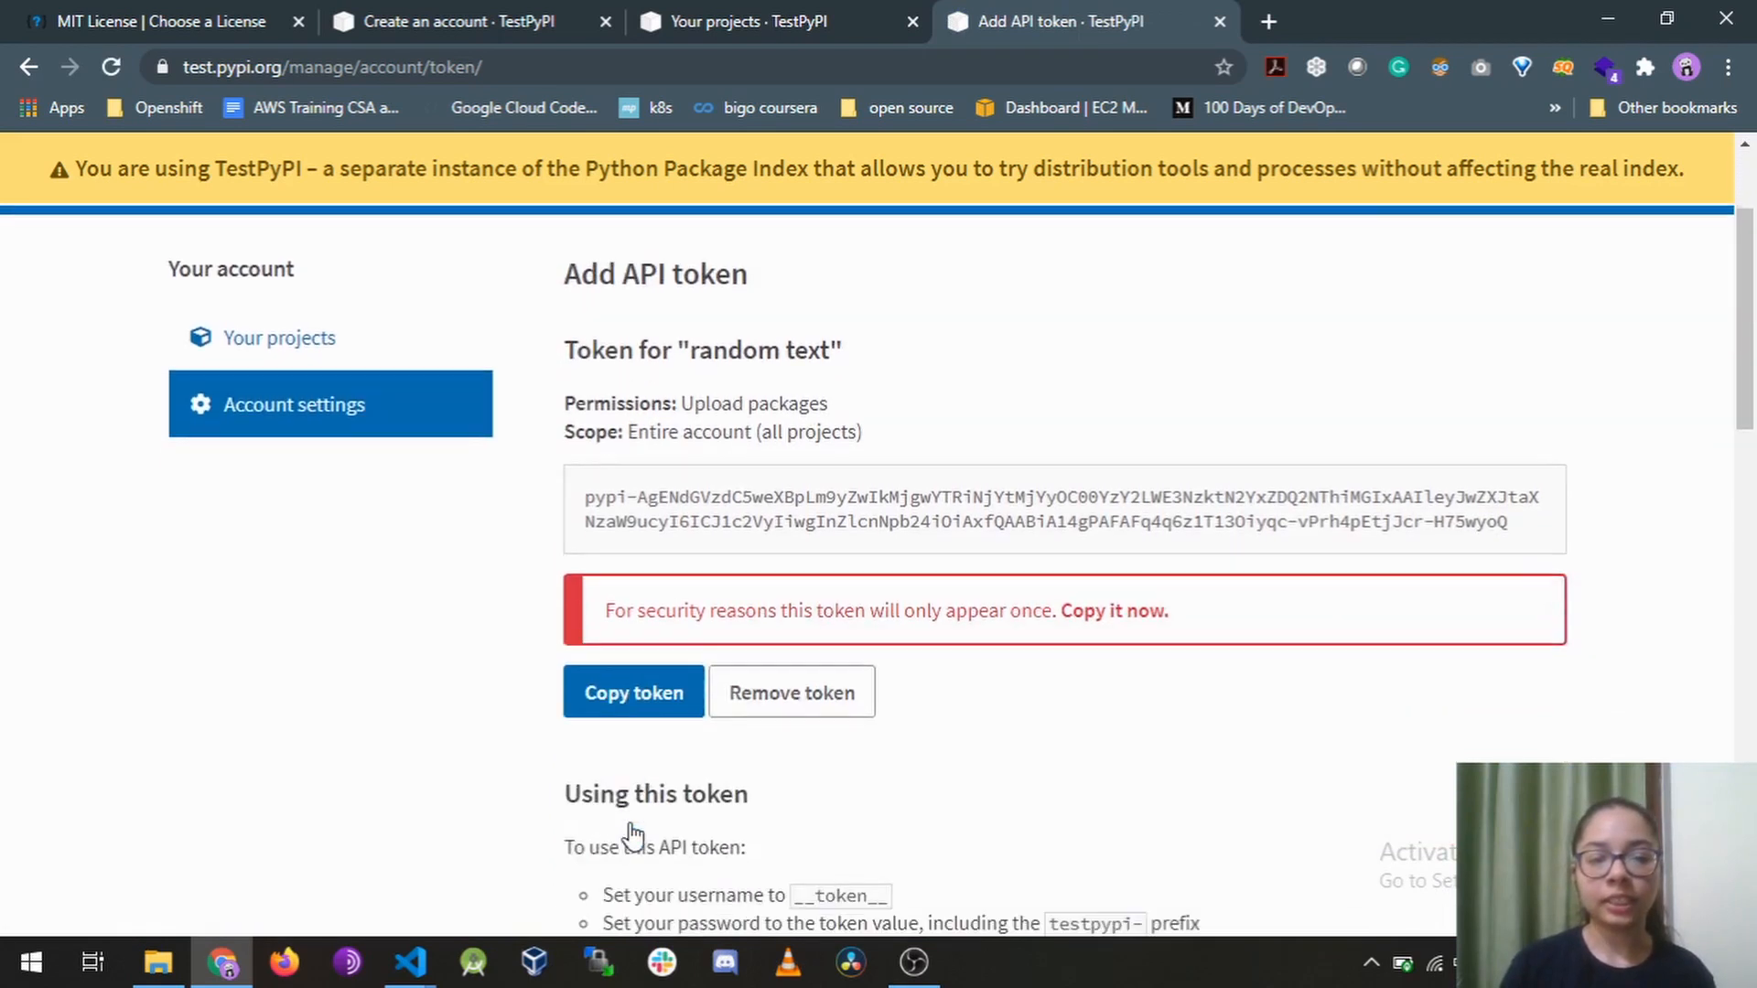
left_click(631, 692)
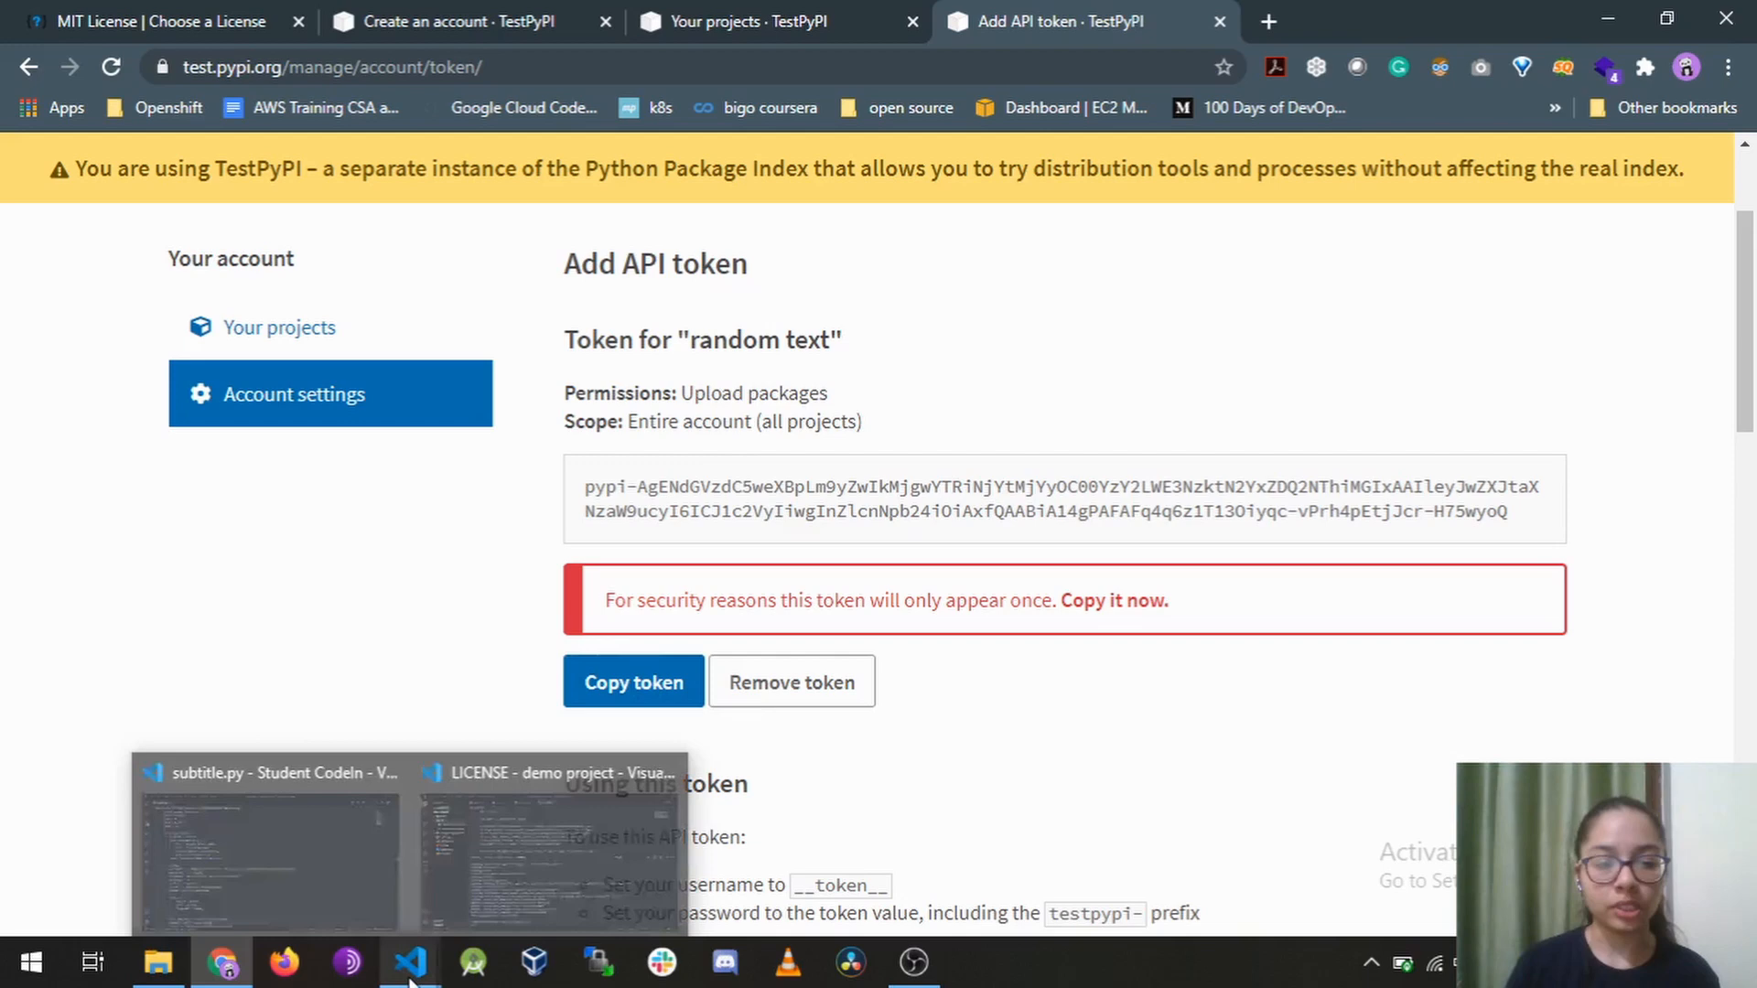
left_click(408, 961)
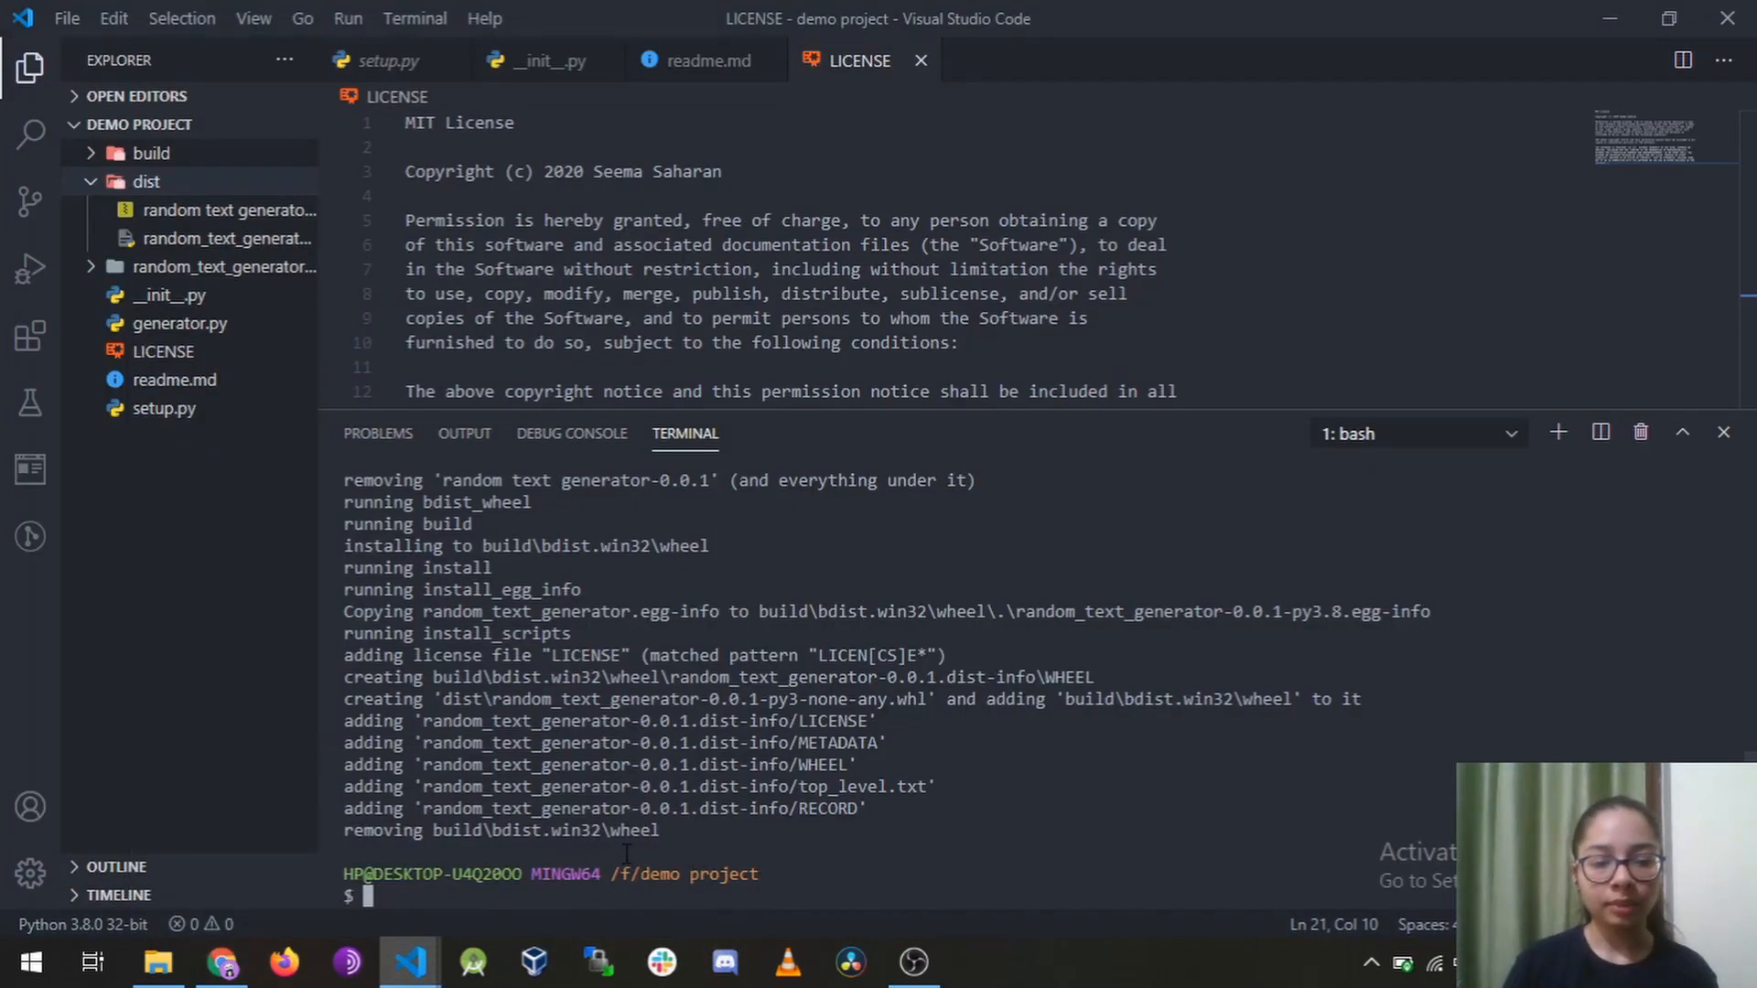
Step: Run python -m twine upload --repository testpypi dist/* in the terminal
type("python -m")
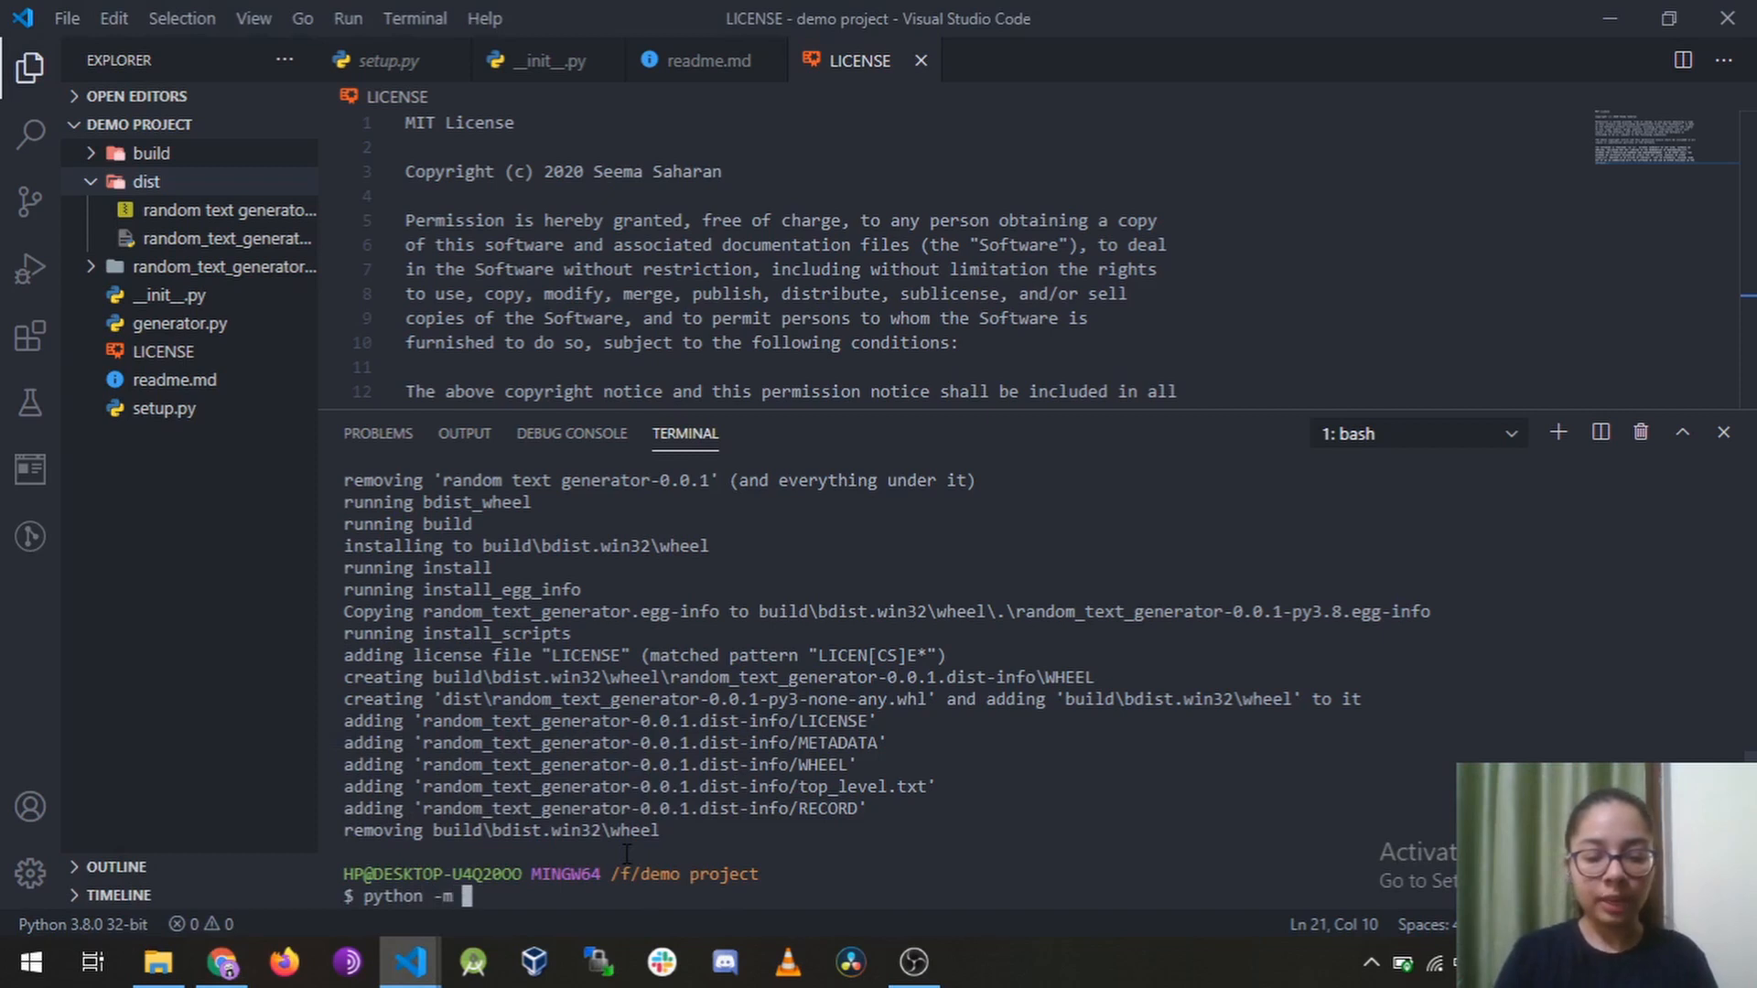
type("twine up")
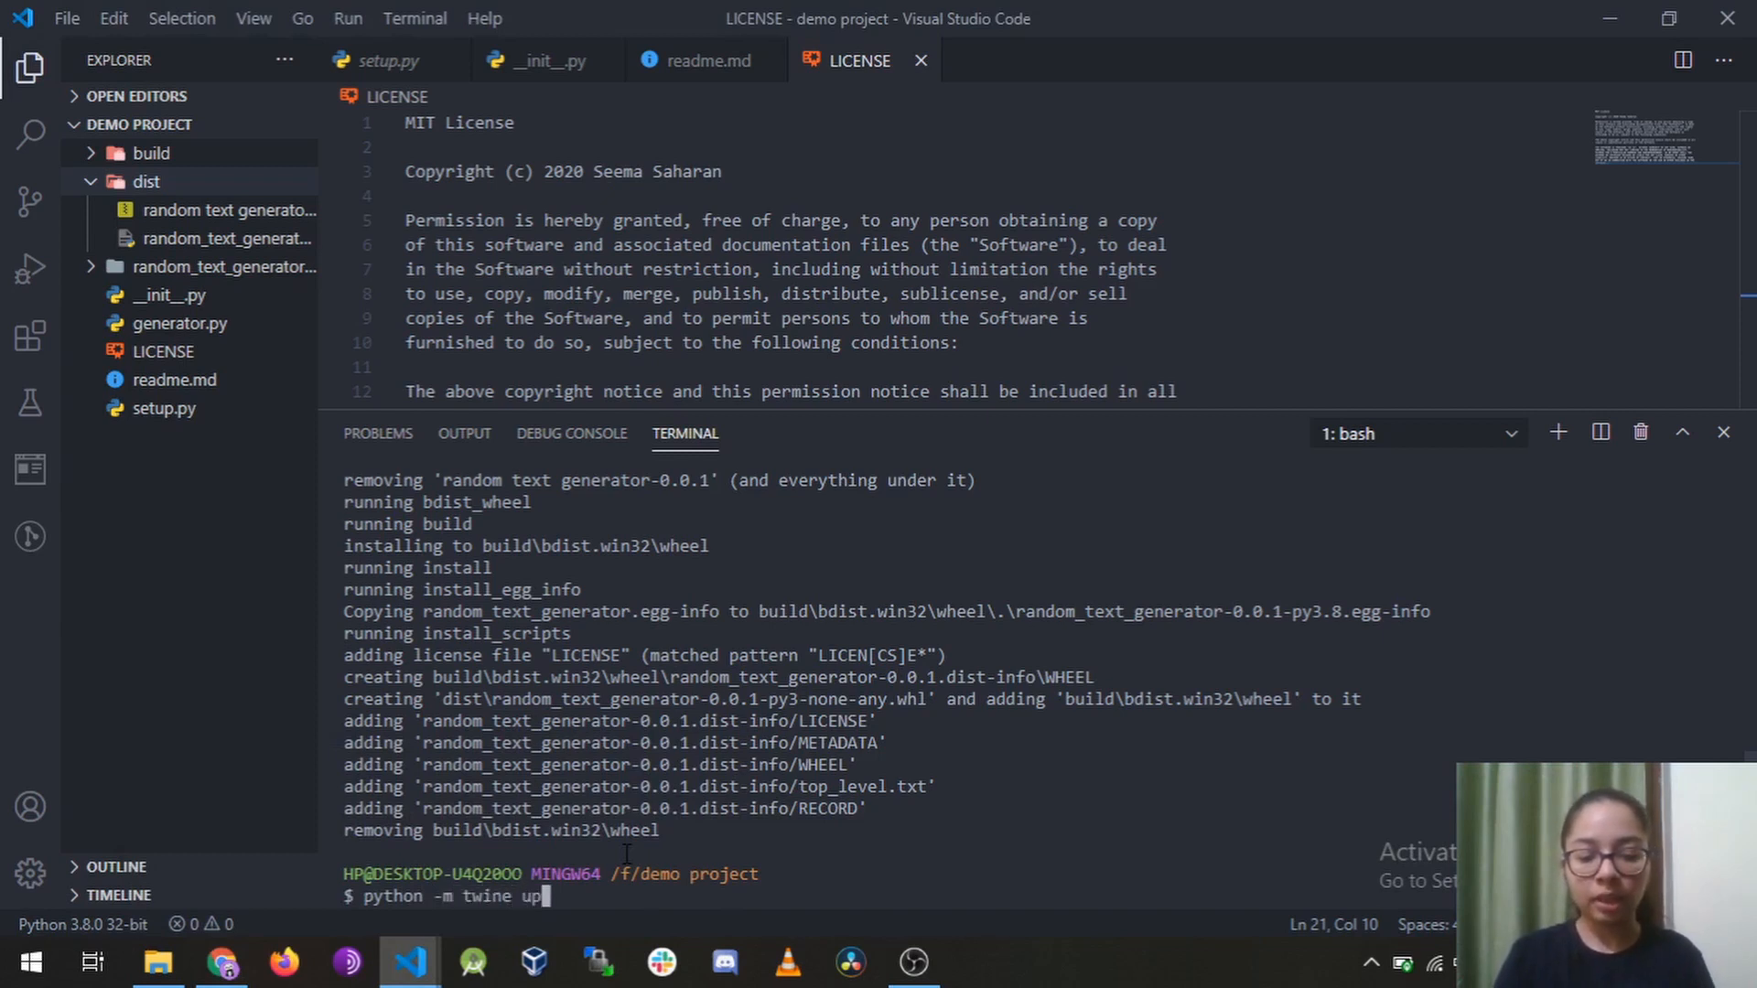
type("load --")
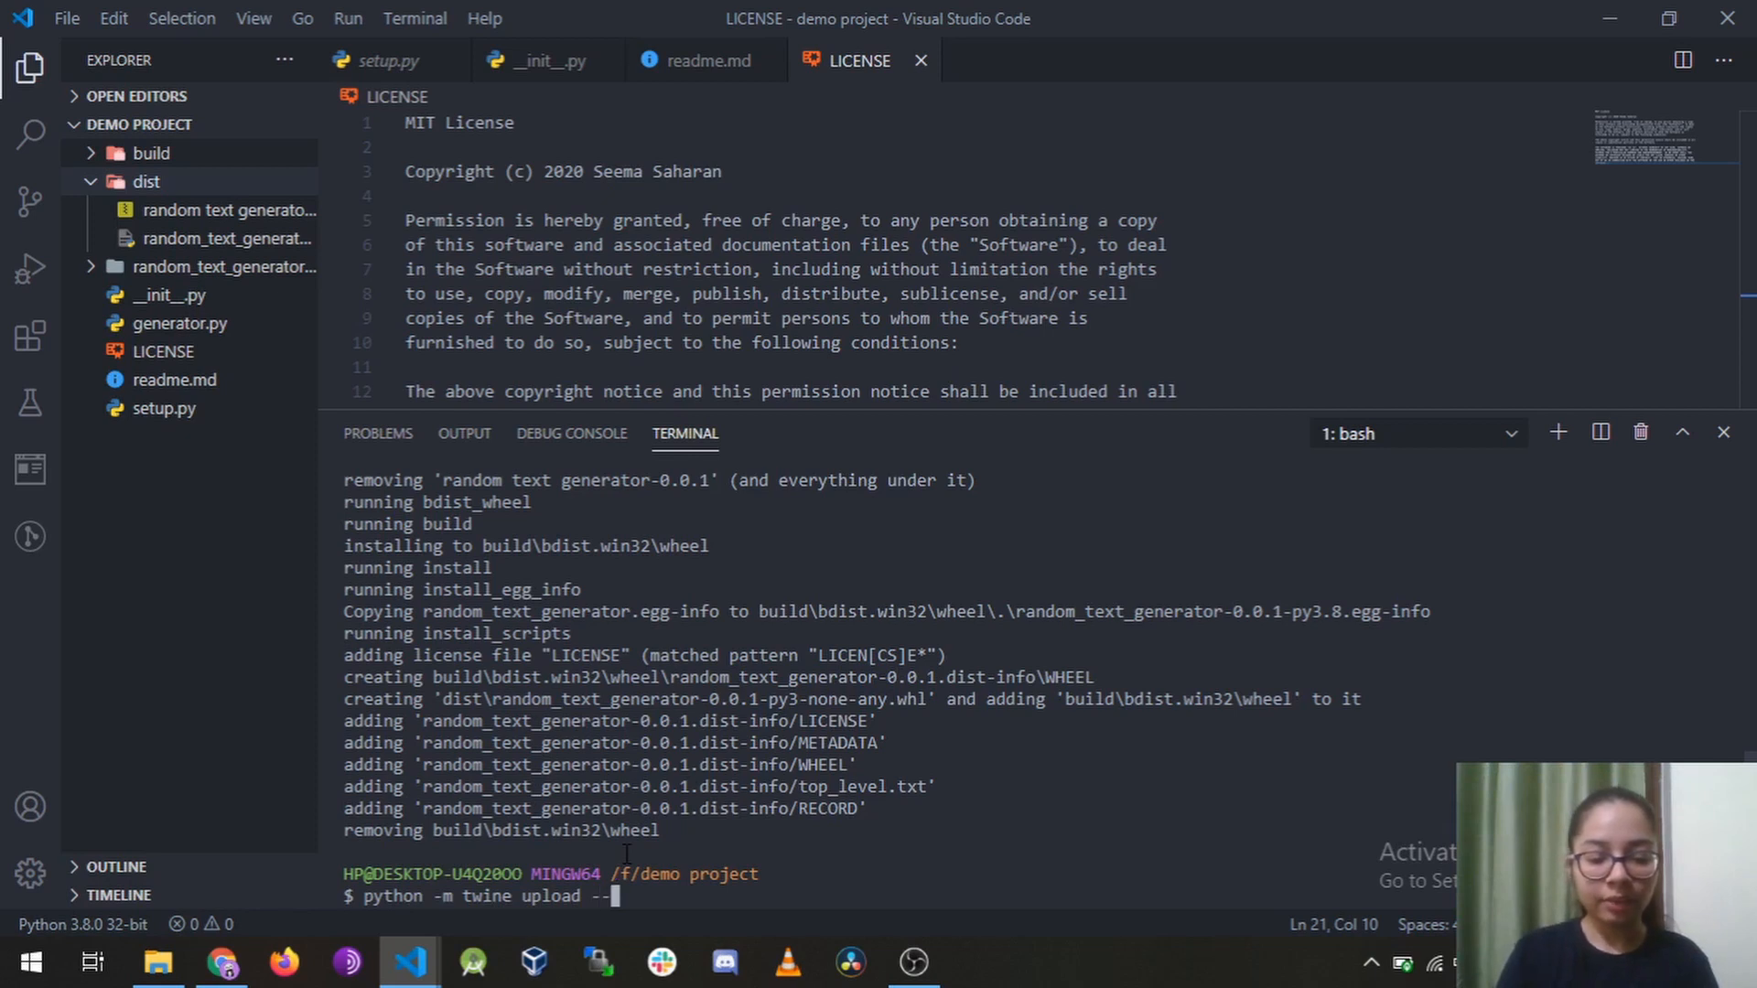
type("repos")
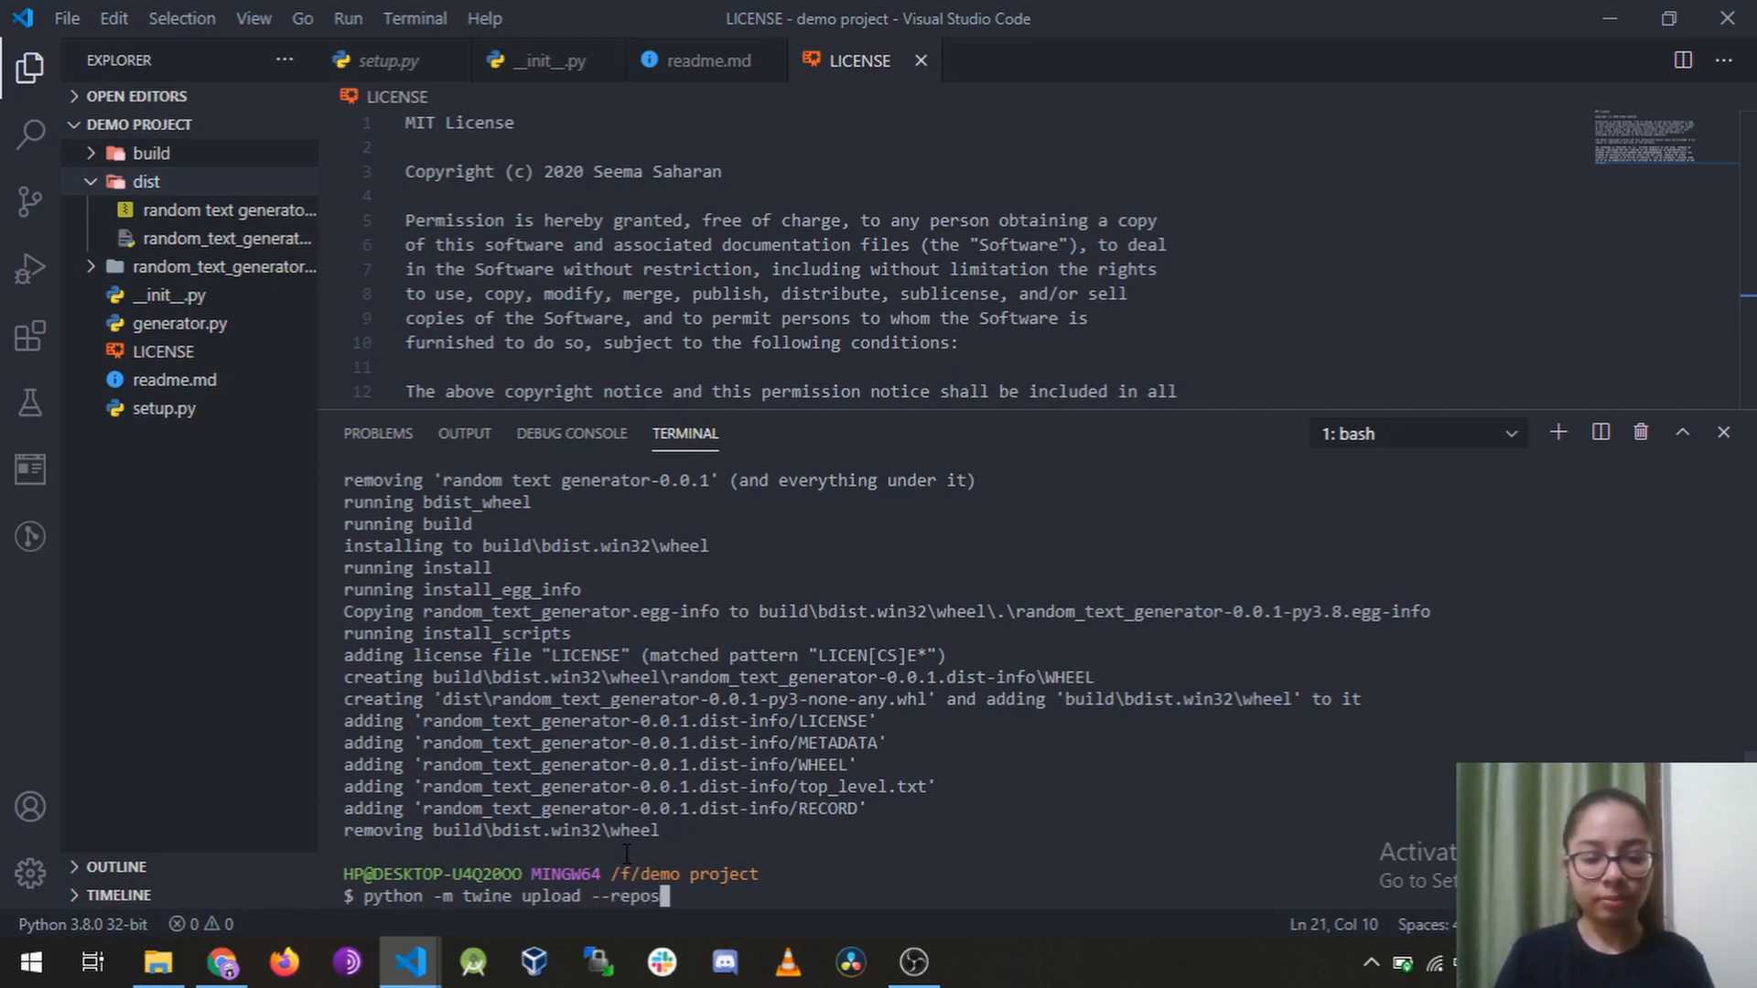
type("itory")
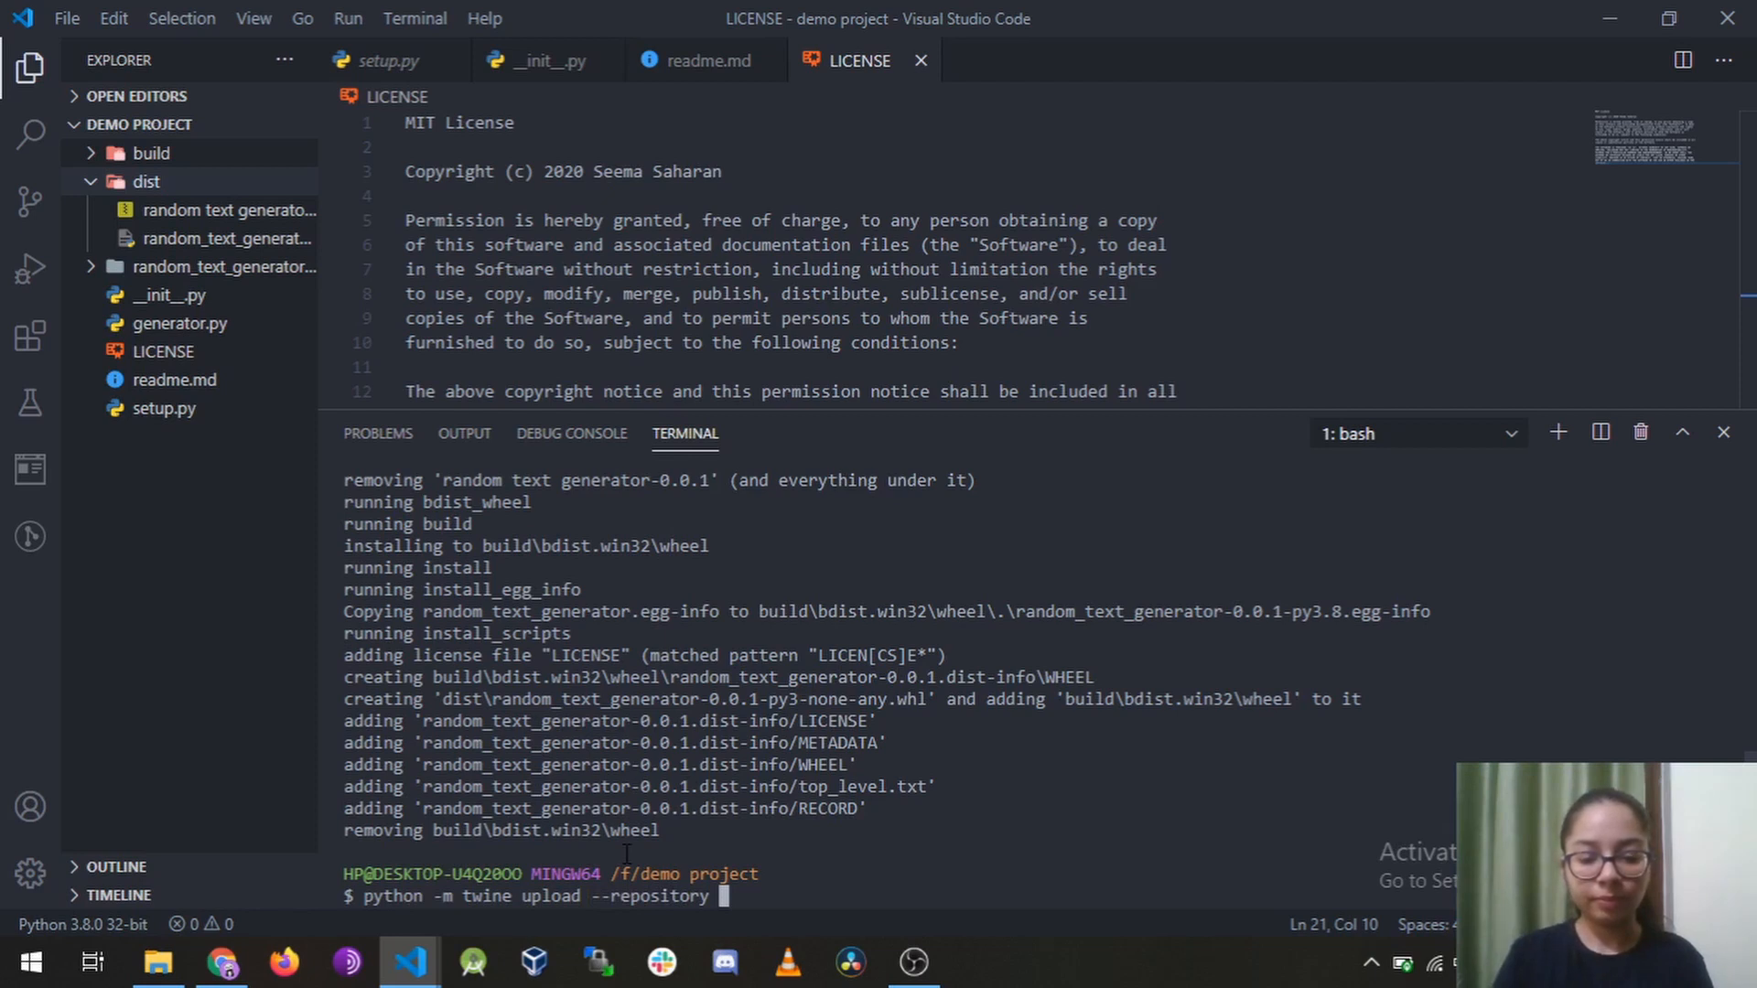
type("testpypi")
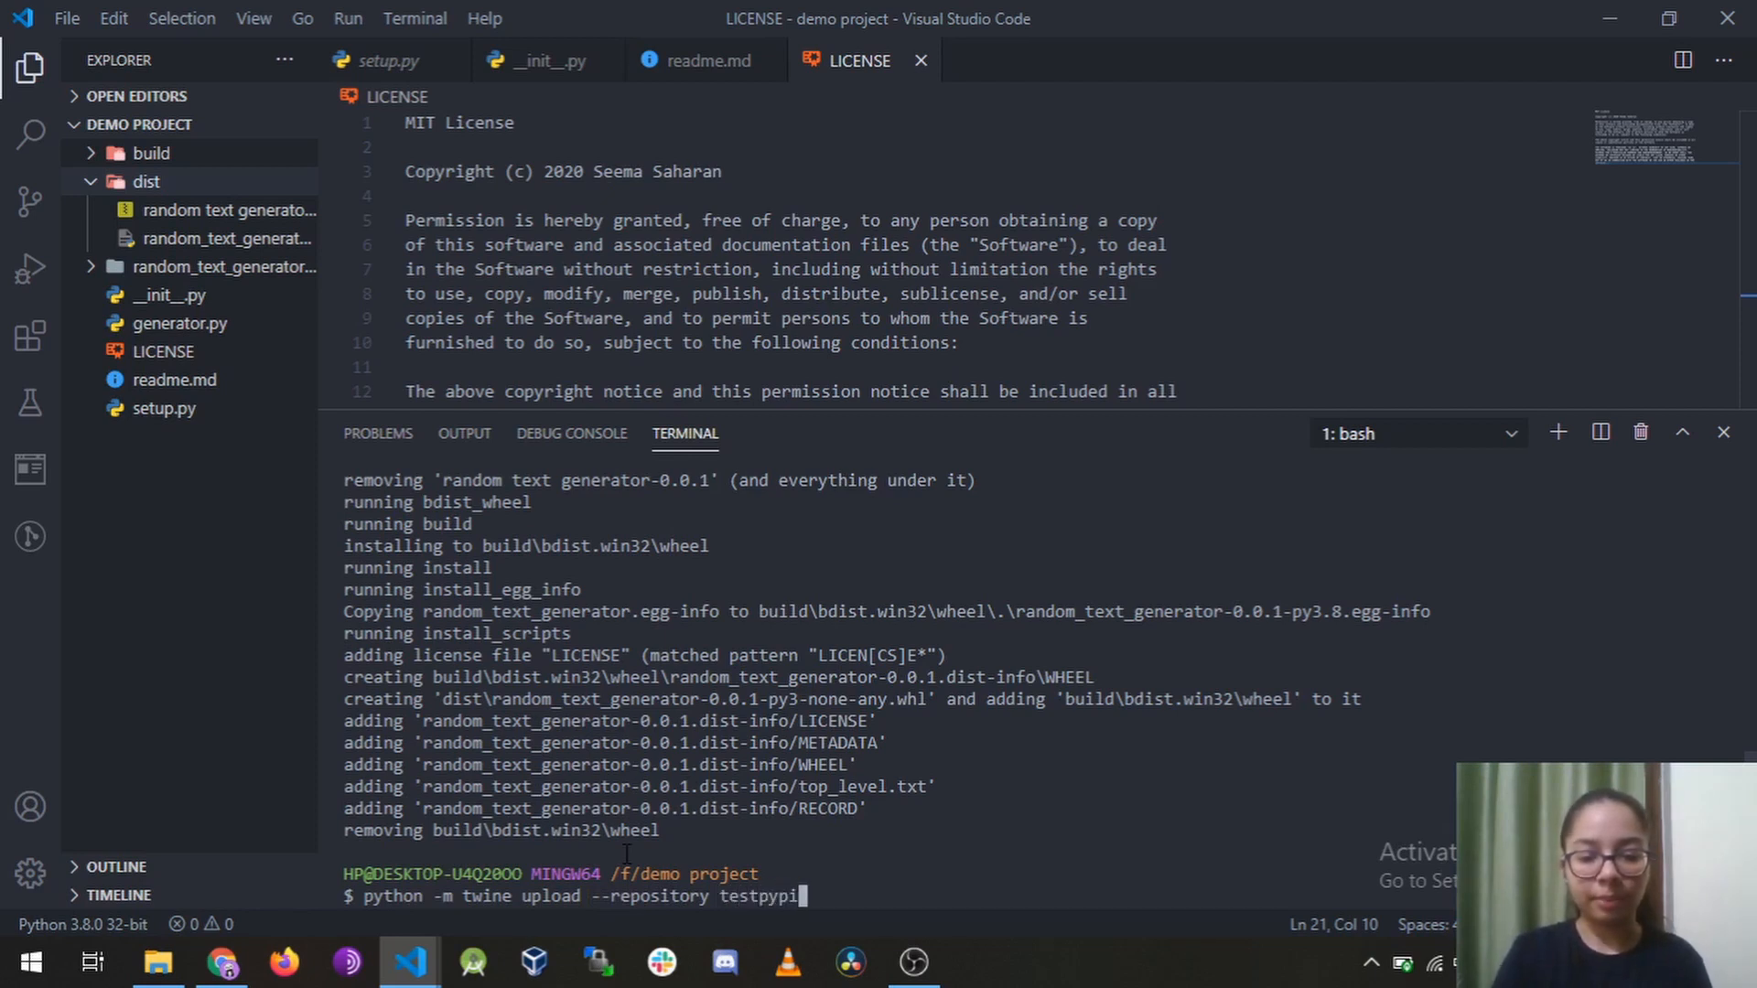
type("dist/*")
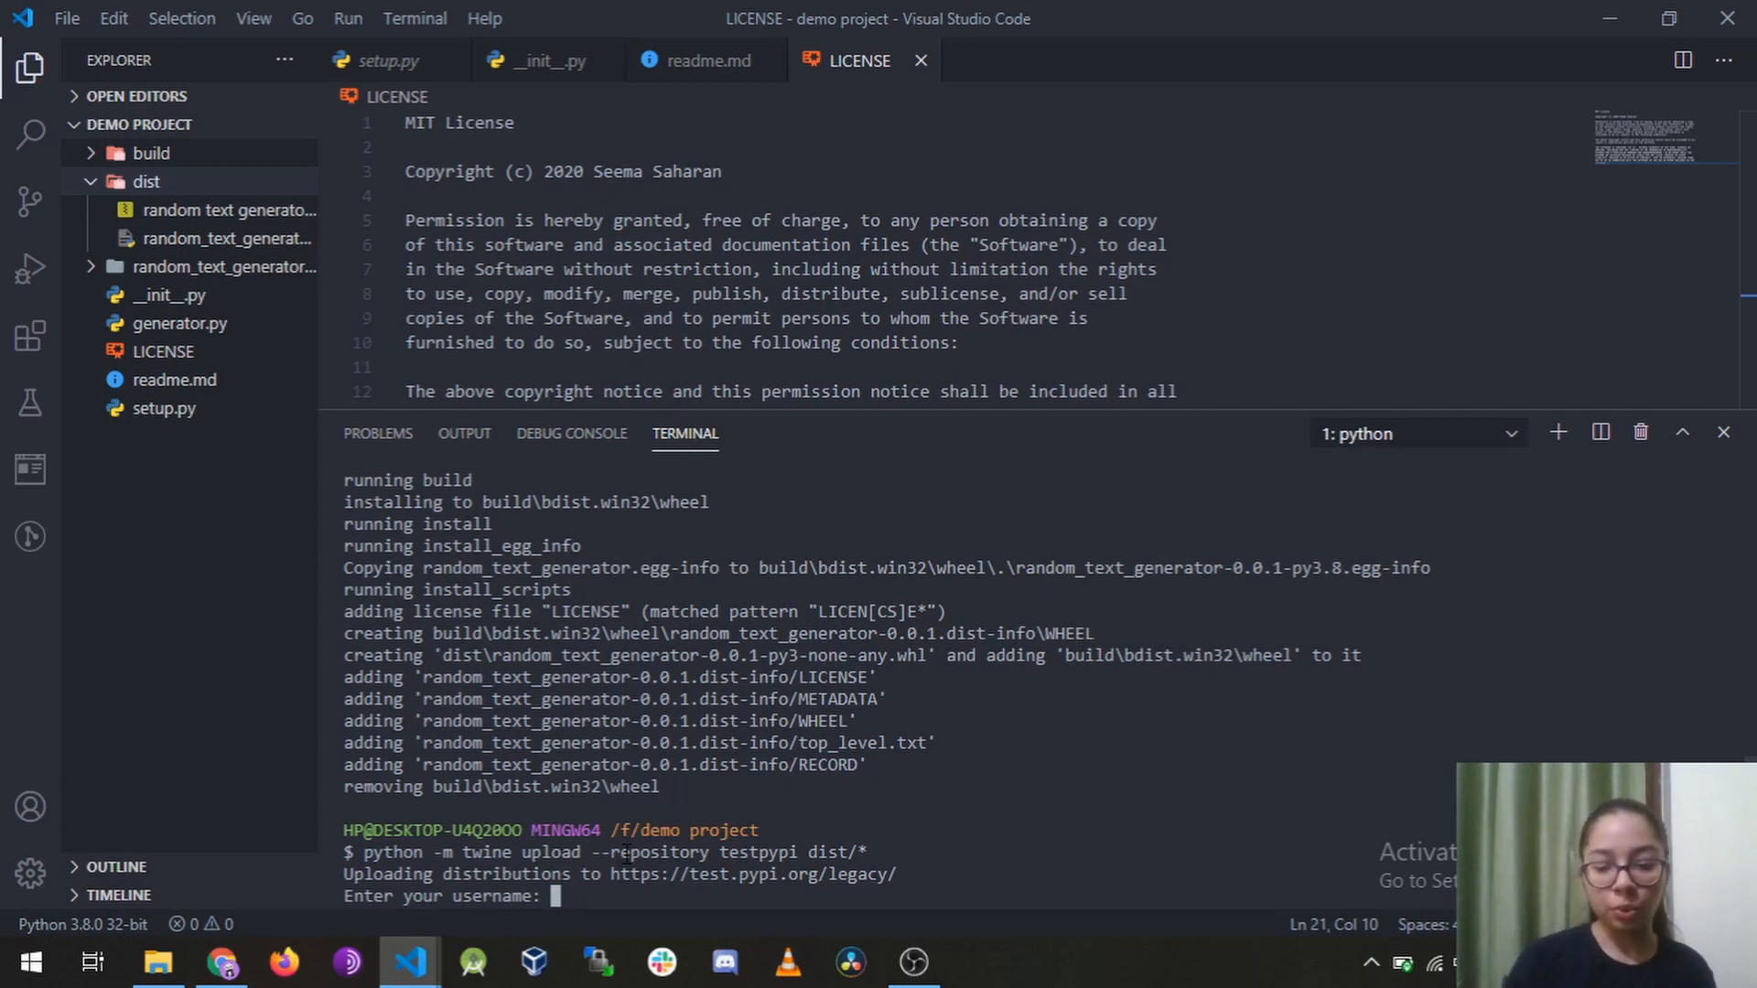
Step: Enter __token__ as the twine upload username and submit it
type("__t")
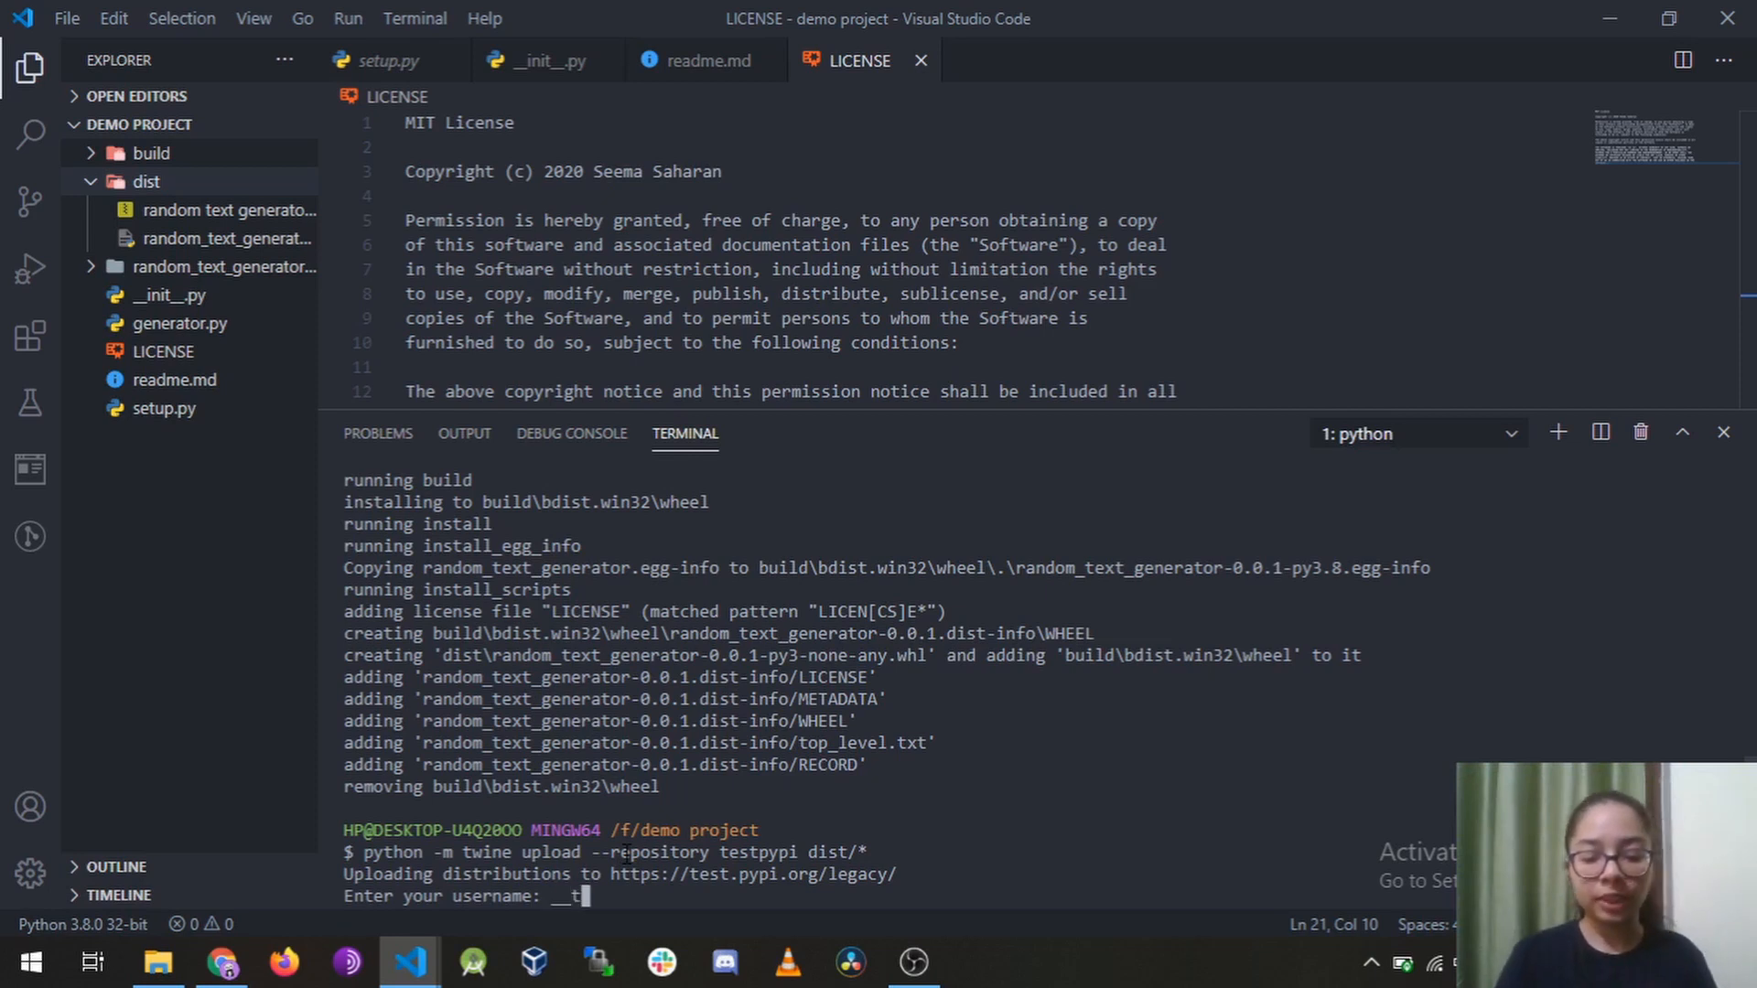
type("oken__")
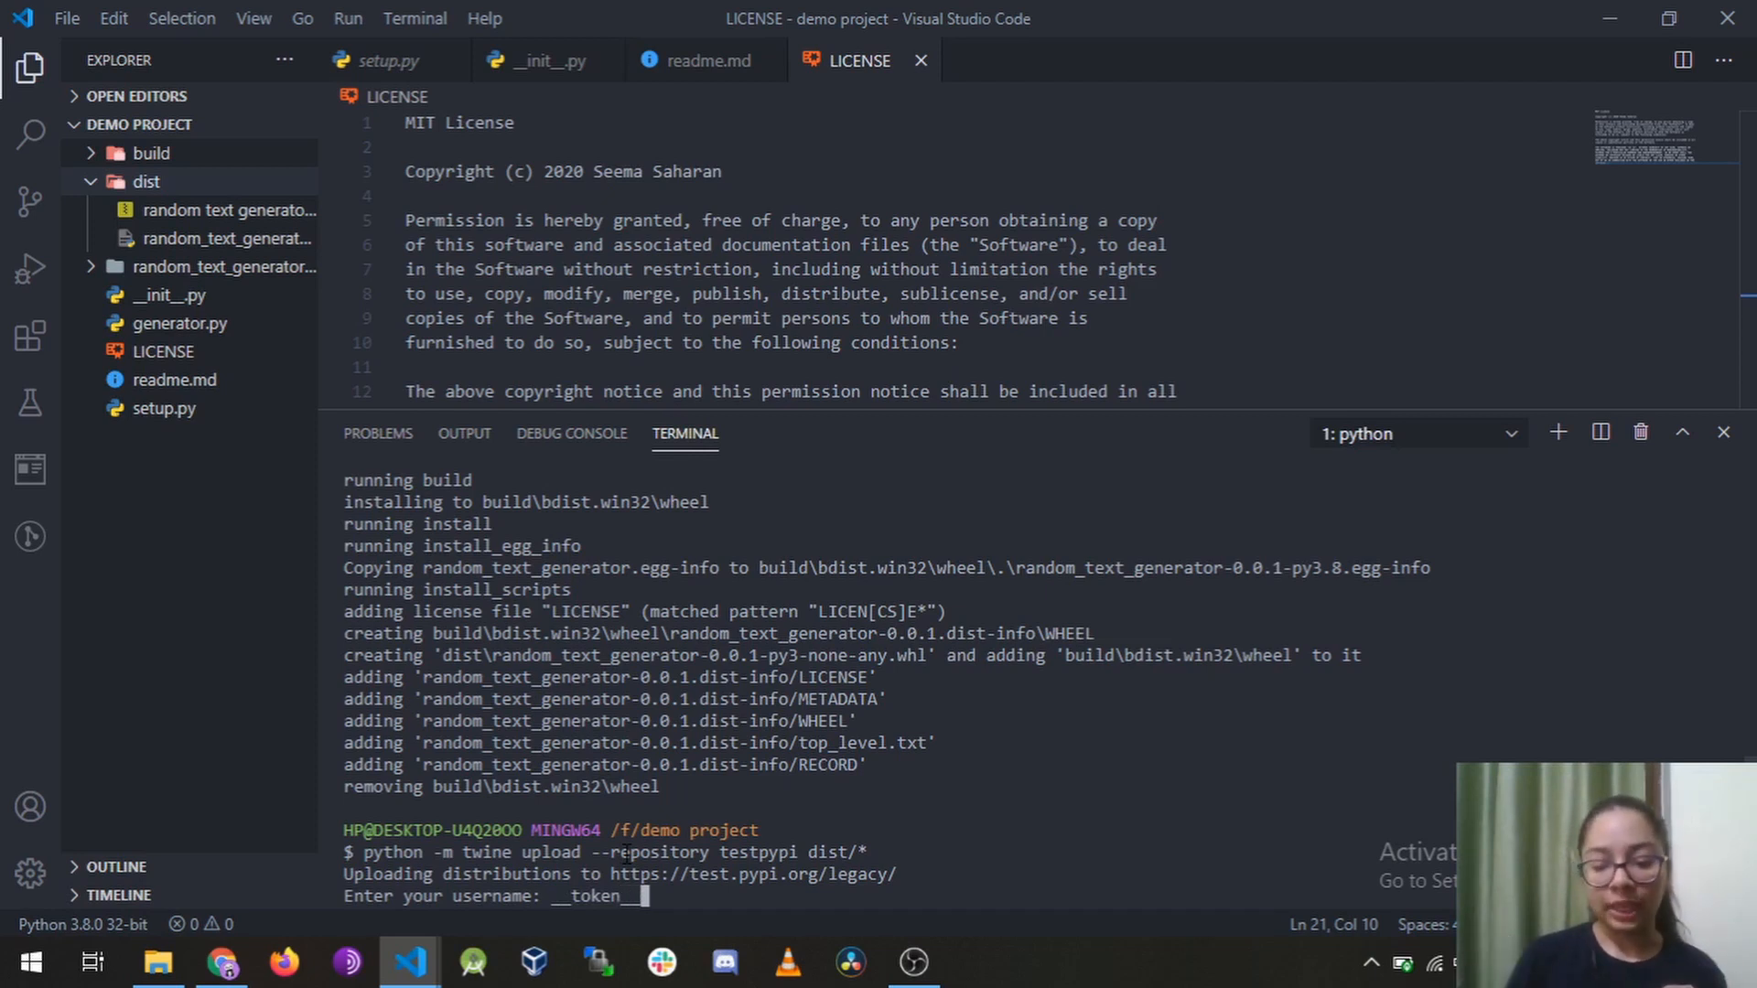
key("Enter")
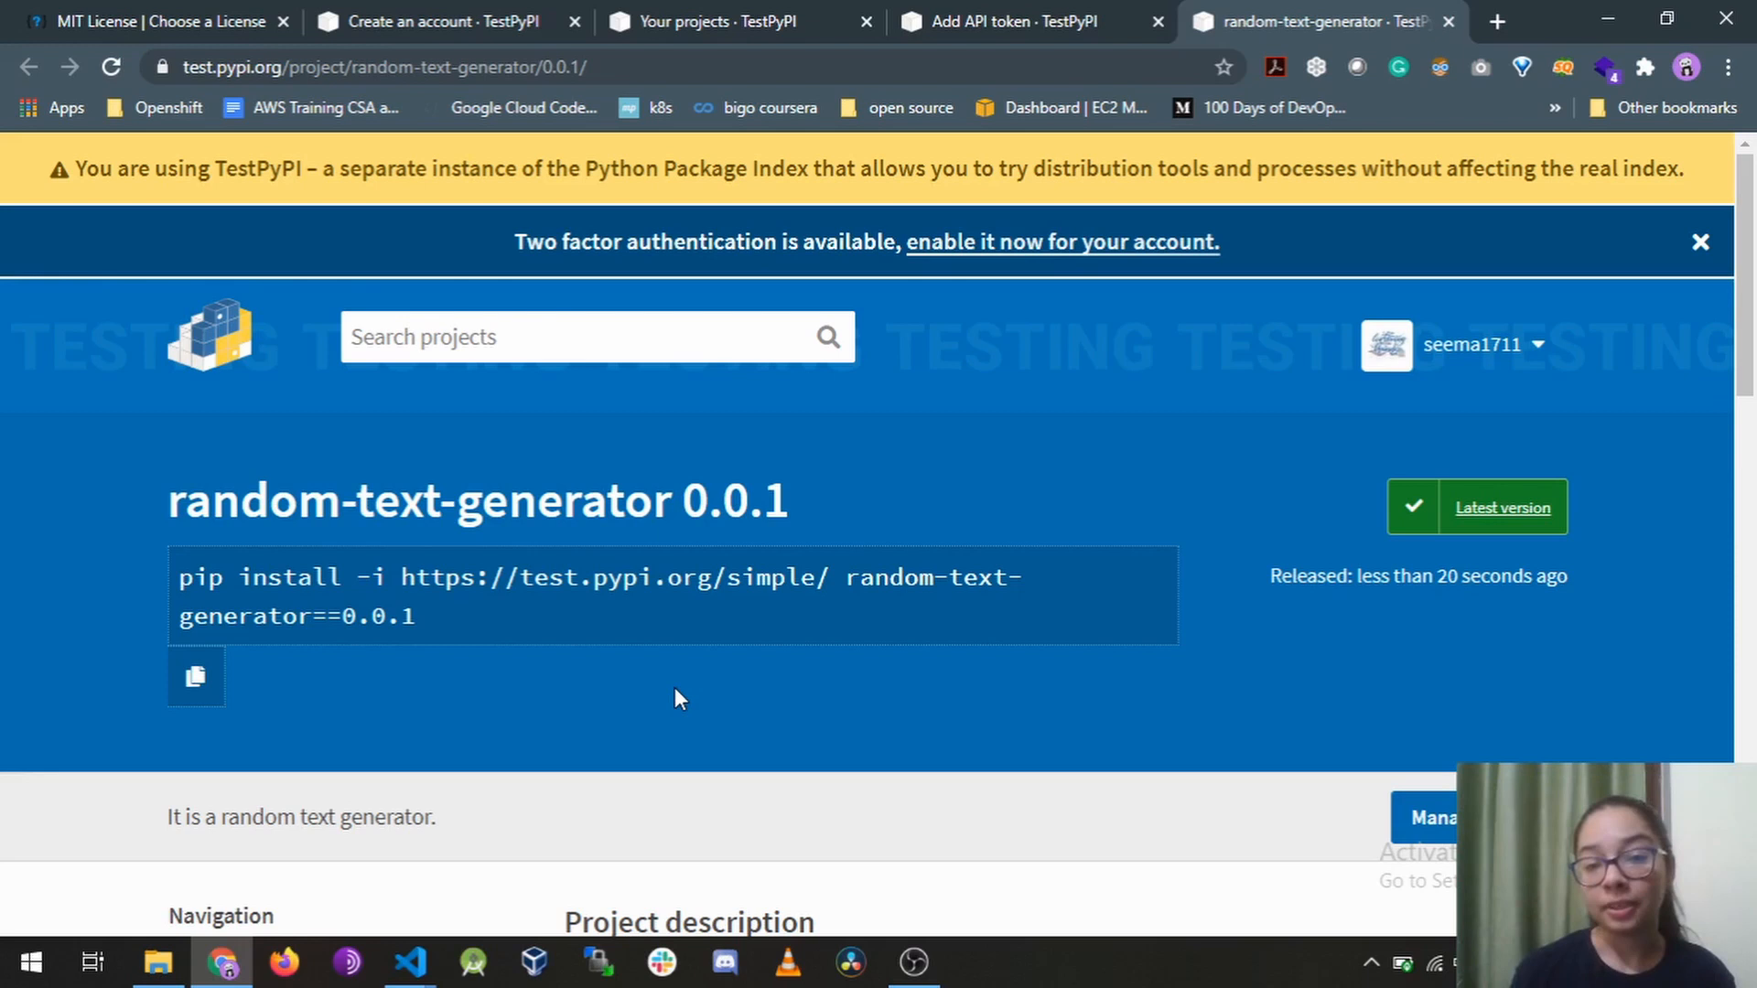
mouse_move(639, 637)
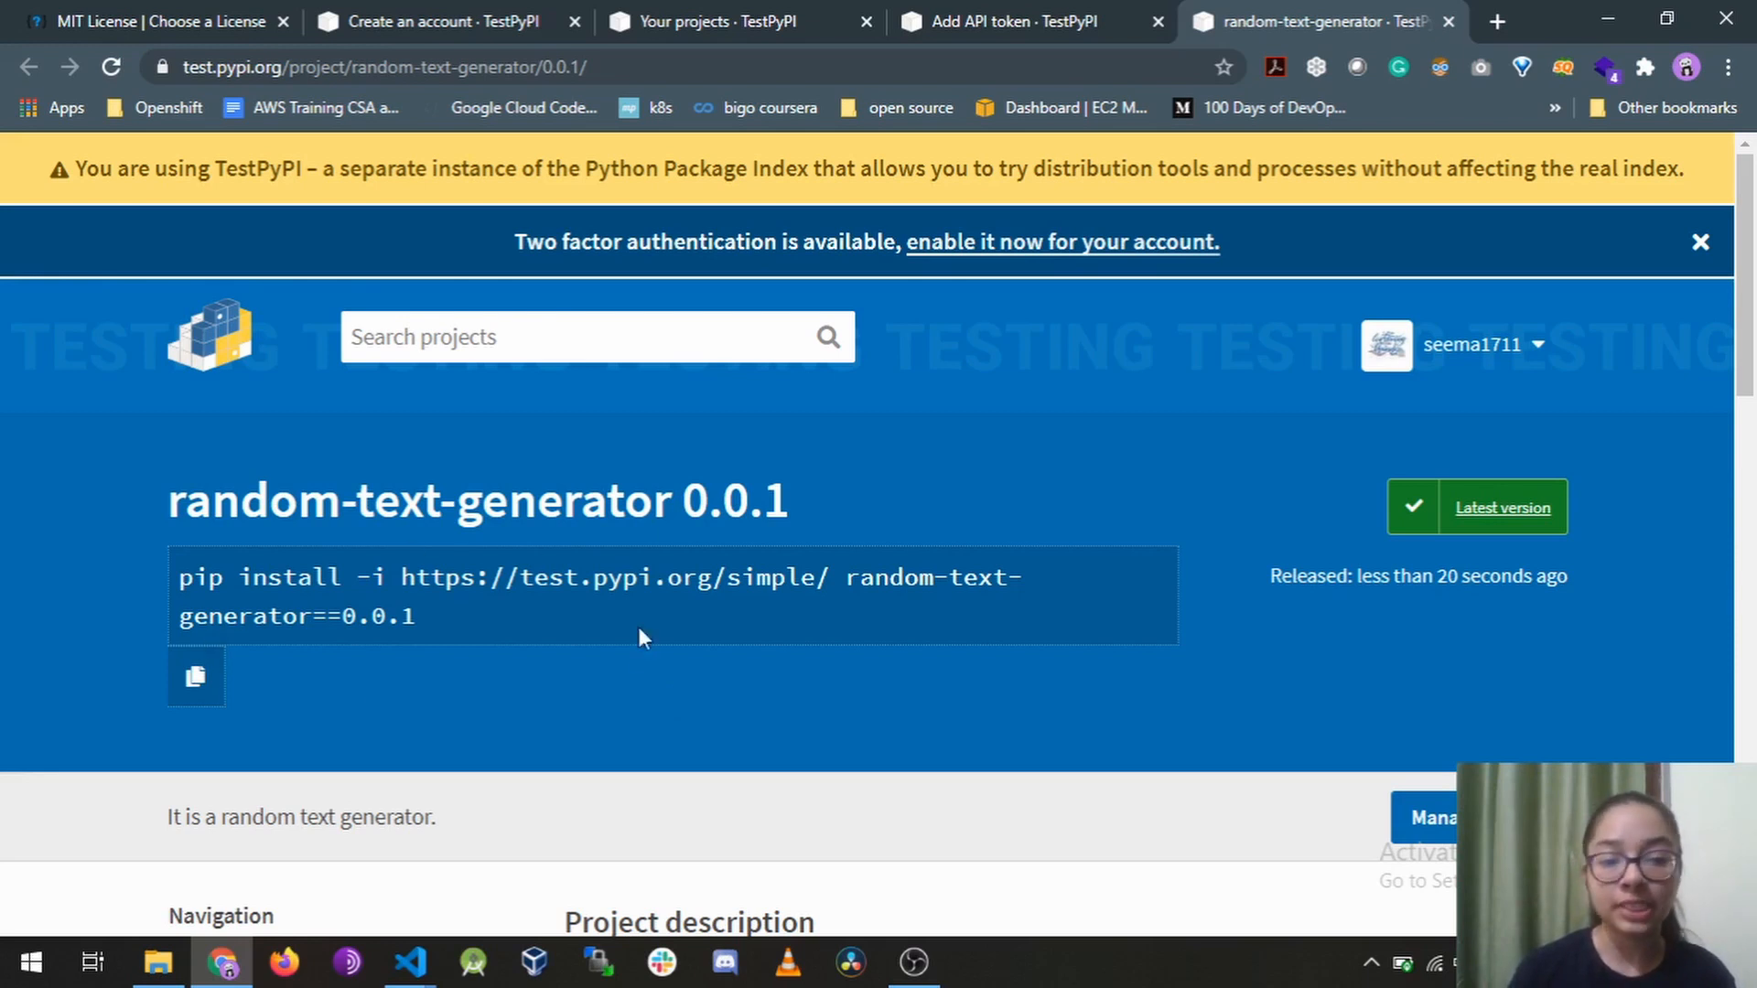
mouse_move(644, 688)
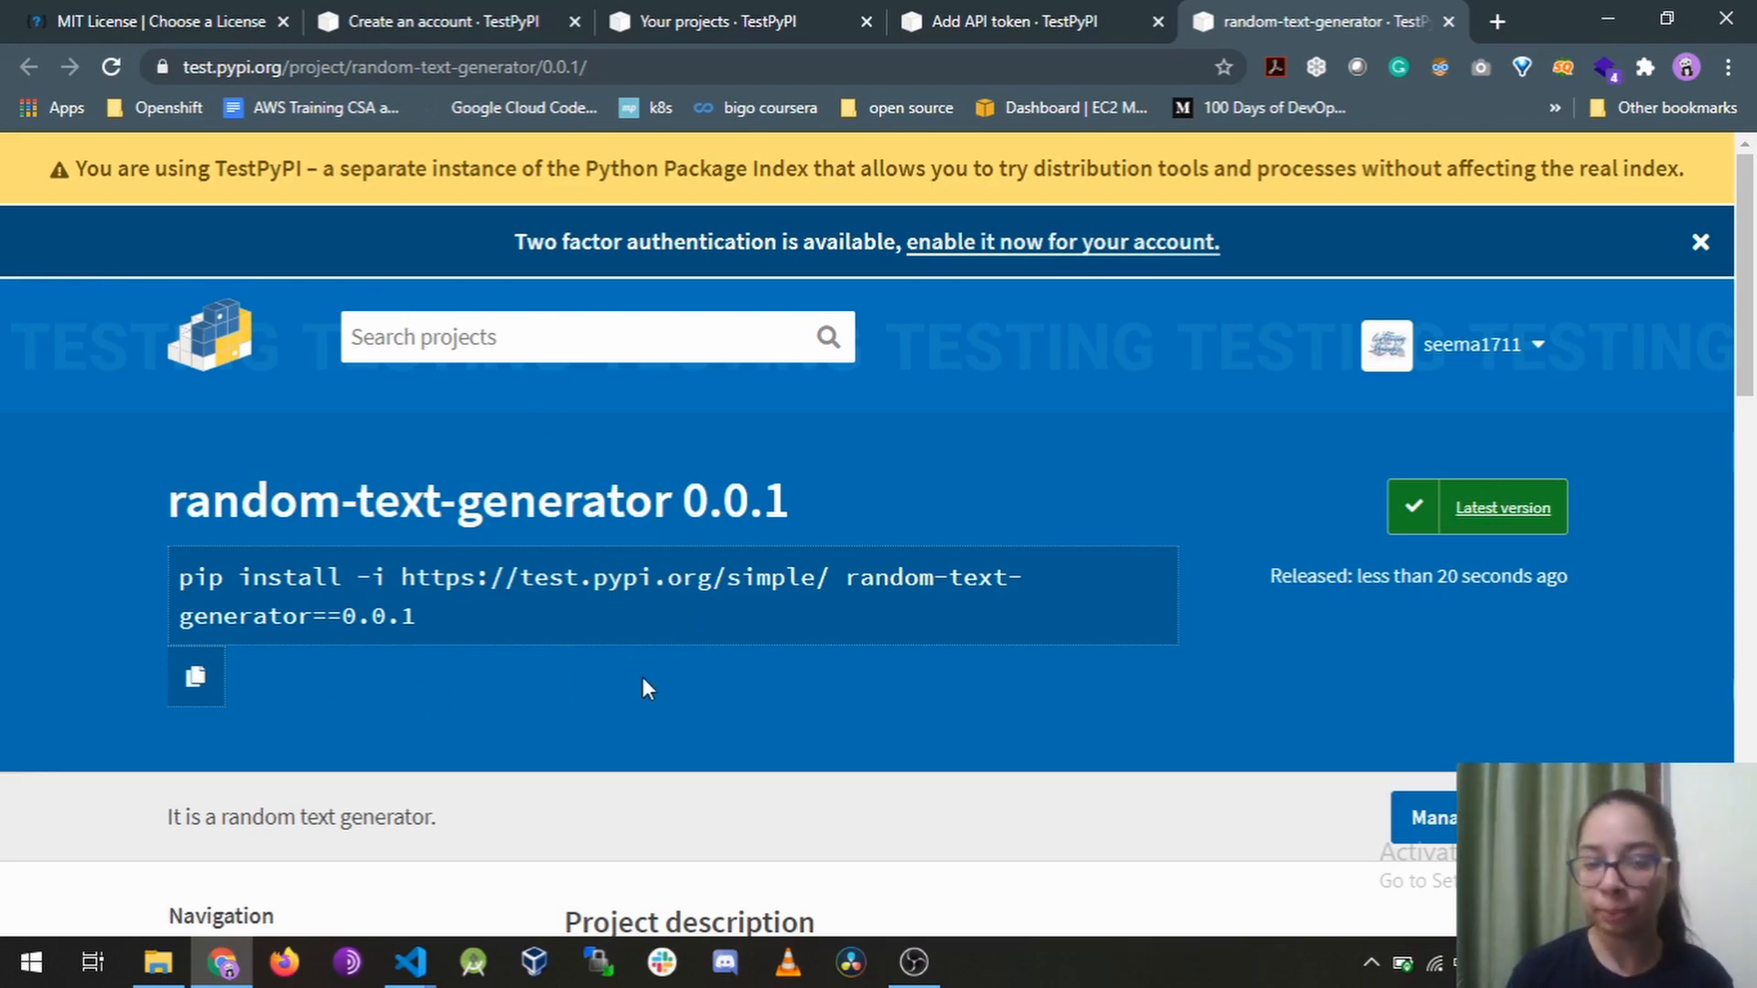
Step: Copy the pip install command from the random-text-generator 0.0.1 TestPyPI page
left_click(196, 675)
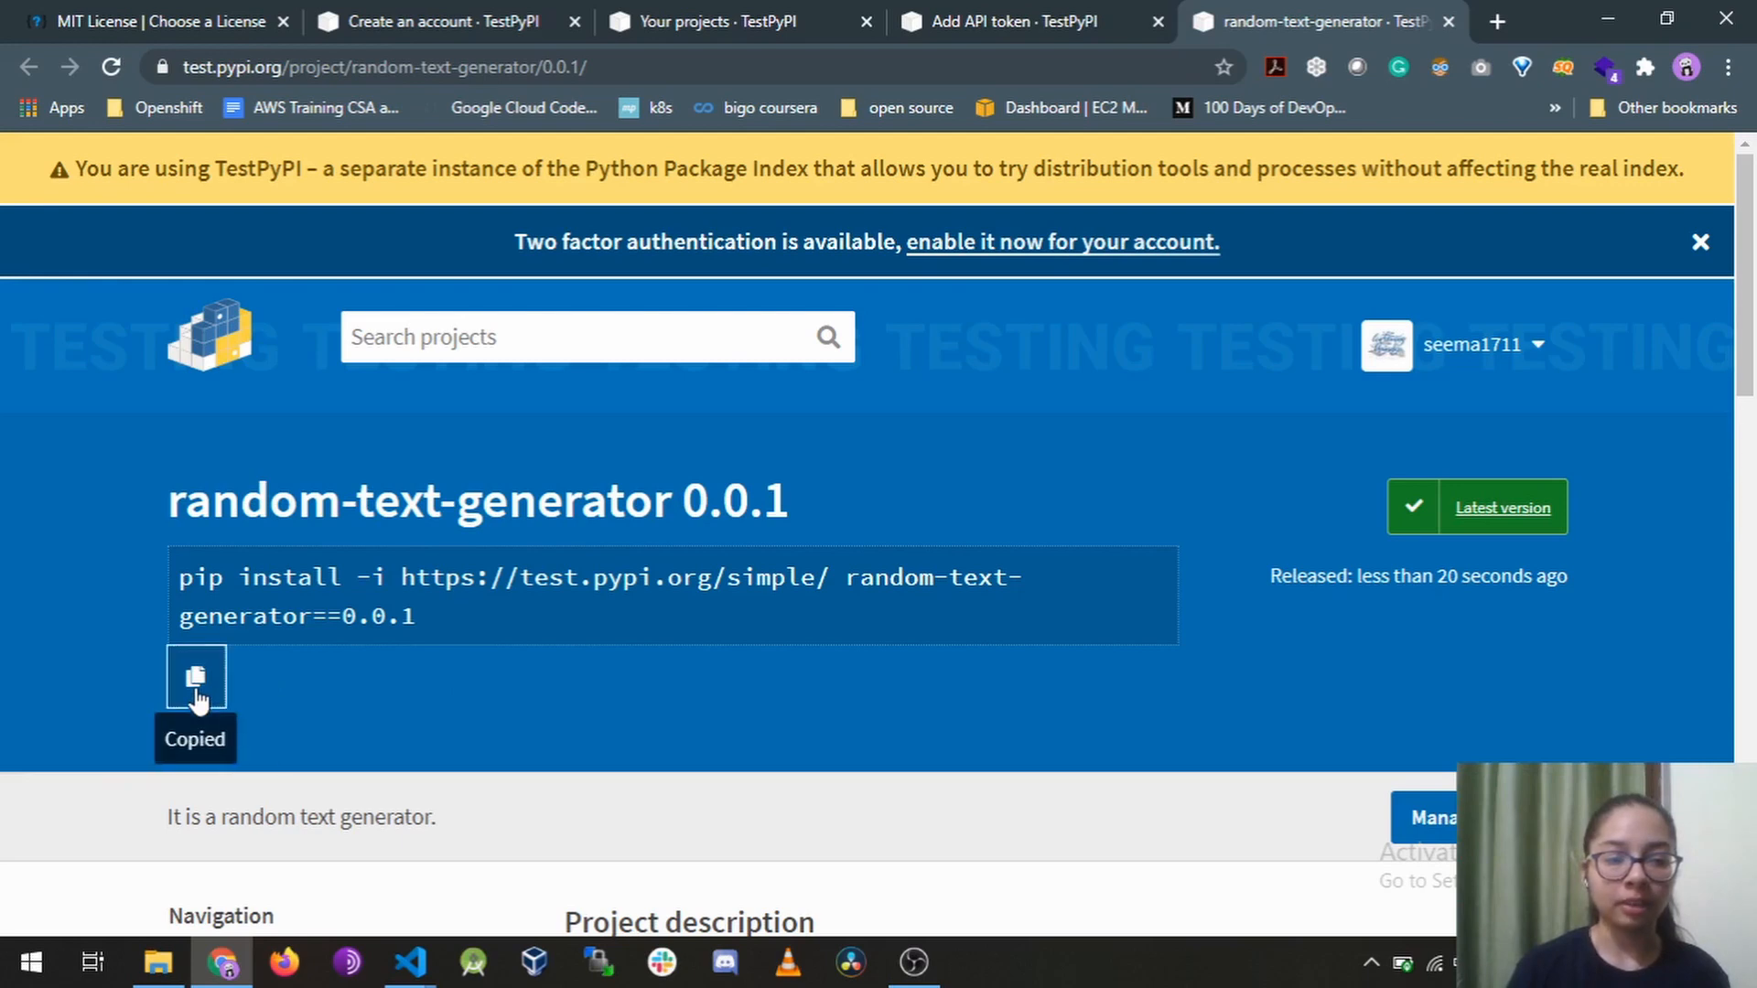
mouse_move(408, 961)
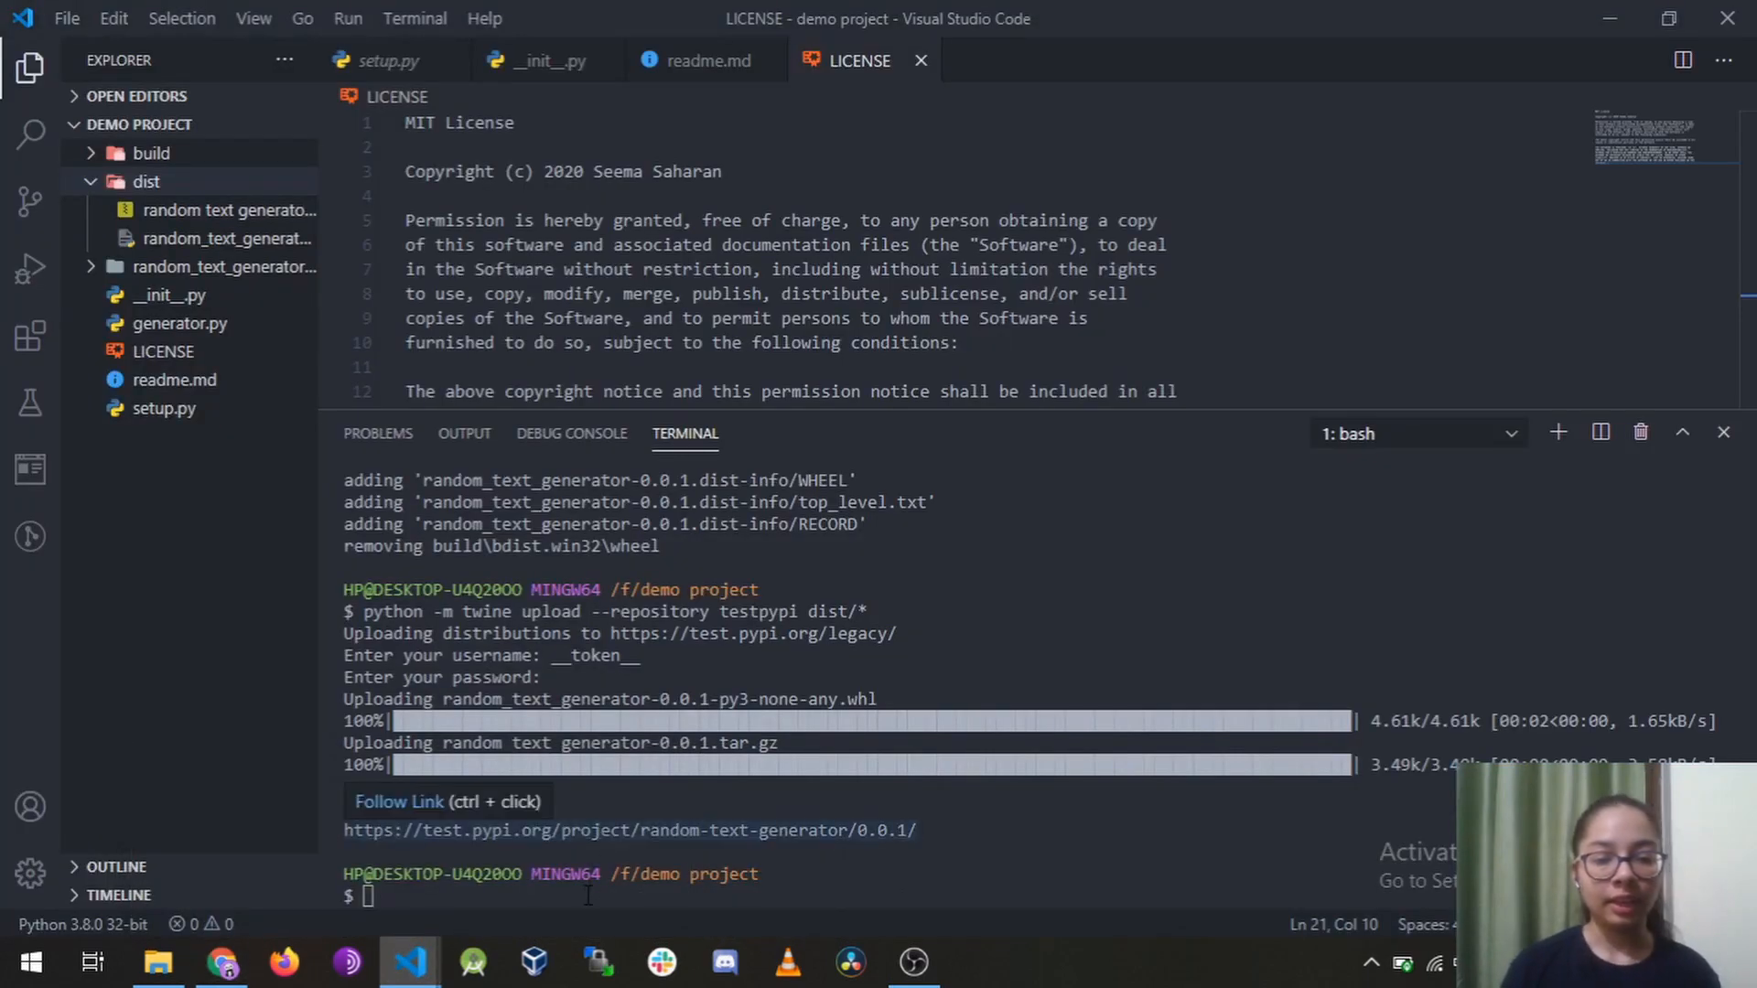
type("pip install -i https://test.pypi.org/simple/ random-text-generator==0.0.1")
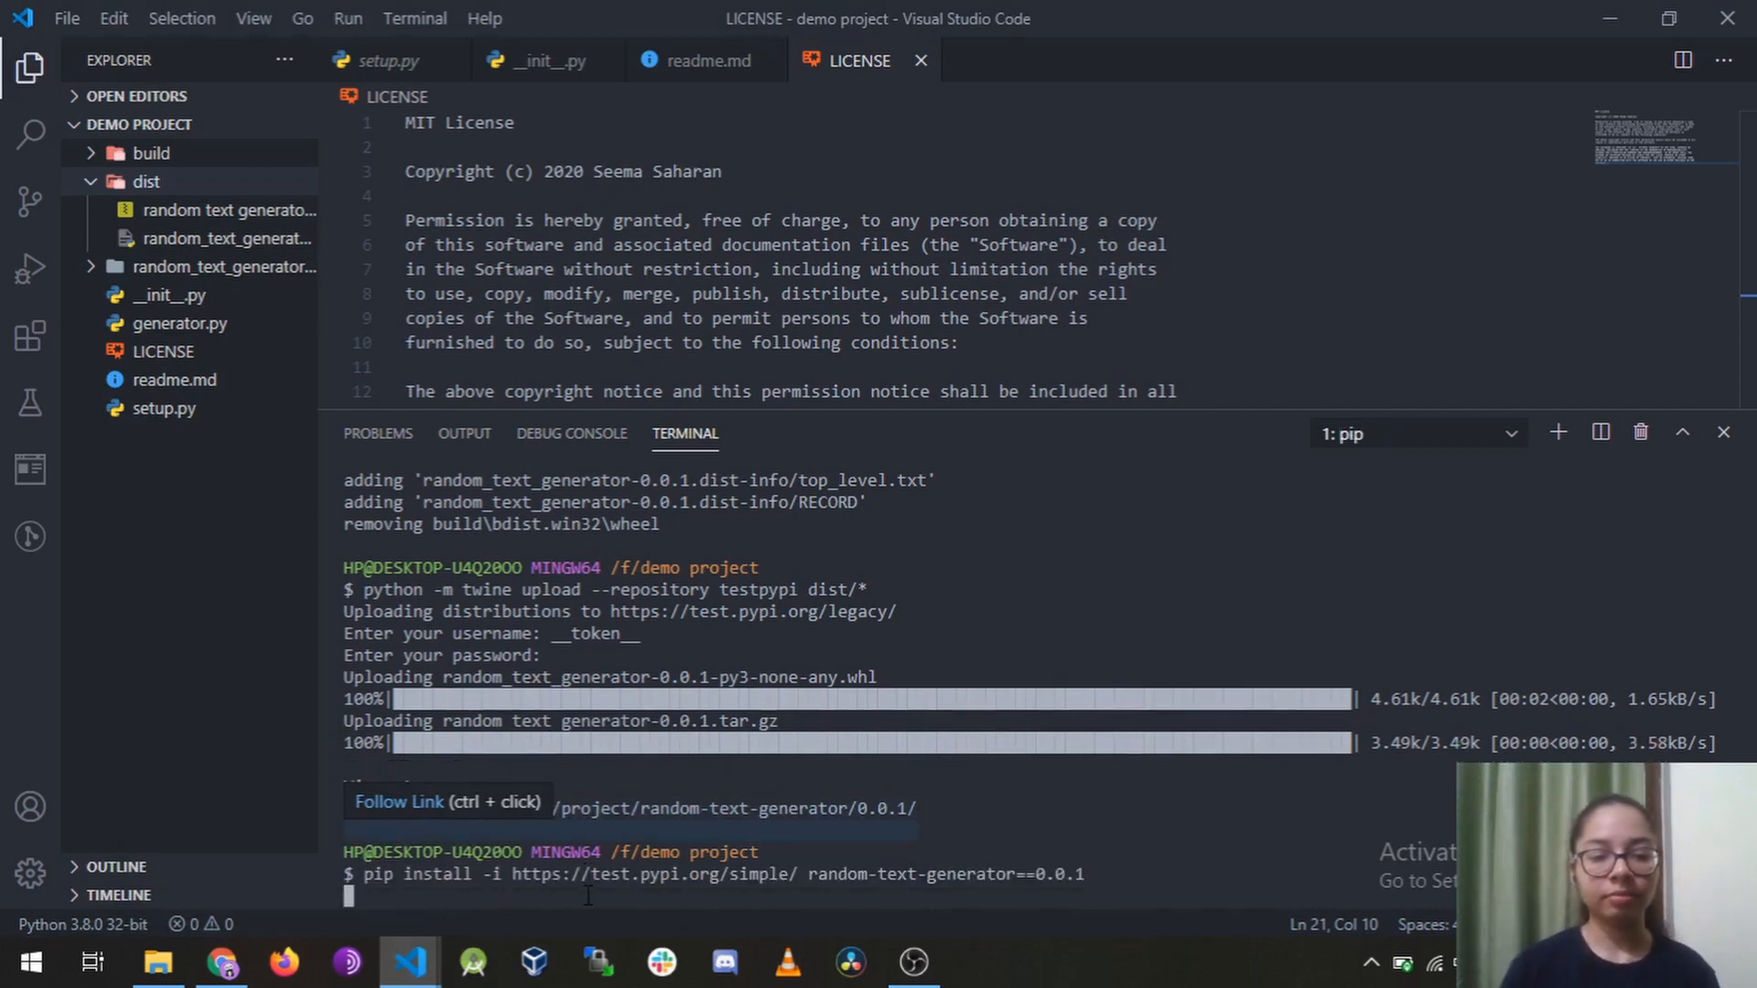